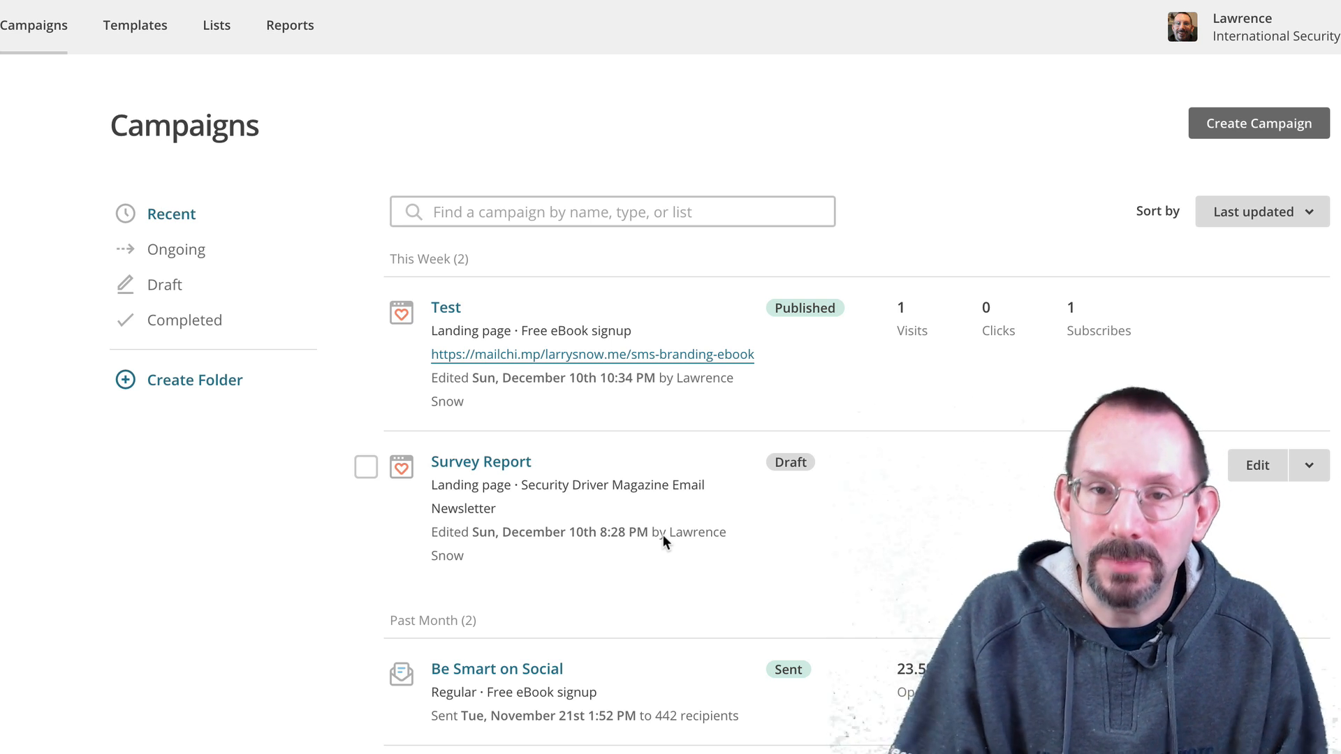
pyautogui.moveTo(675, 132)
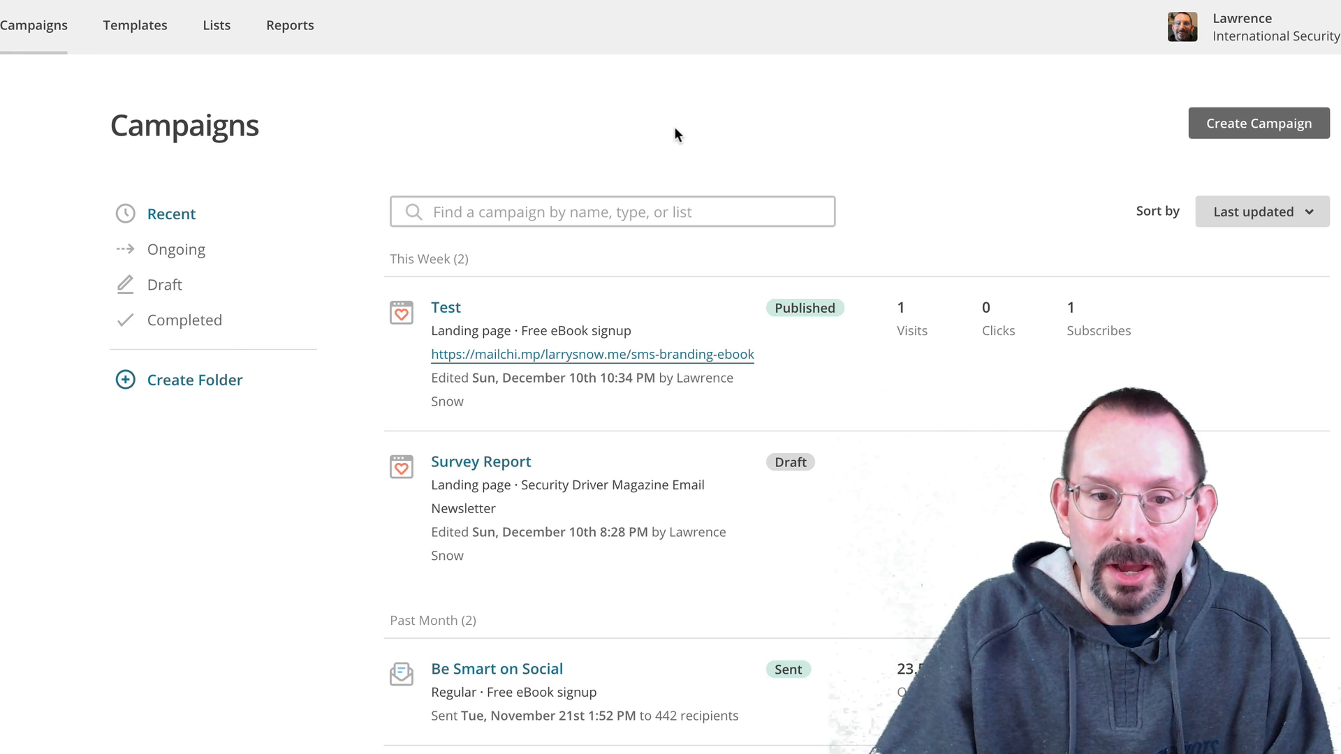
pyautogui.moveTo(833, 290)
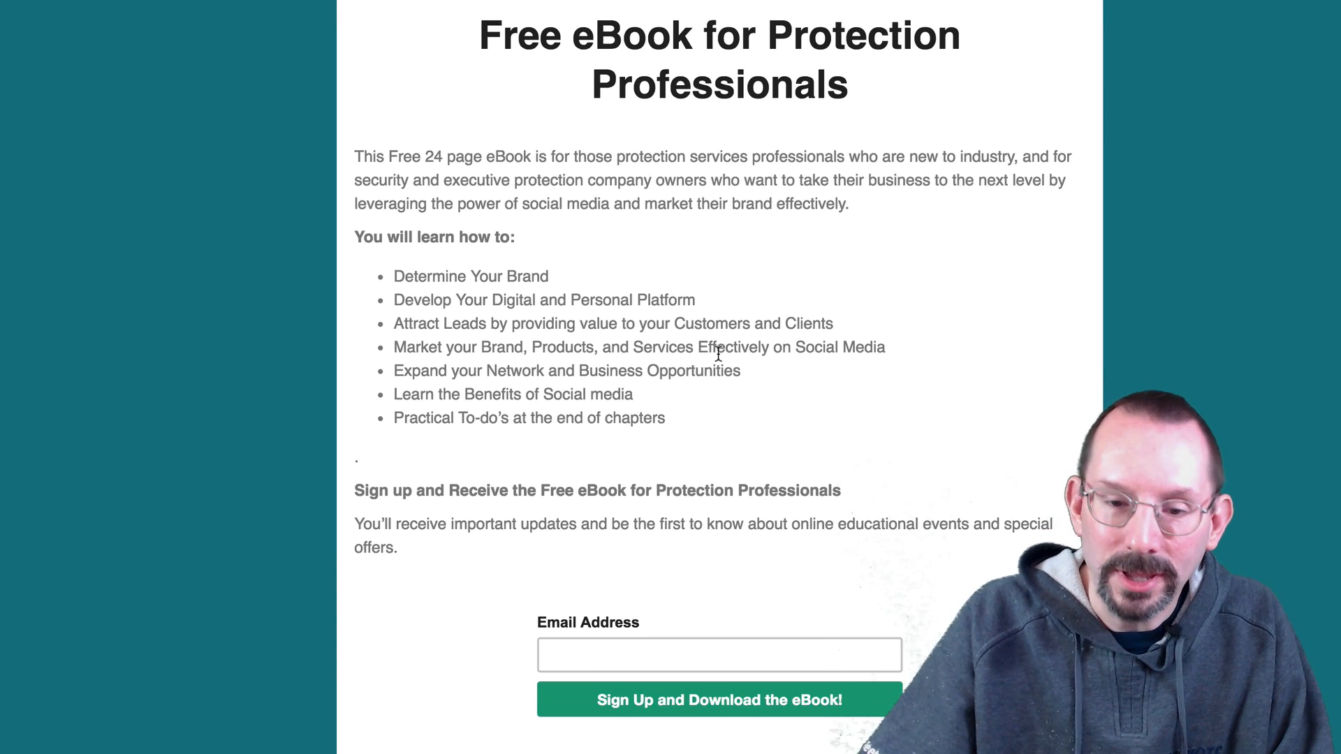
pyautogui.moveTo(824, 602)
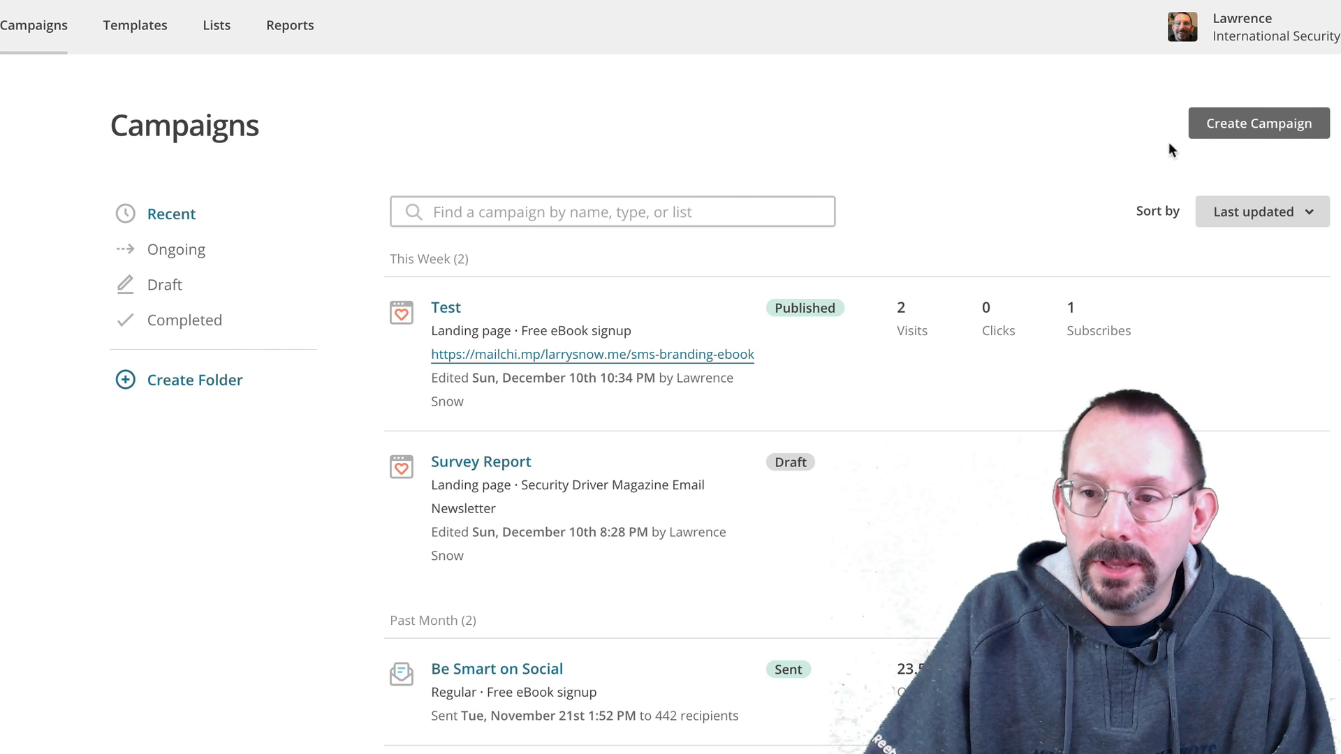
# - Create a landing page named 'Testing' for the Free eBook signup list and begin editing it
pyautogui.click(1259, 123)
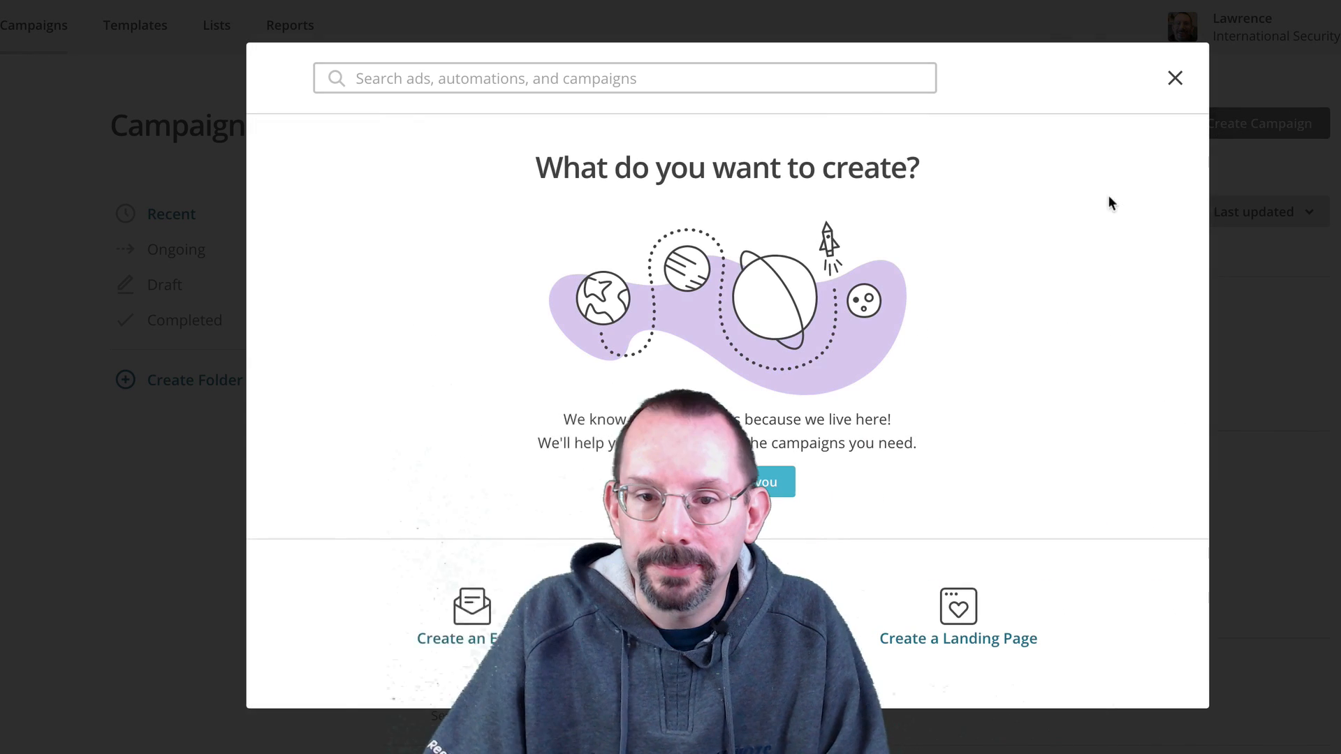
pyautogui.click(958, 613)
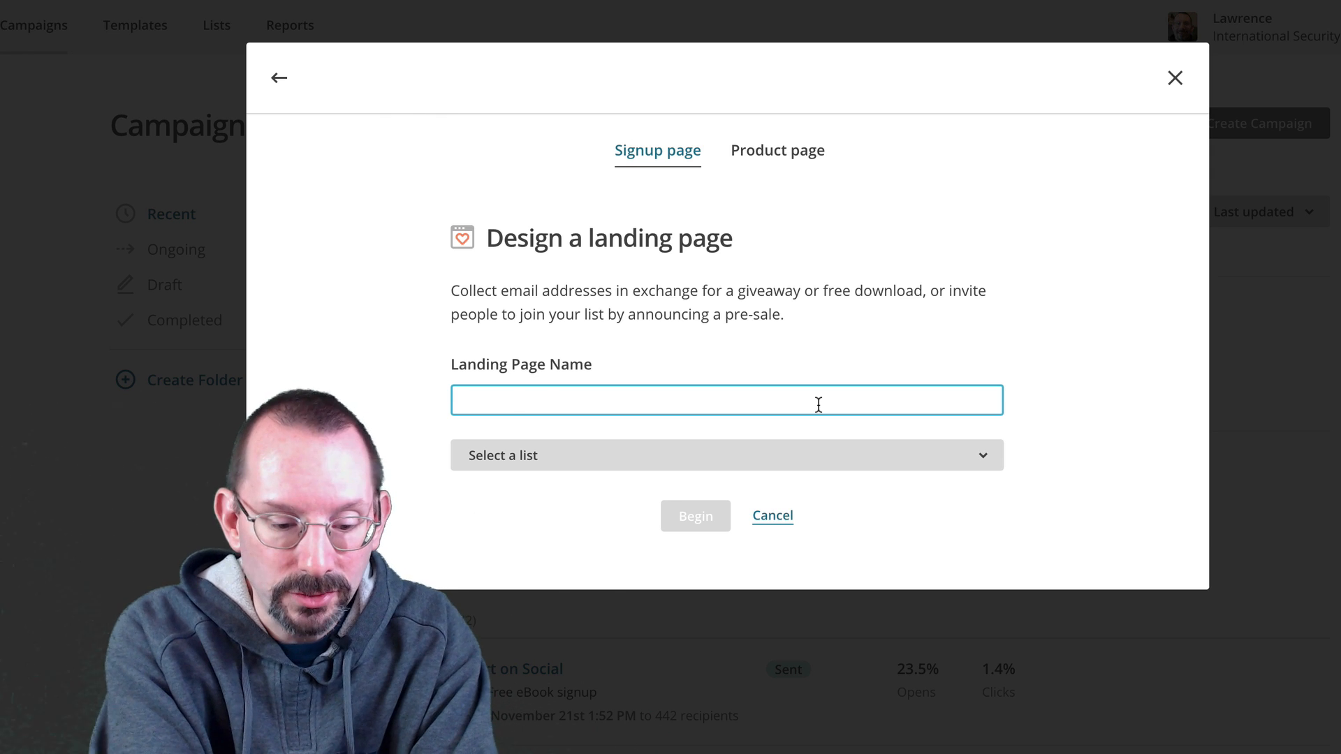
pyautogui.write('Testing')
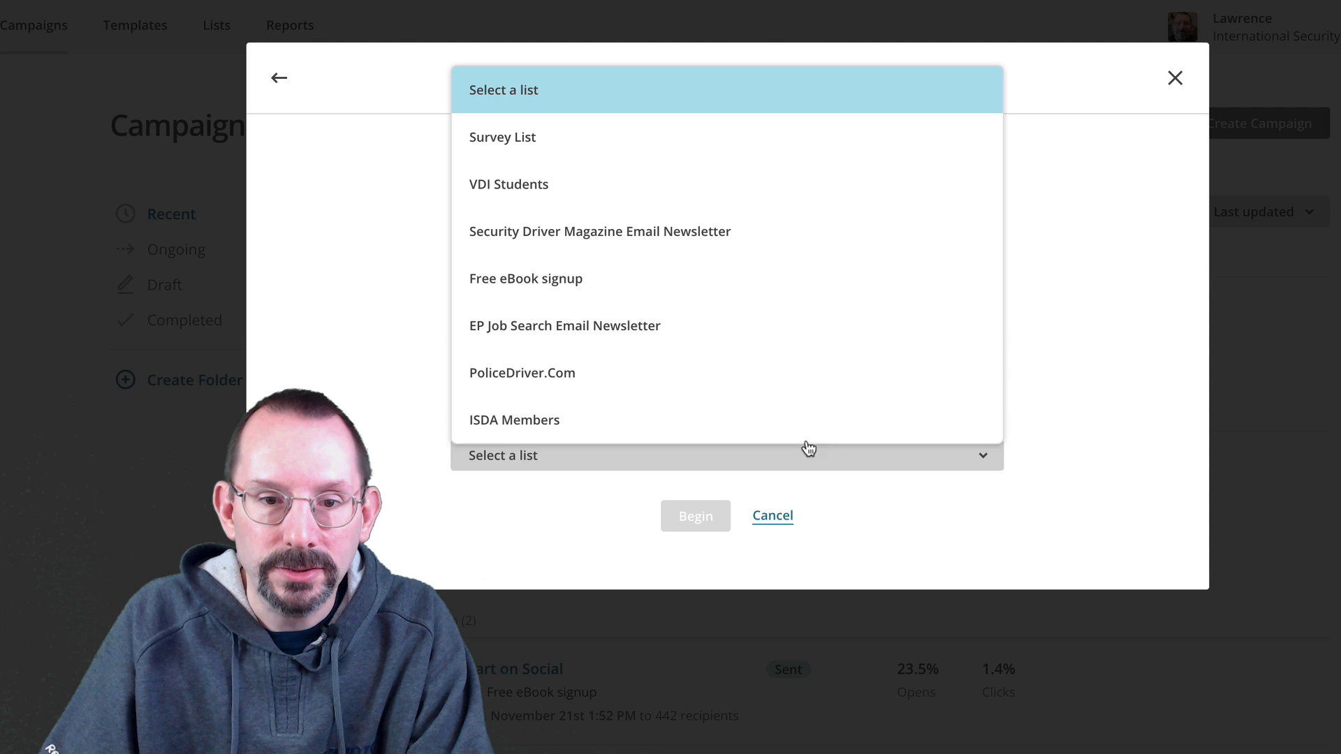
pyautogui.click(525, 278)
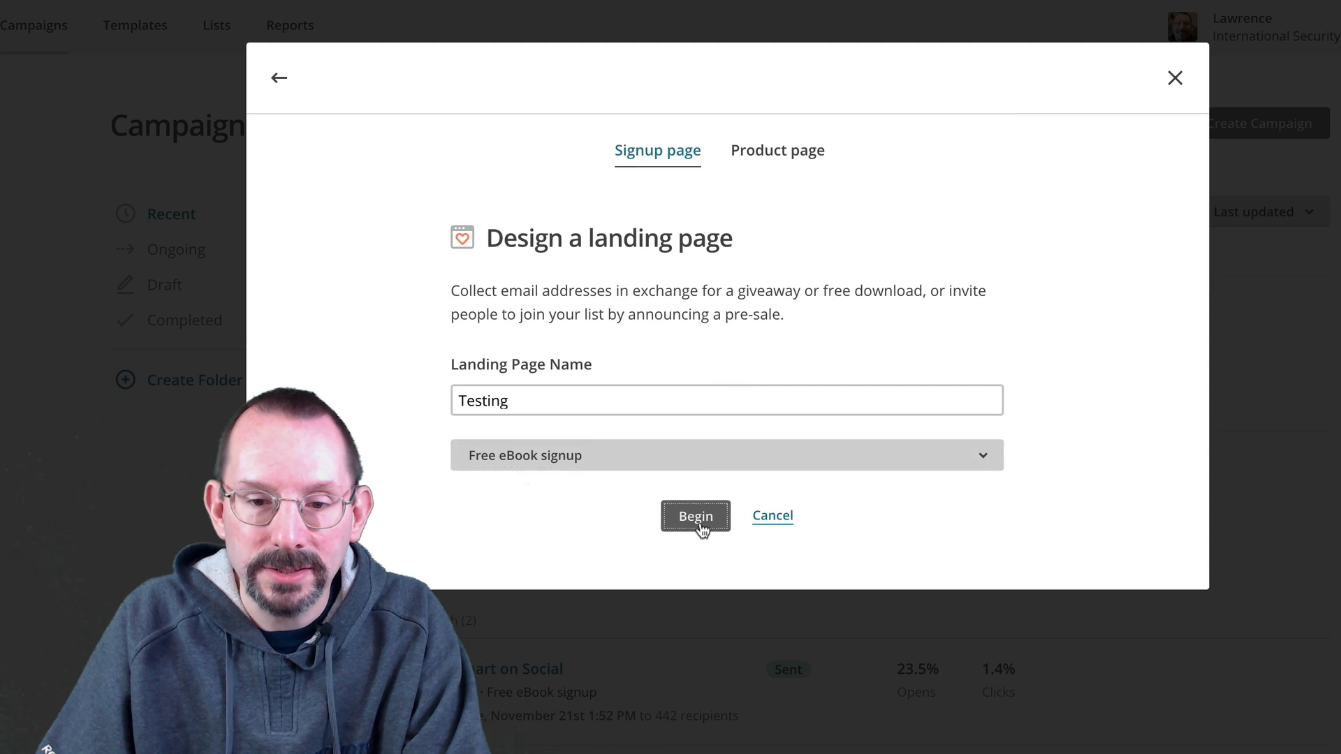
pyautogui.click(696, 517)
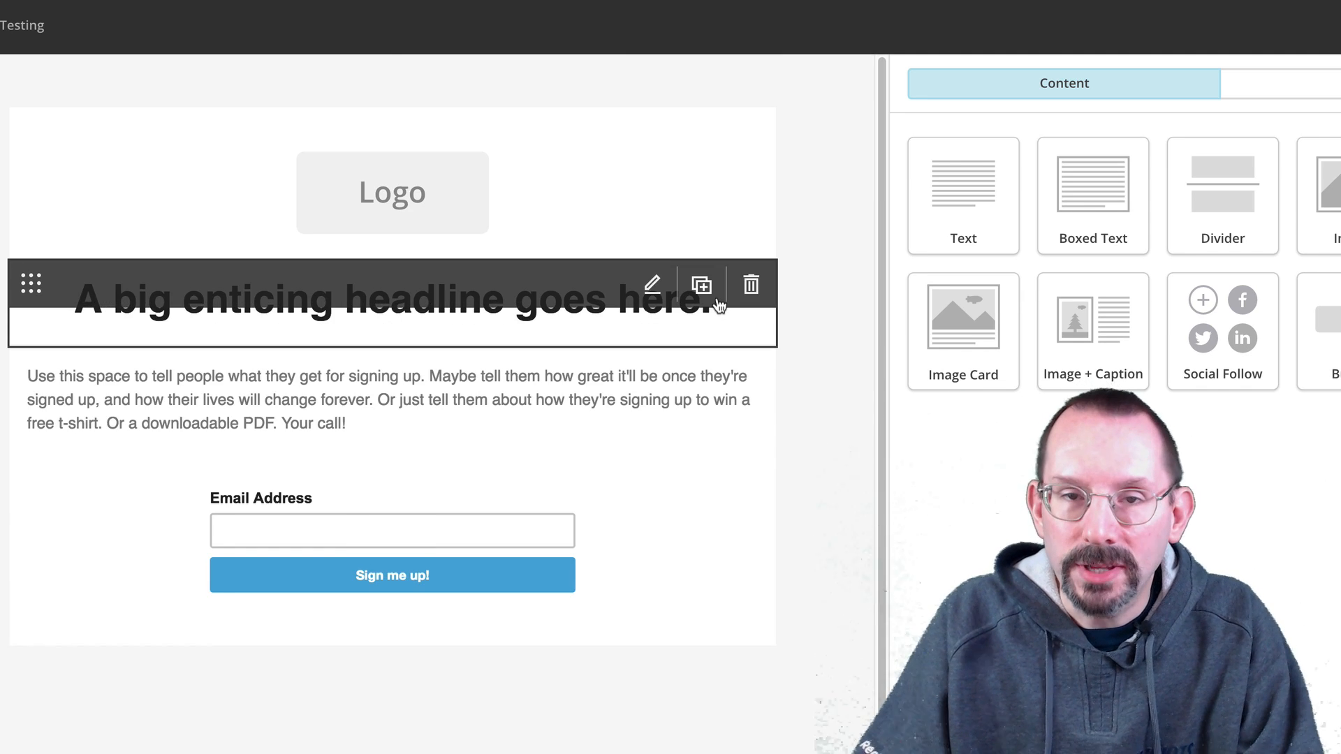
pyautogui.moveTo(701, 285)
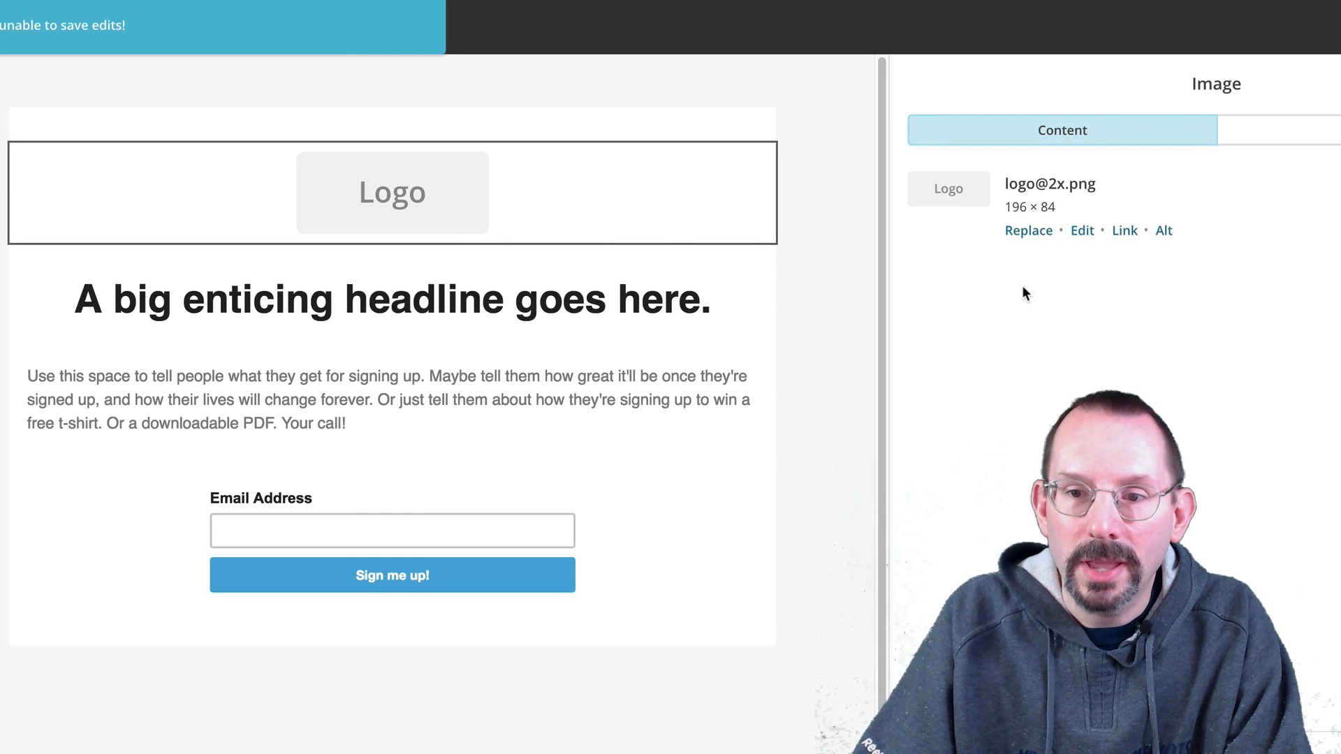
# - Open the image library from the Logo block to replace the placeholder logo
pyautogui.click(1028, 229)
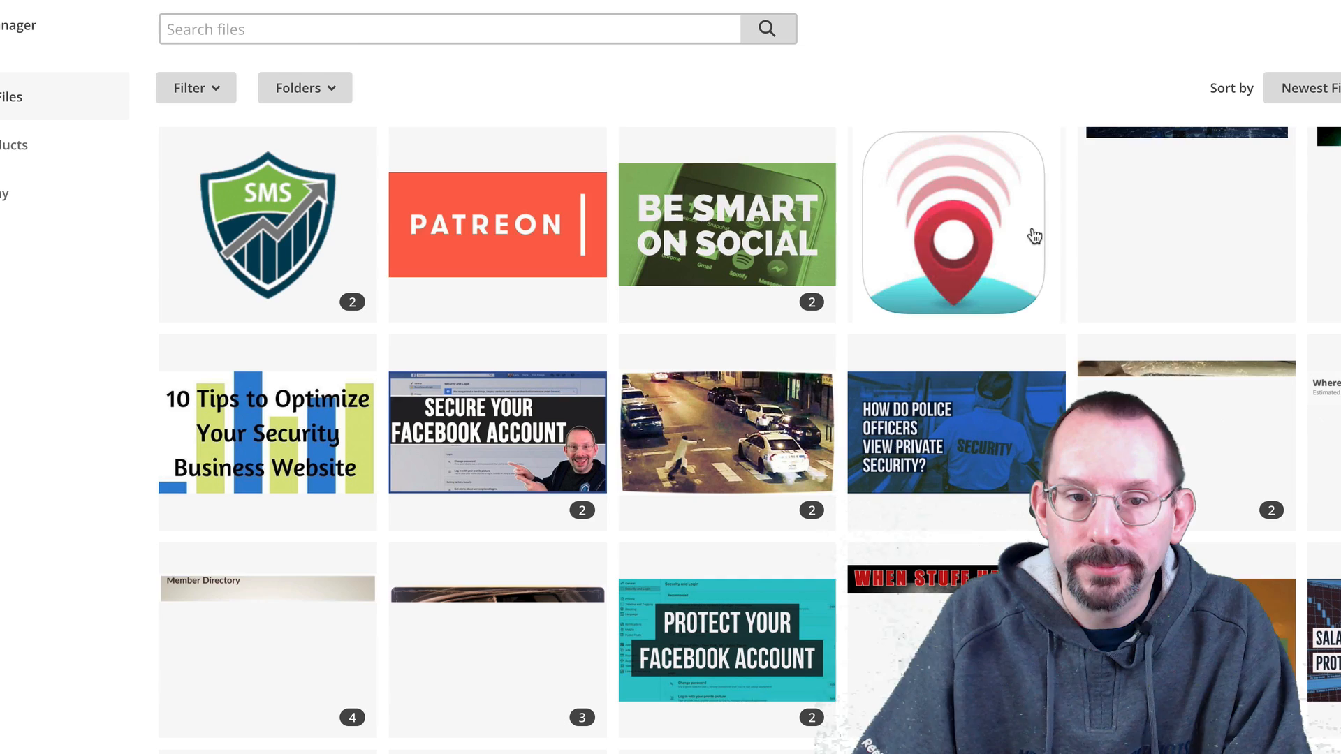
pyautogui.click(267, 217)
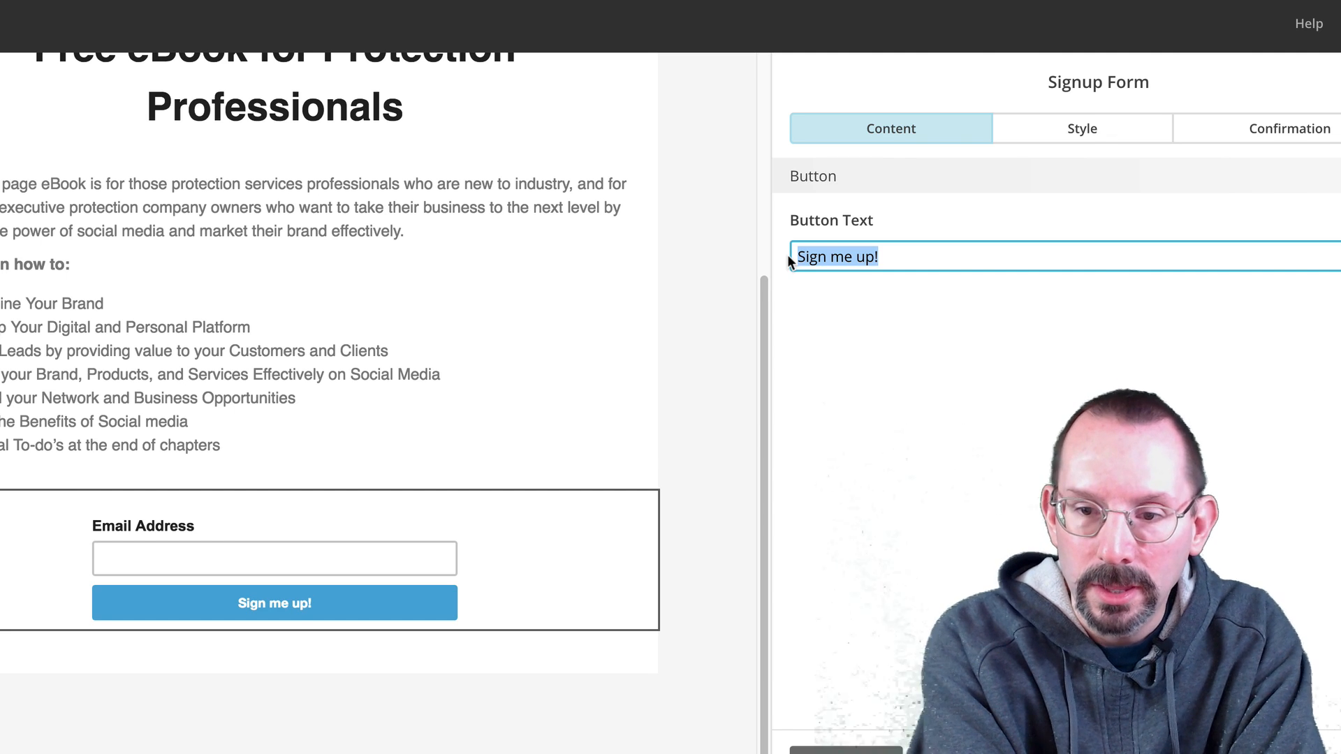
# - Set the button text to 'Sign Up and Download the eBook!'
pyautogui.write('Sign')
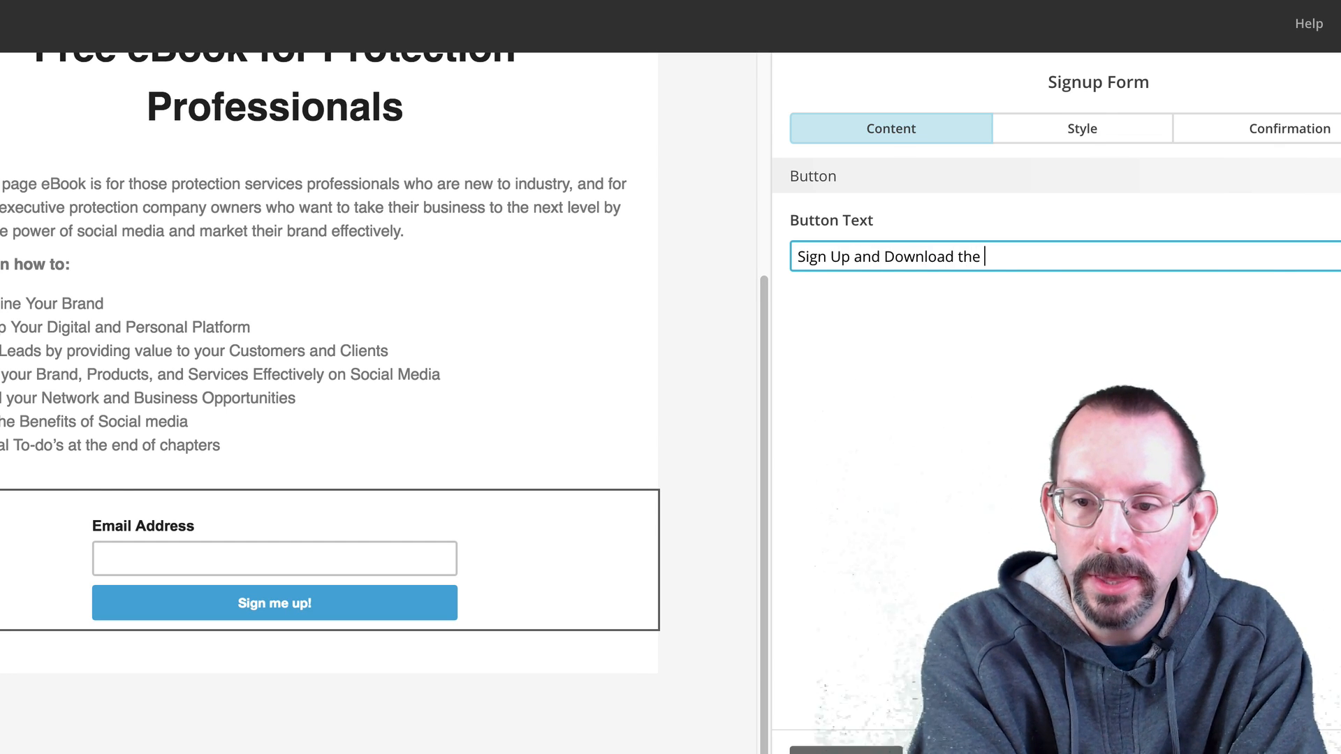
pyautogui.write('eBook')
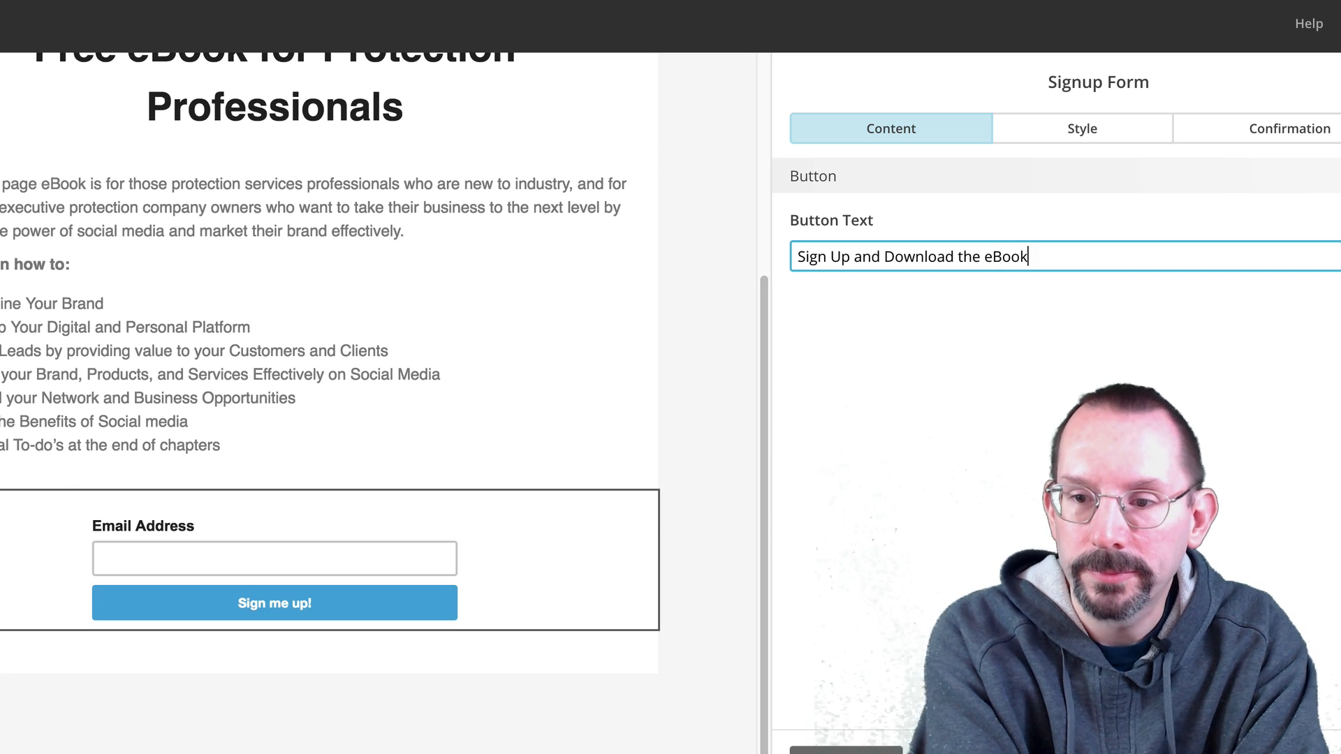
pyautogui.write('!')
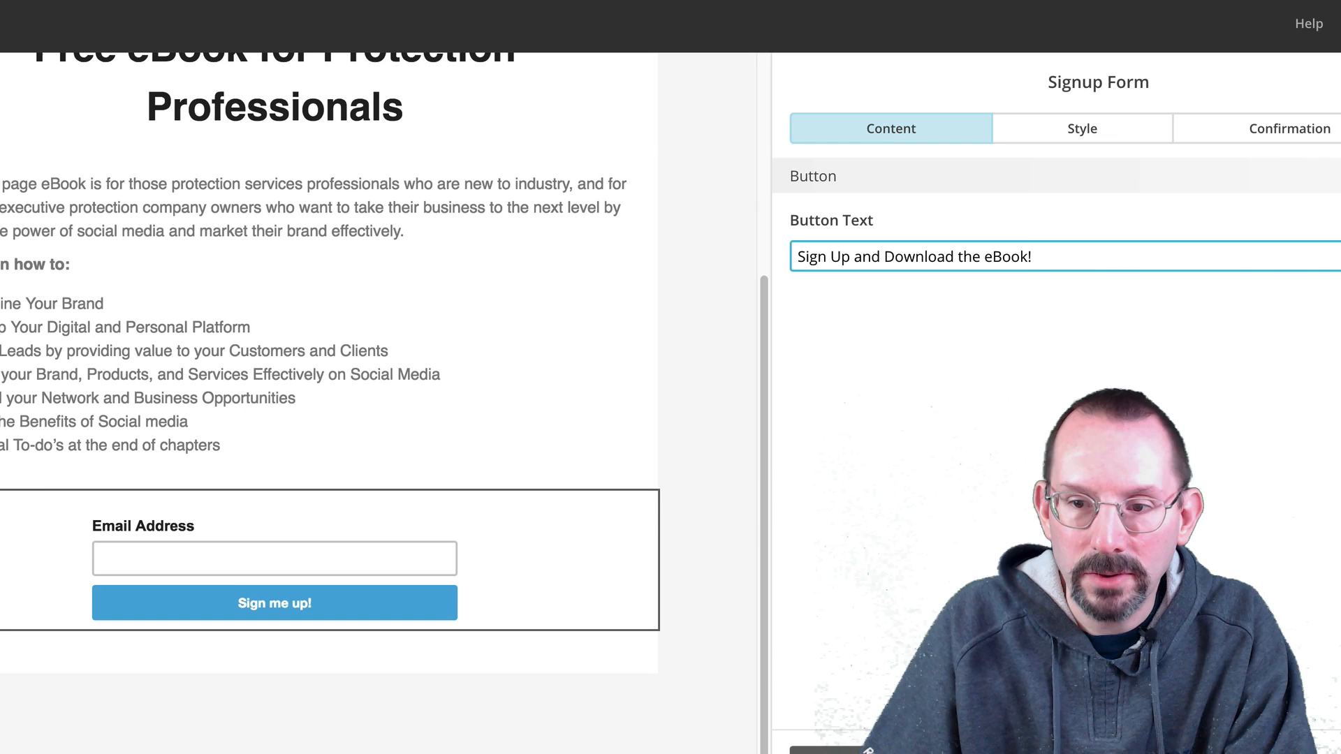
# - Style the button with a green background, toggling full width off and back on
pyautogui.click(1082, 128)
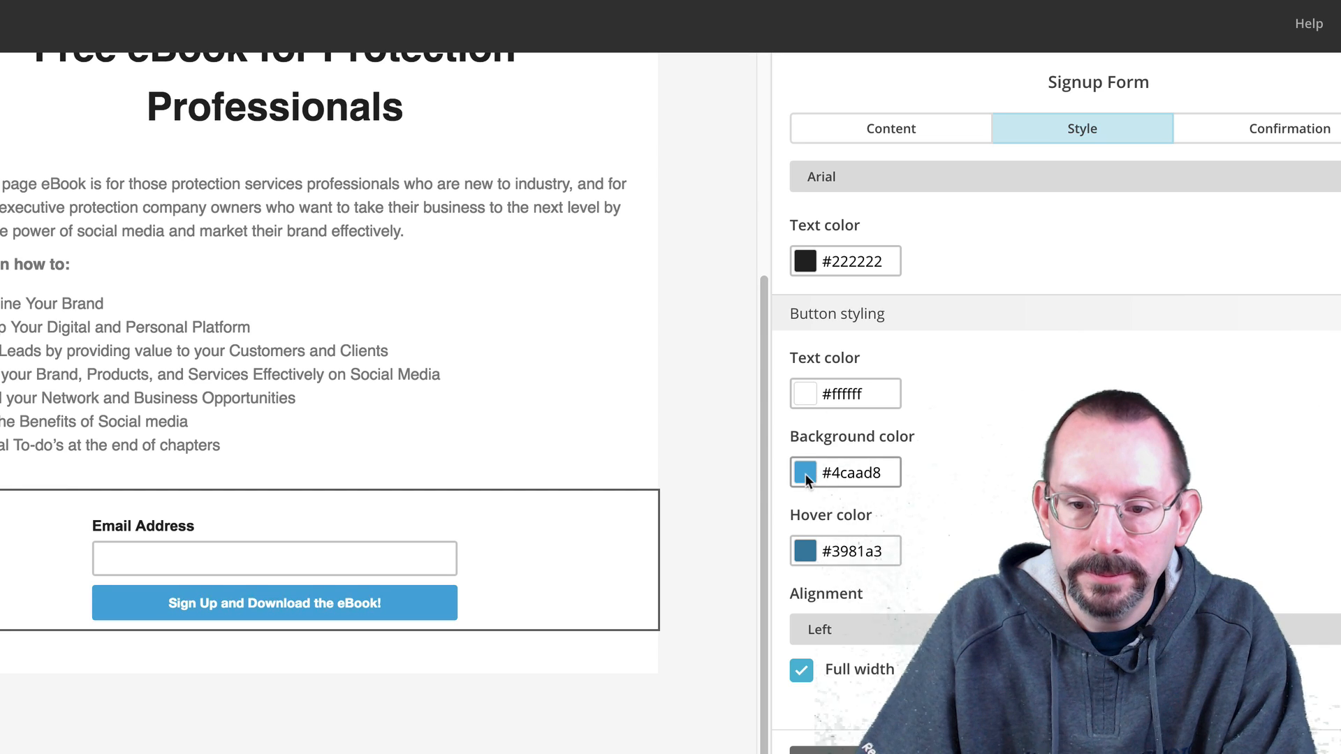
pyautogui.click(805, 472)
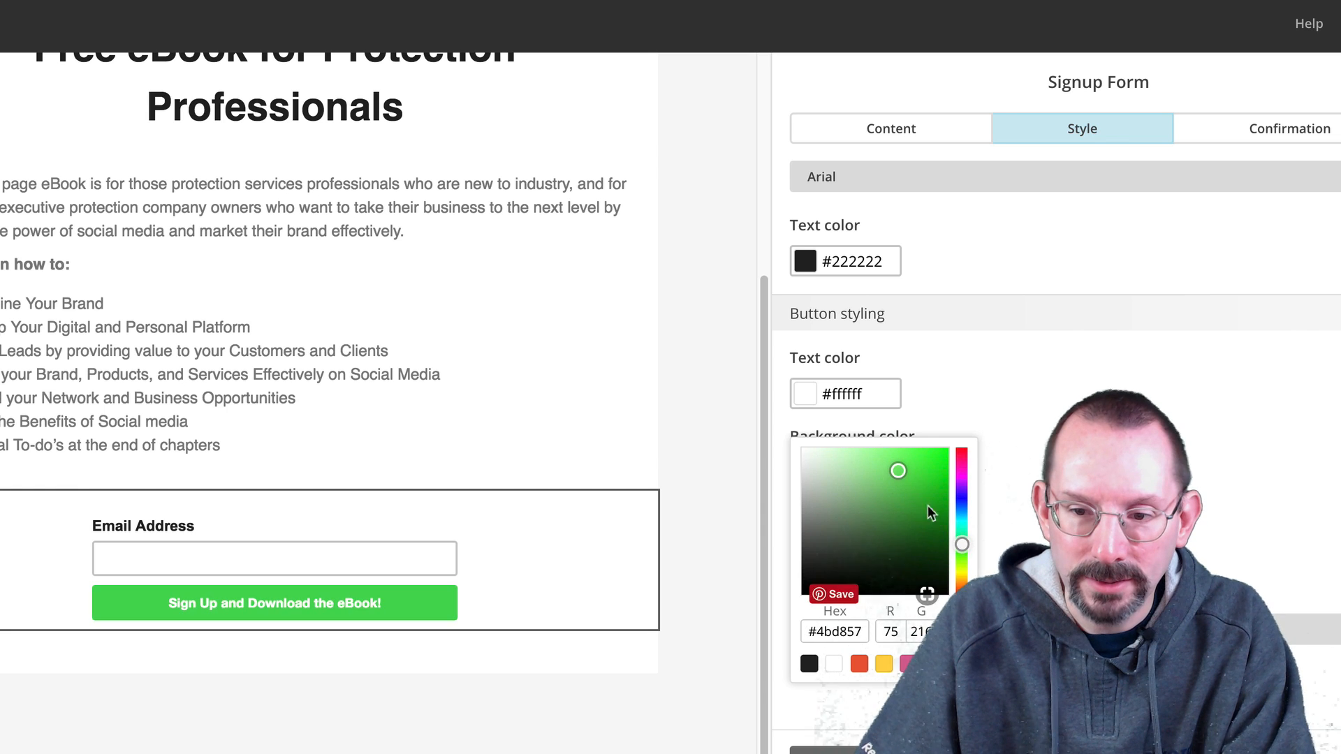
pyautogui.moveTo(898, 469); pyautogui.dragTo(922, 491)
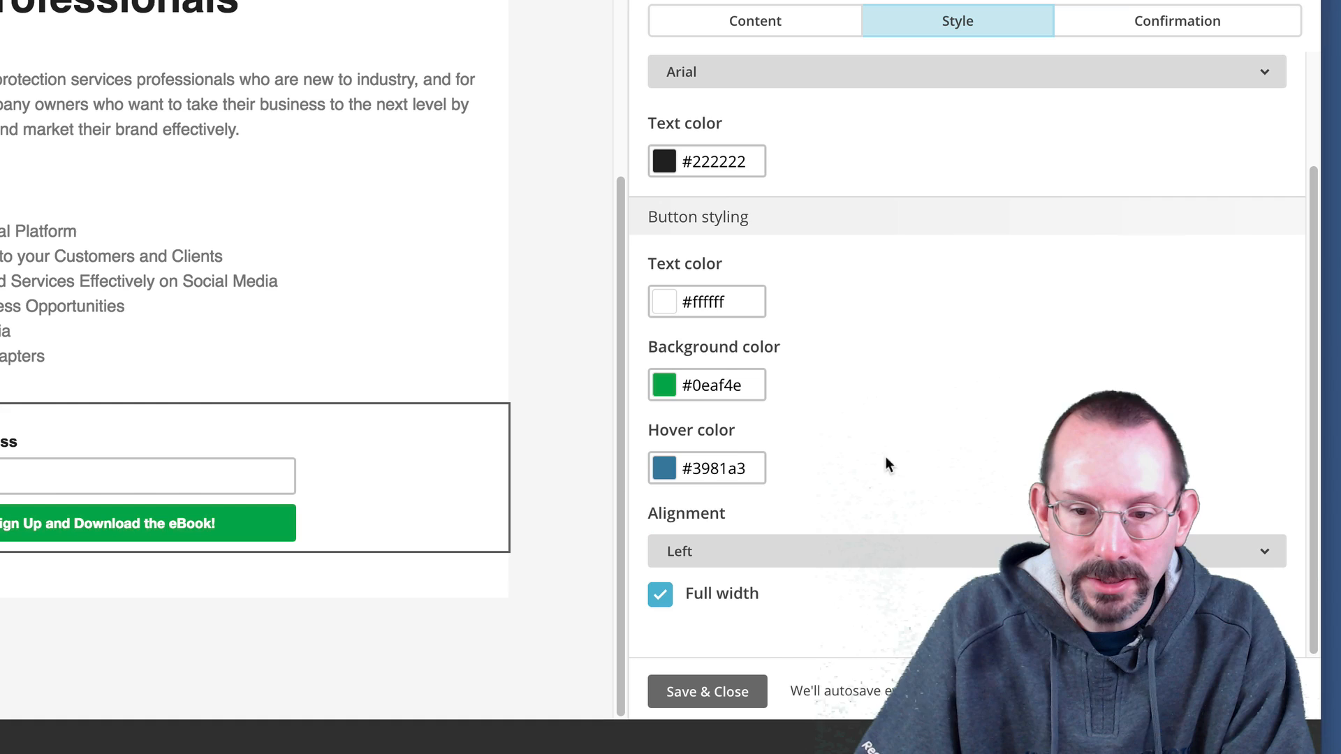
pyautogui.moveTo(246, 531)
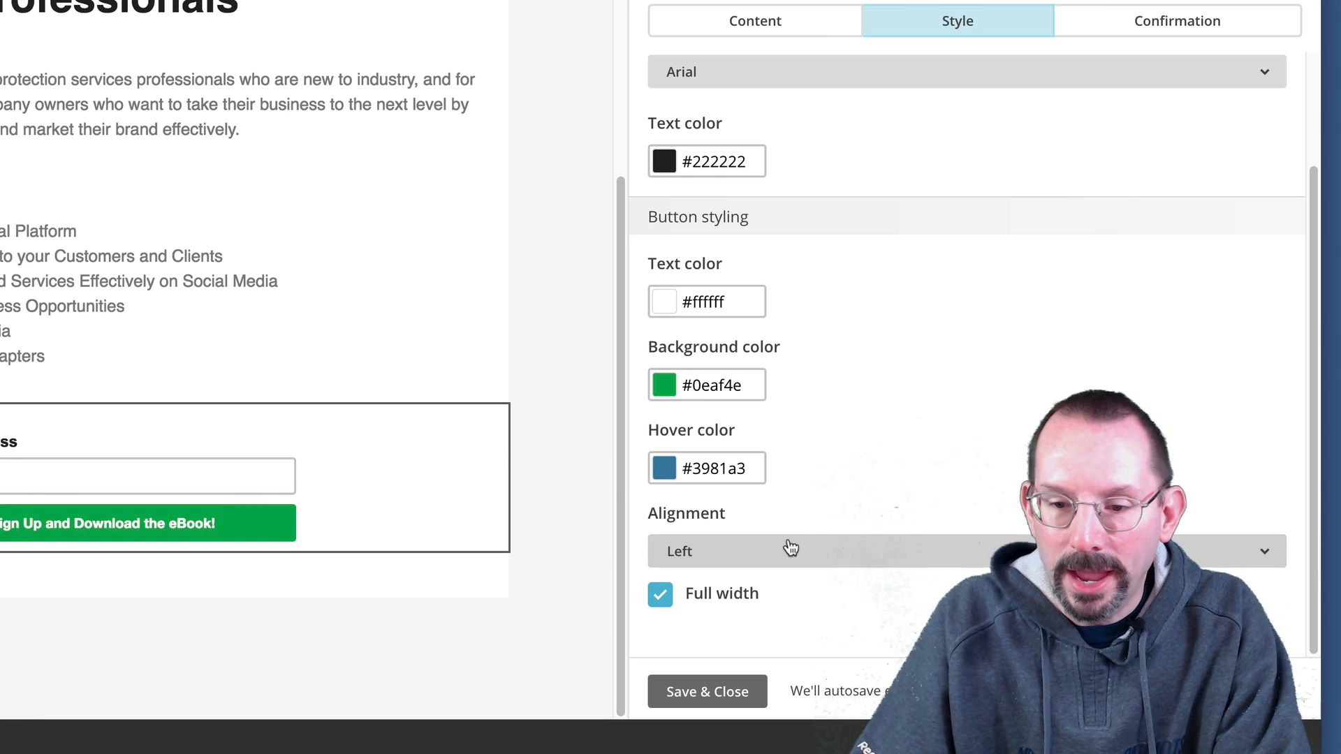
pyautogui.moveTo(921, 500)
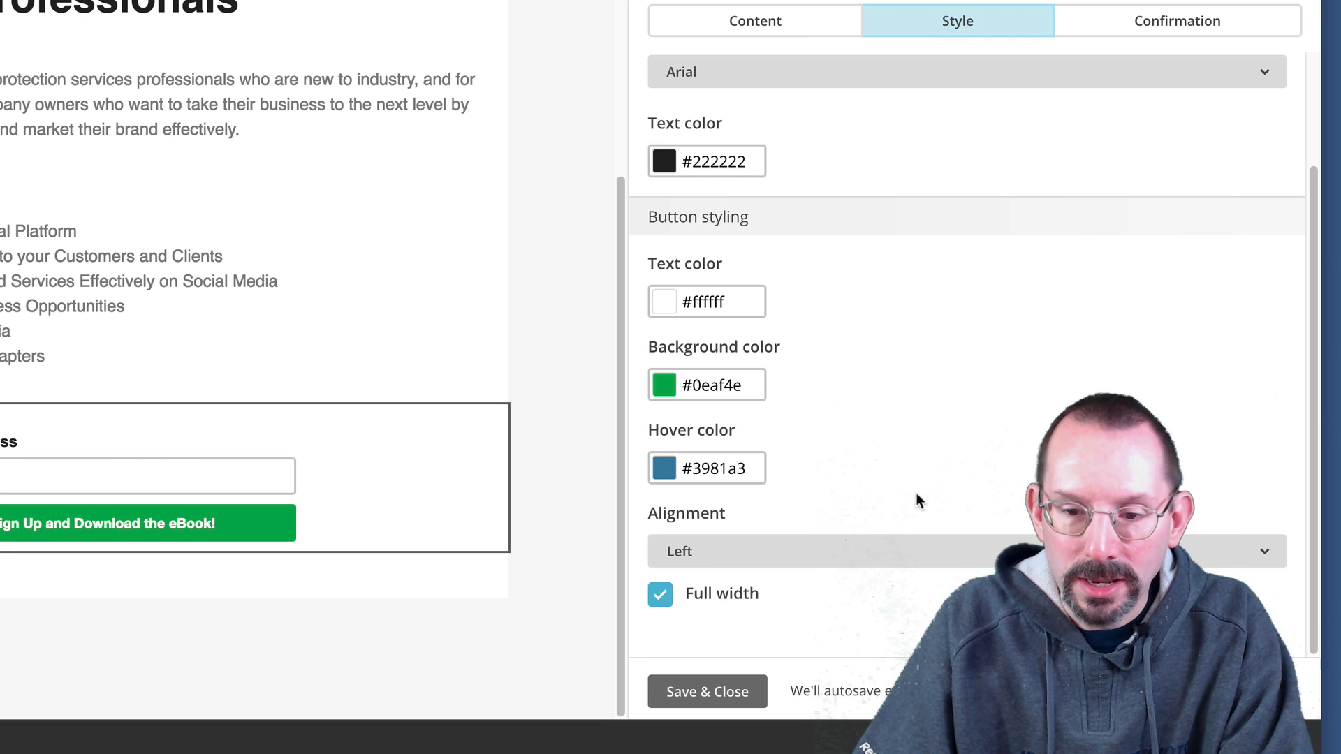
pyautogui.click(660, 596)
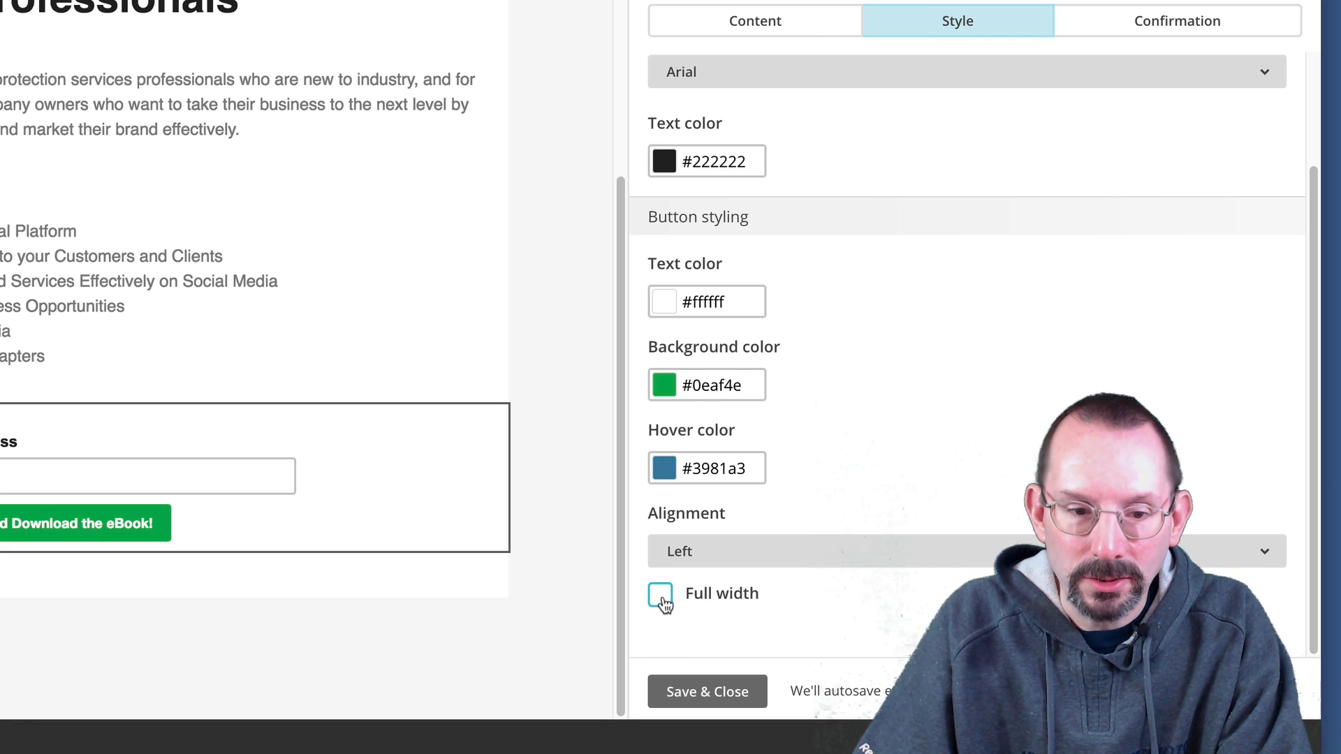
pyautogui.click(659, 594)
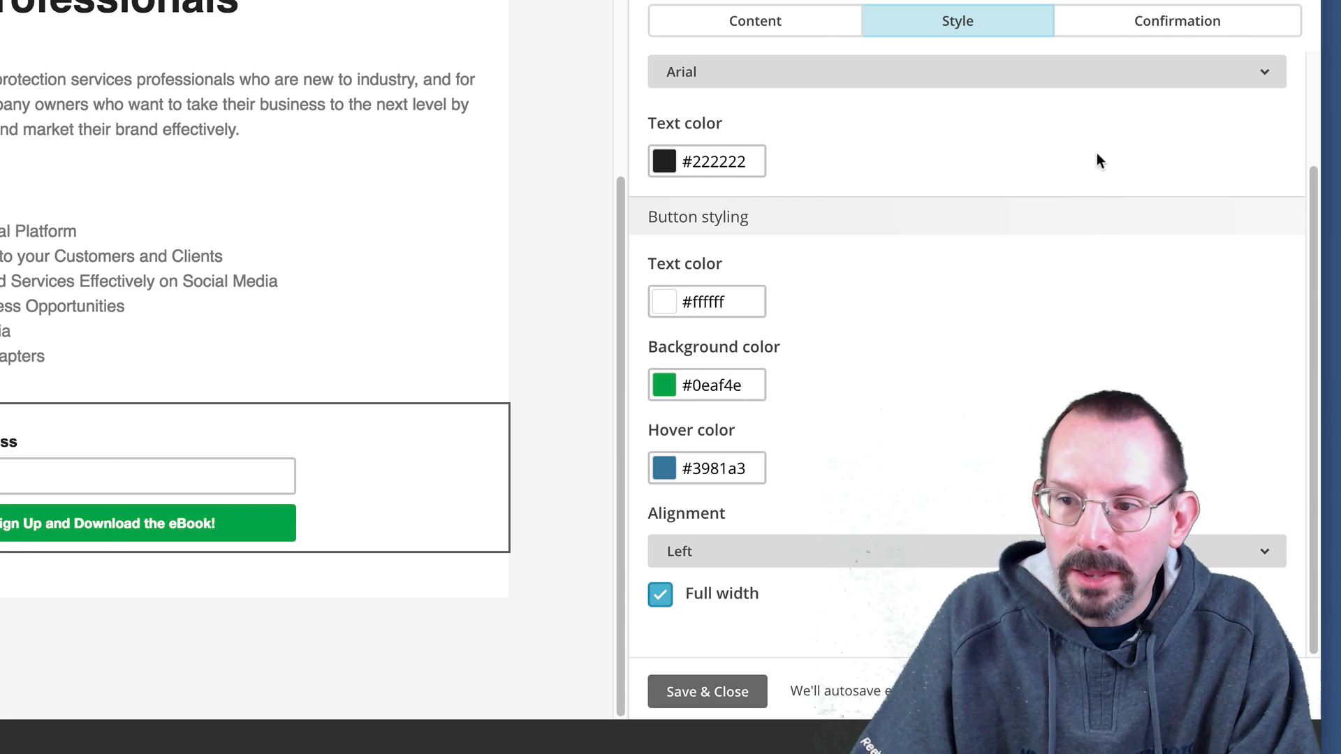
pyautogui.moveTo(1179, 24)
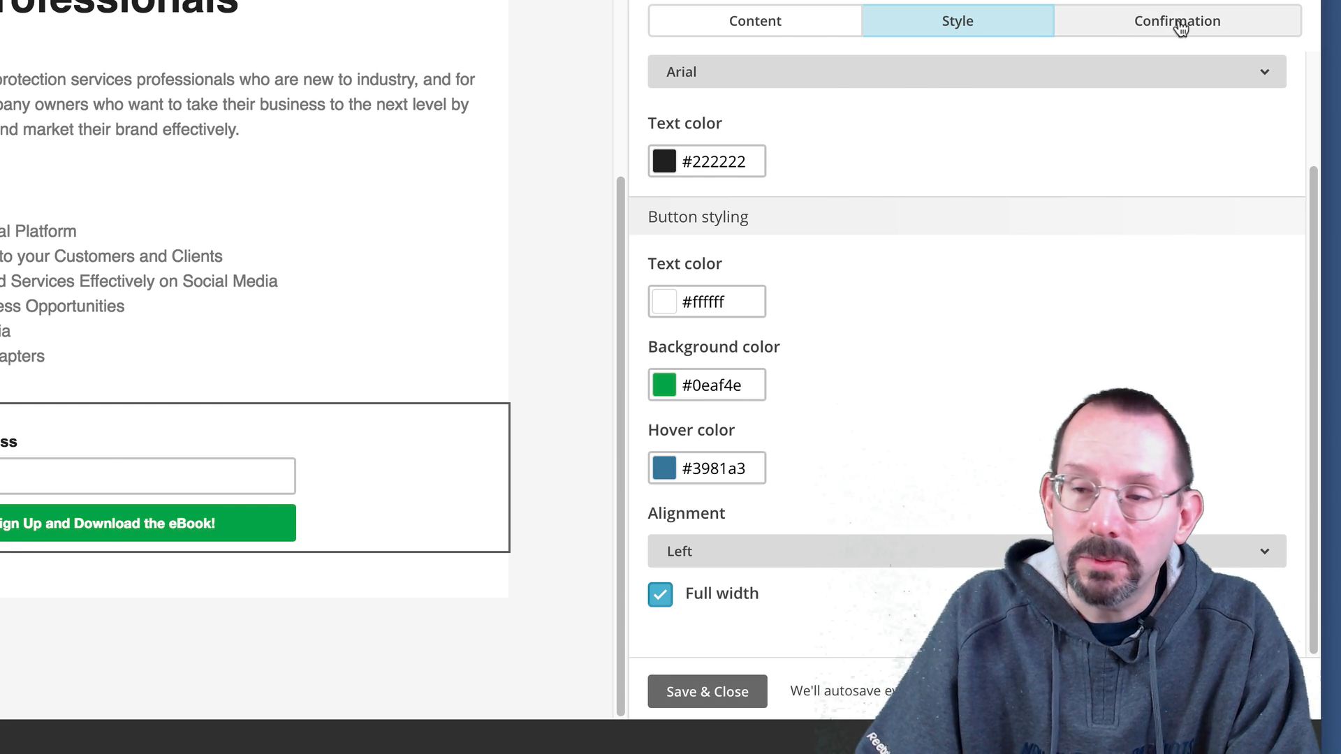
# - Write the confirmation line thanking subscribers for joining the Security Marketing Solutions Community
pyautogui.click(1177, 20)
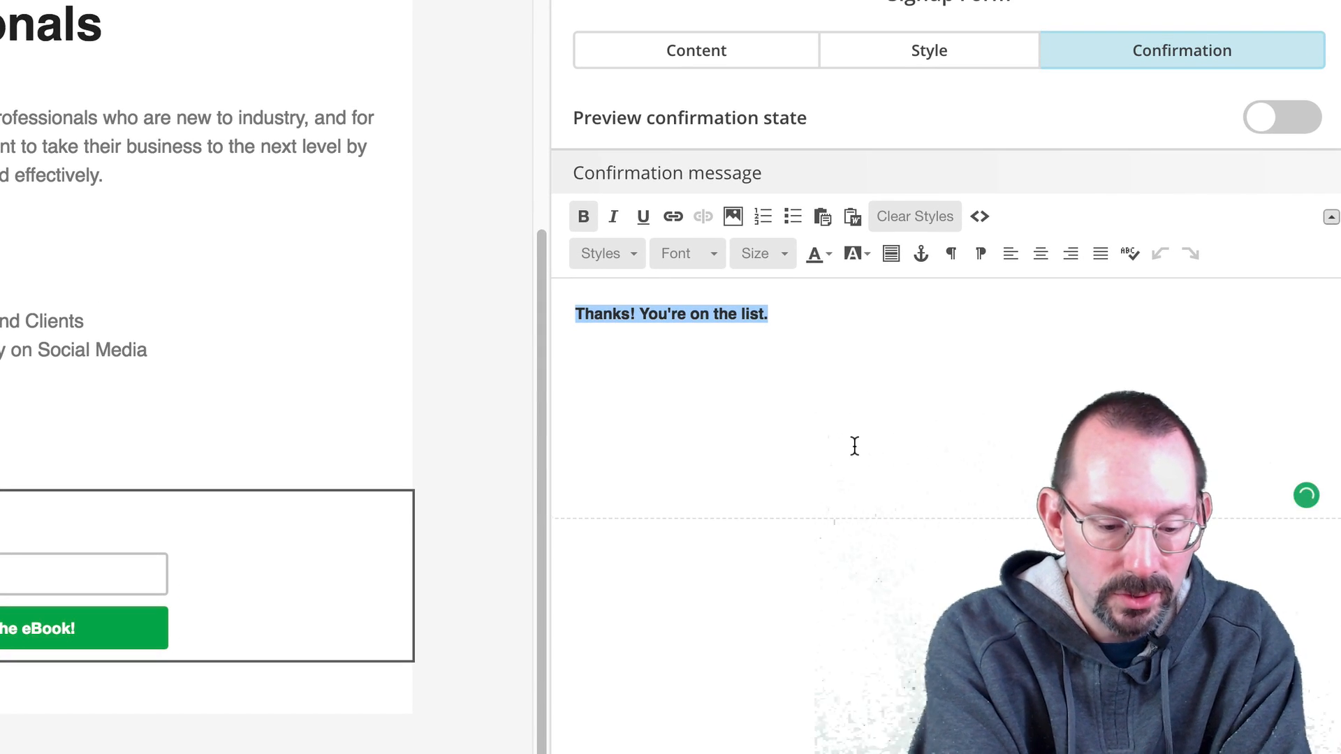
pyautogui.write('Thank you for')
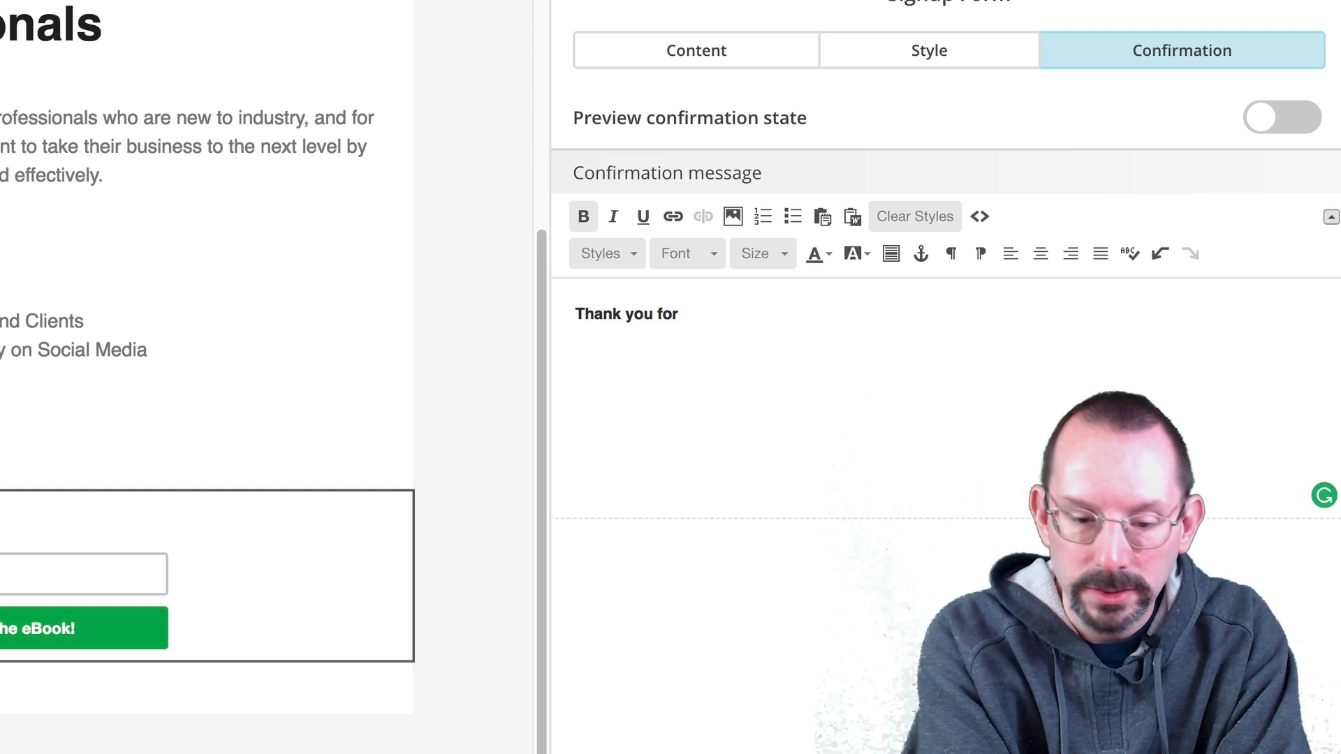
pyautogui.write('sign')
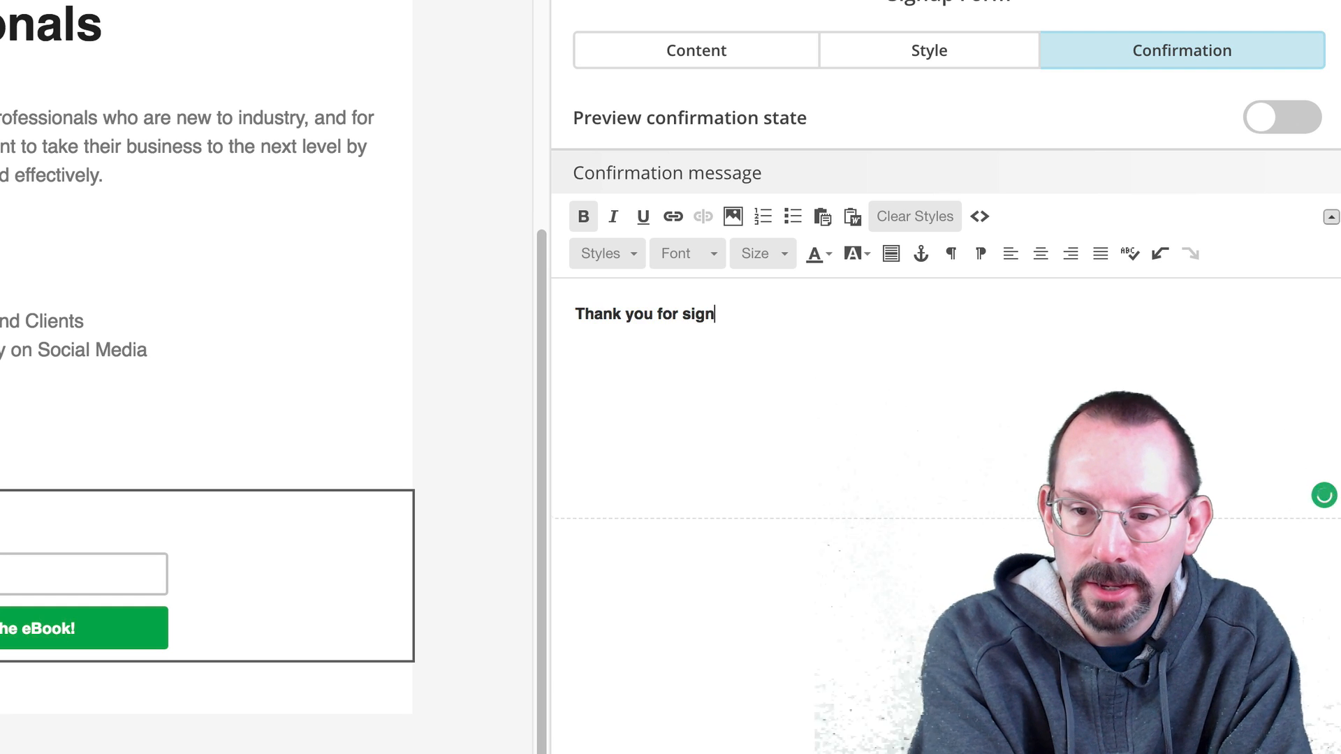
pyautogui.write('ing up to')
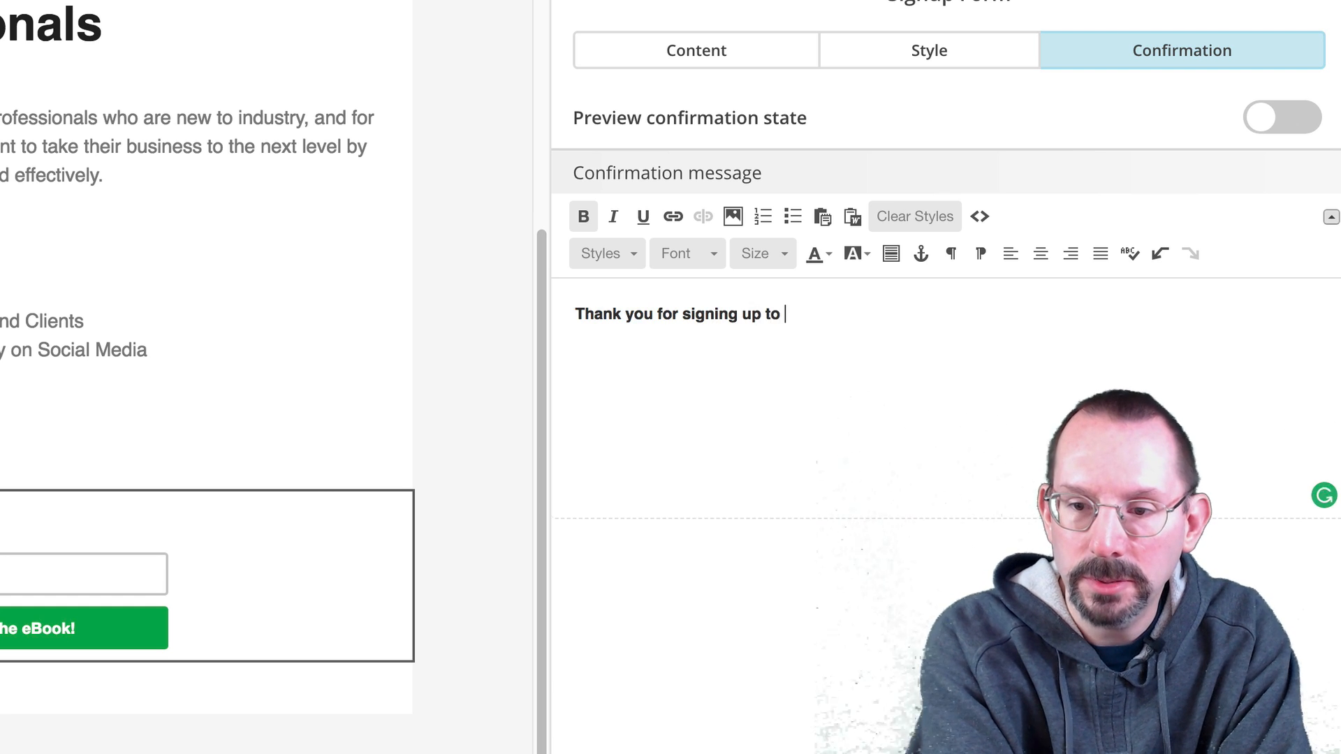
pyautogui.write('be pa')
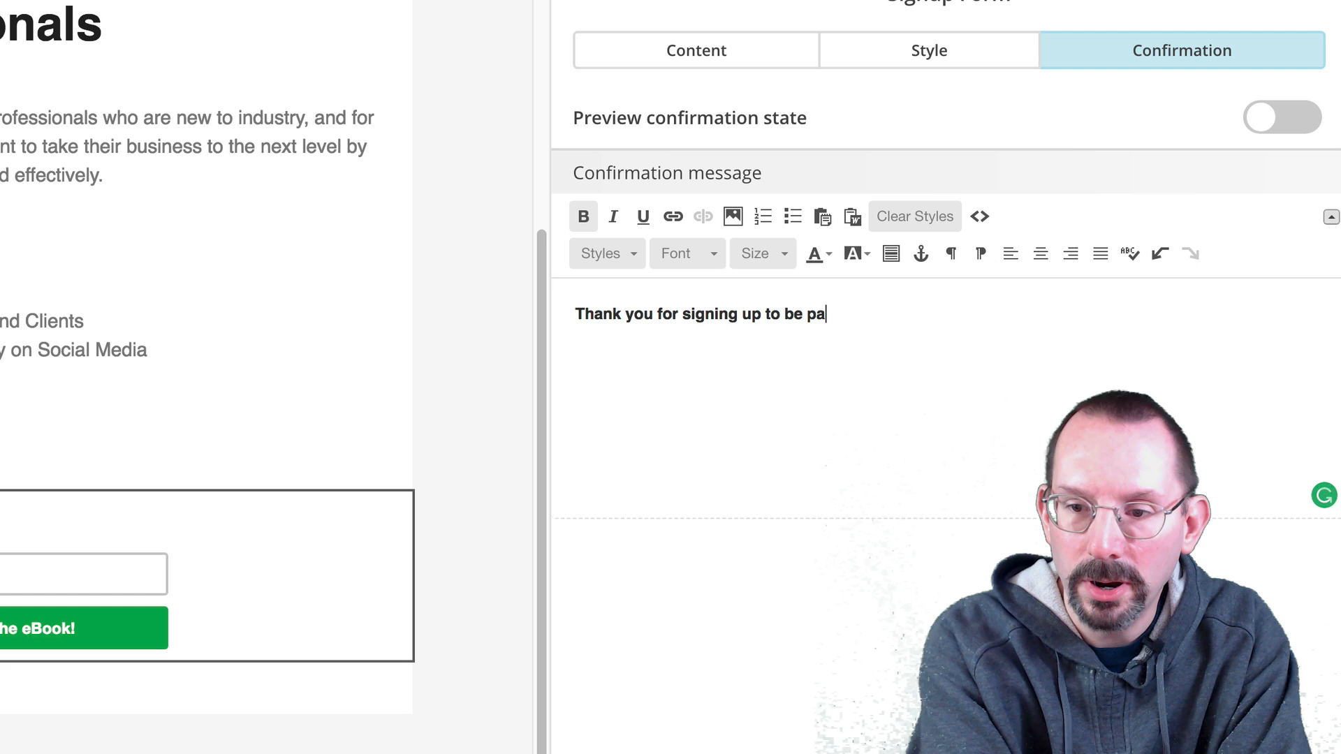
pyautogui.write('rt of the Se')
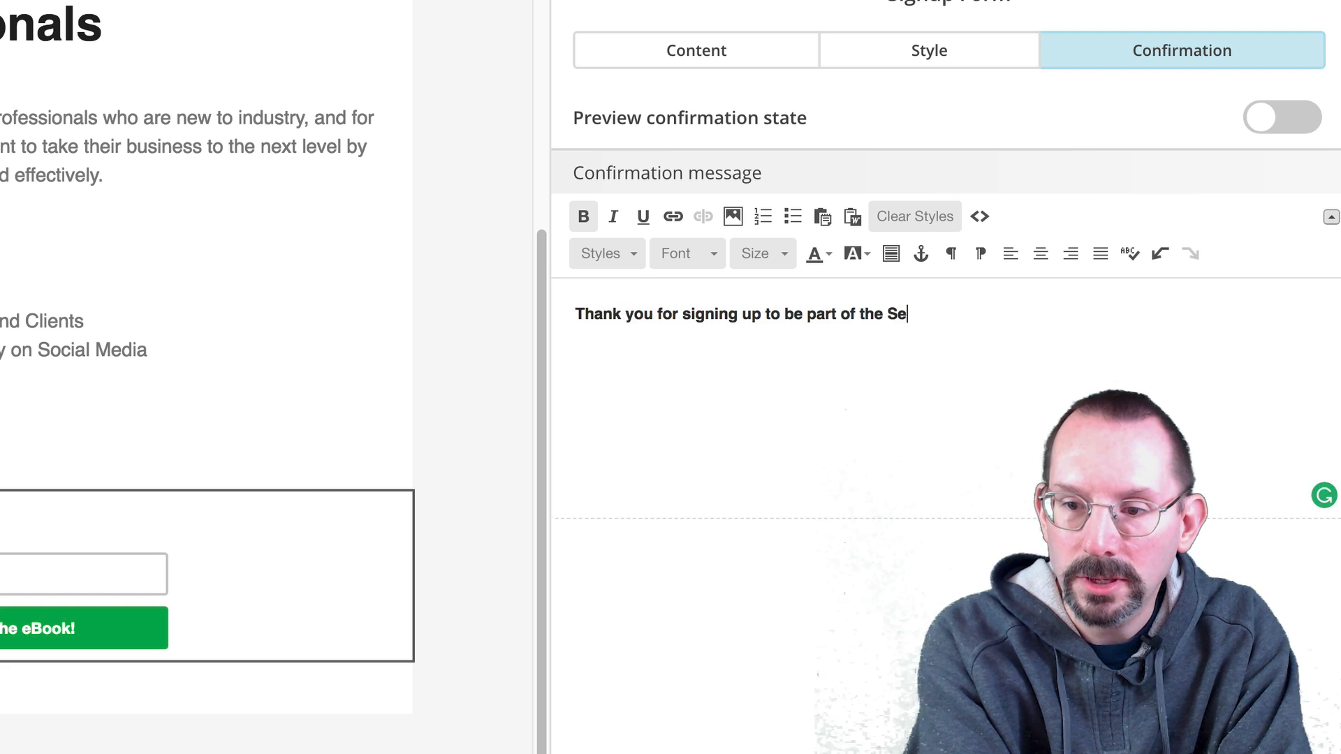
pyautogui.write('curity mark')
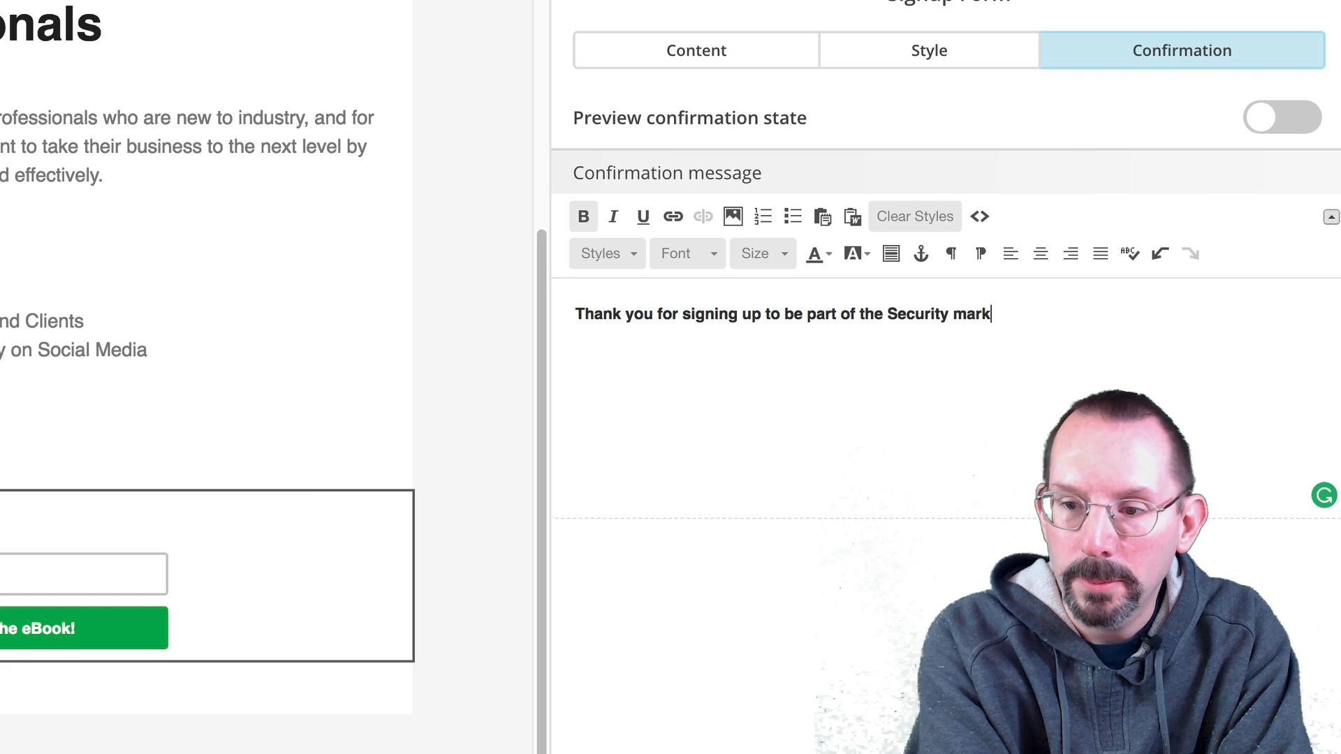
pyautogui.press('Backspace')
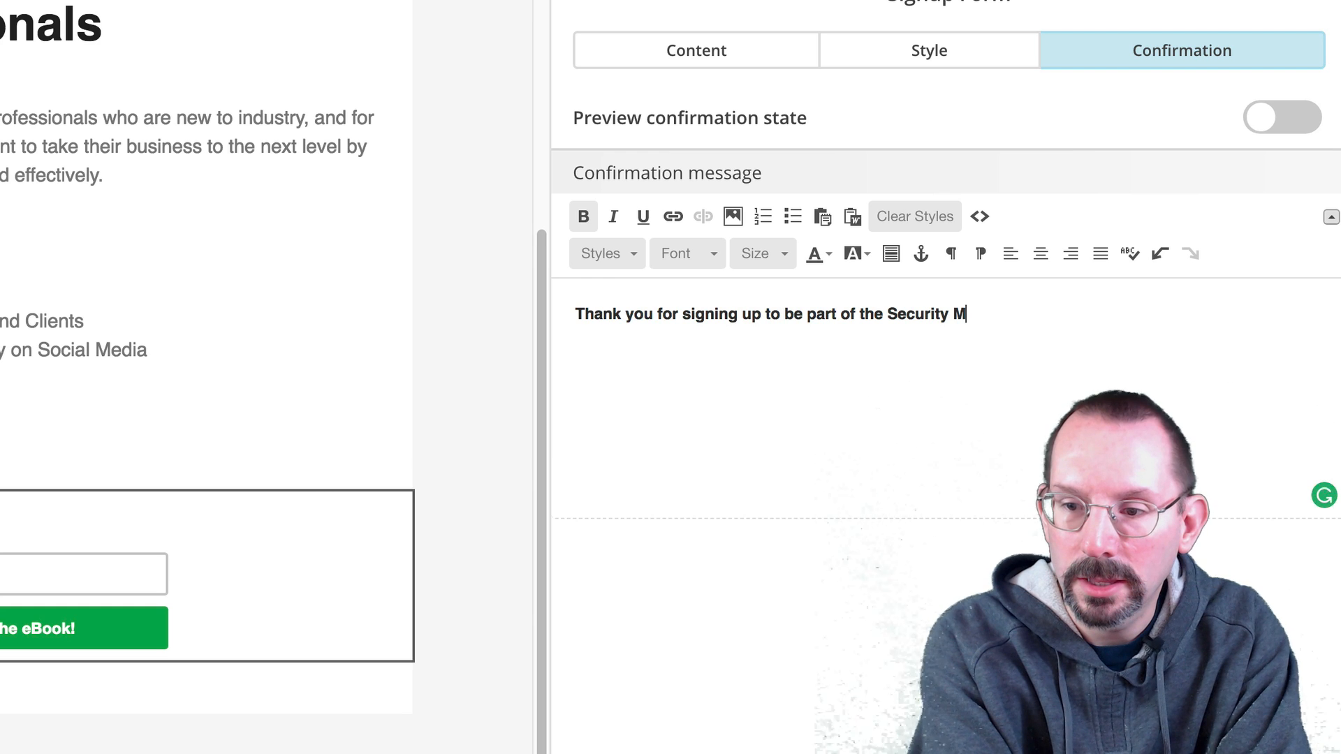
pyautogui.write('arketing')
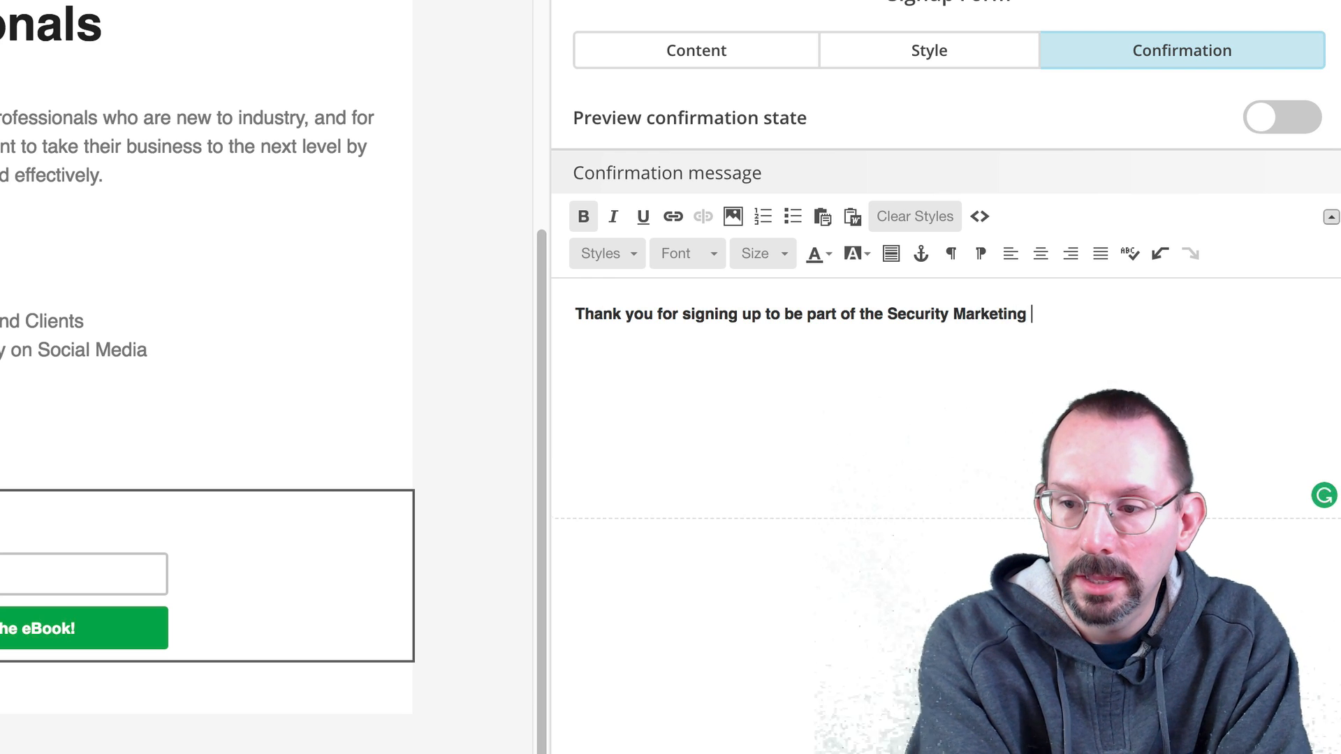
pyautogui.write('Solutions C')
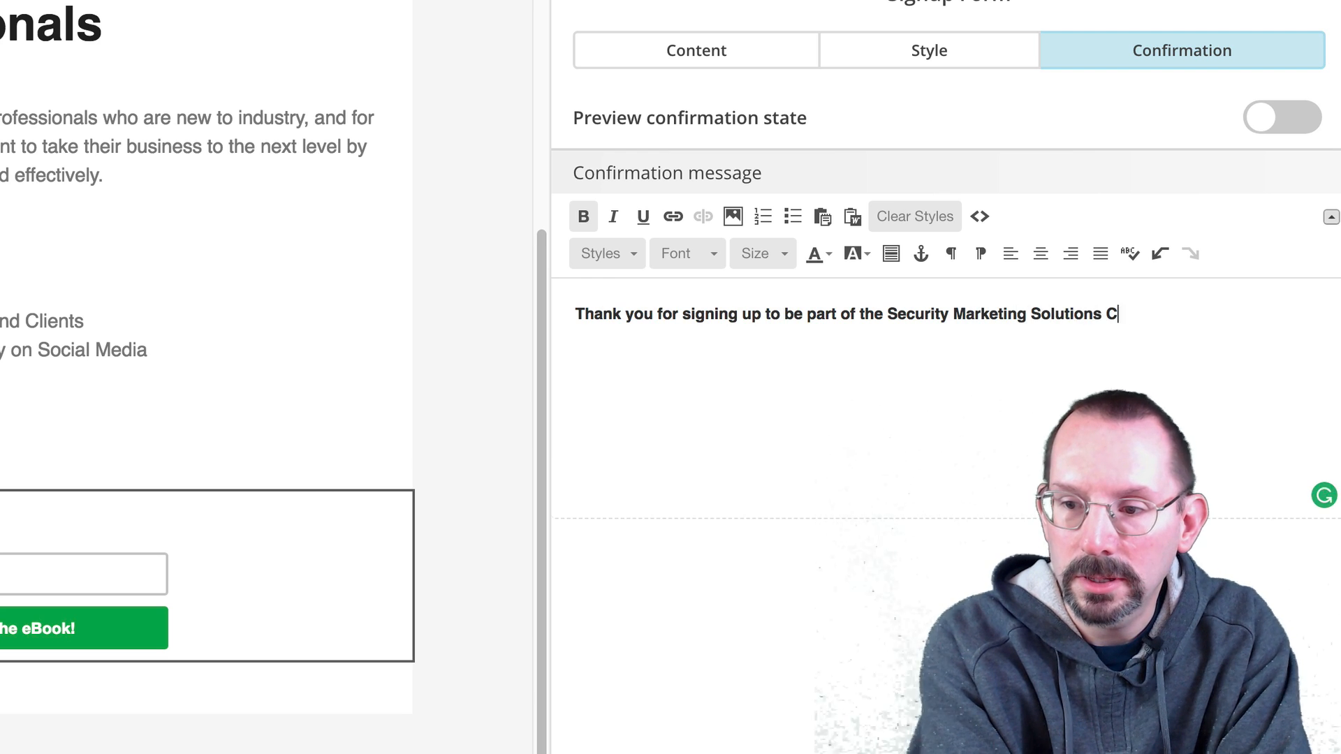
pyautogui.write('ommunity')
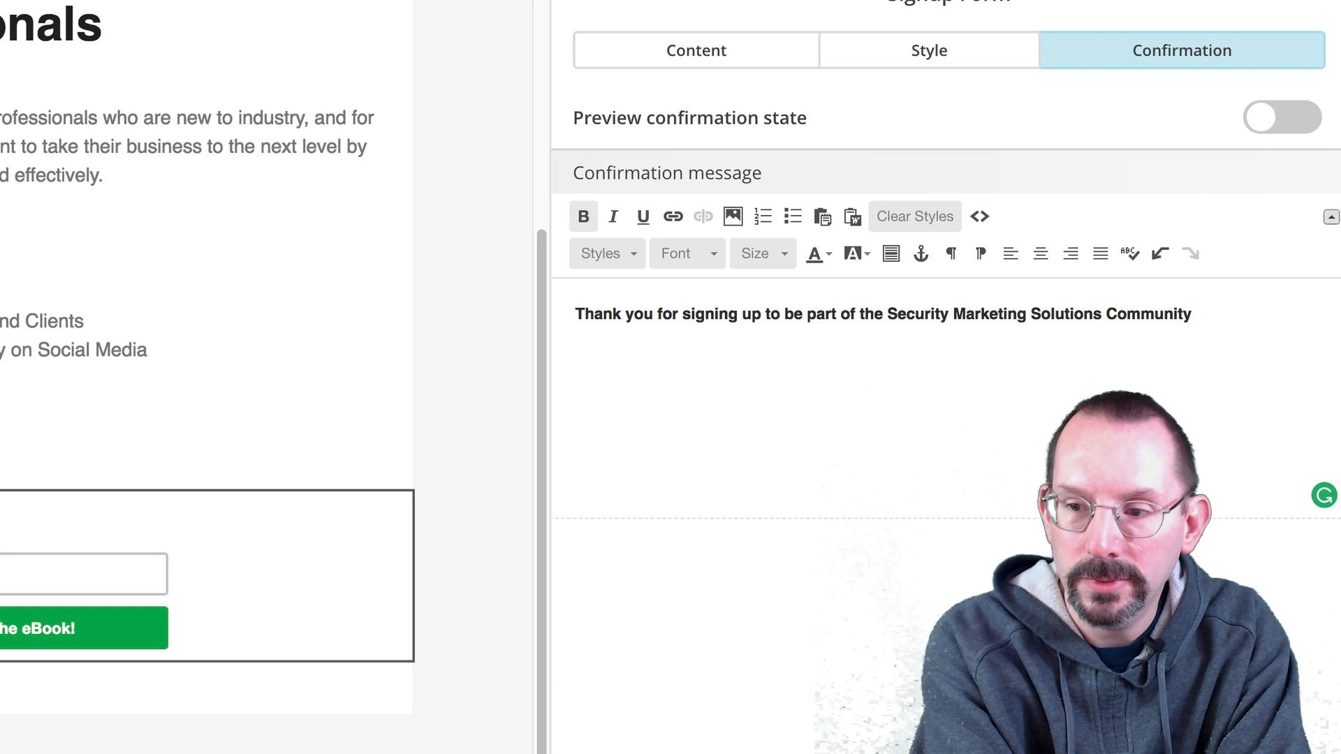
pyautogui.write('!')
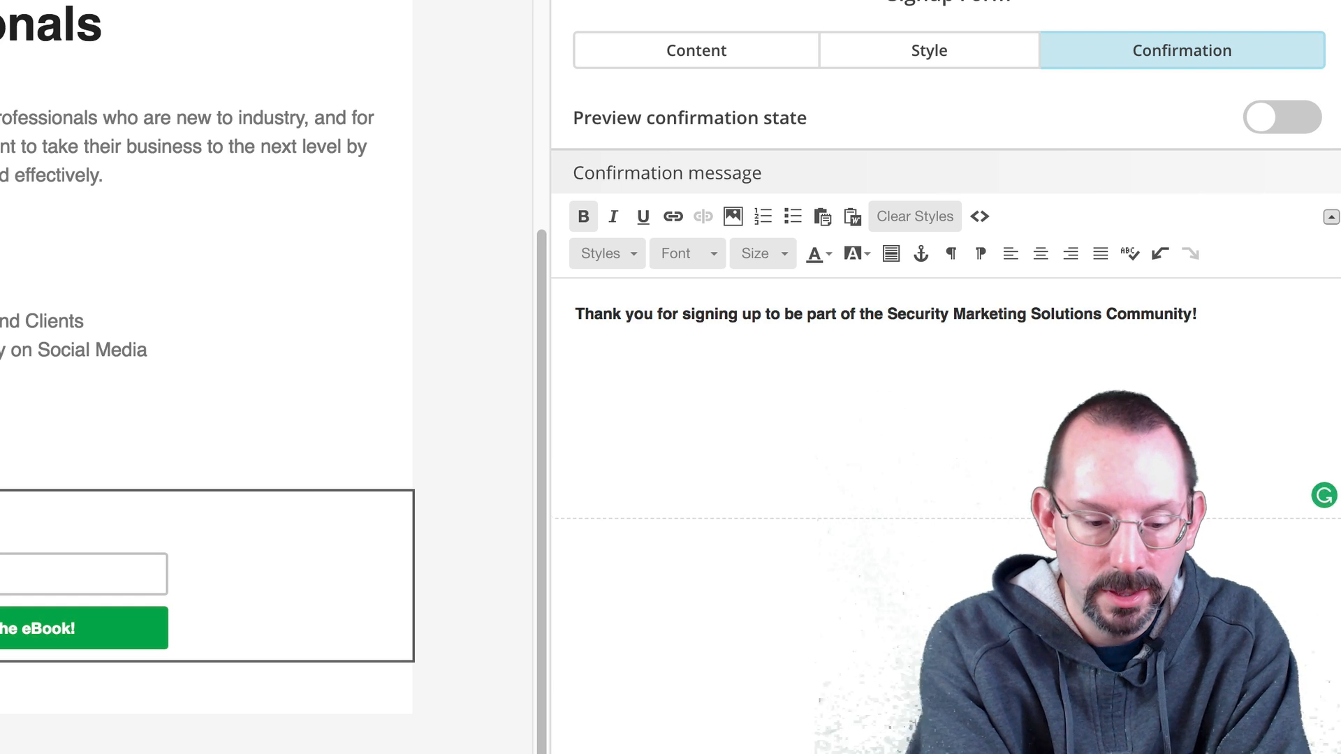
# - Add 'Your eBook is on its way to your email inbox!' and select the whole message
pyautogui.write('Yoo')
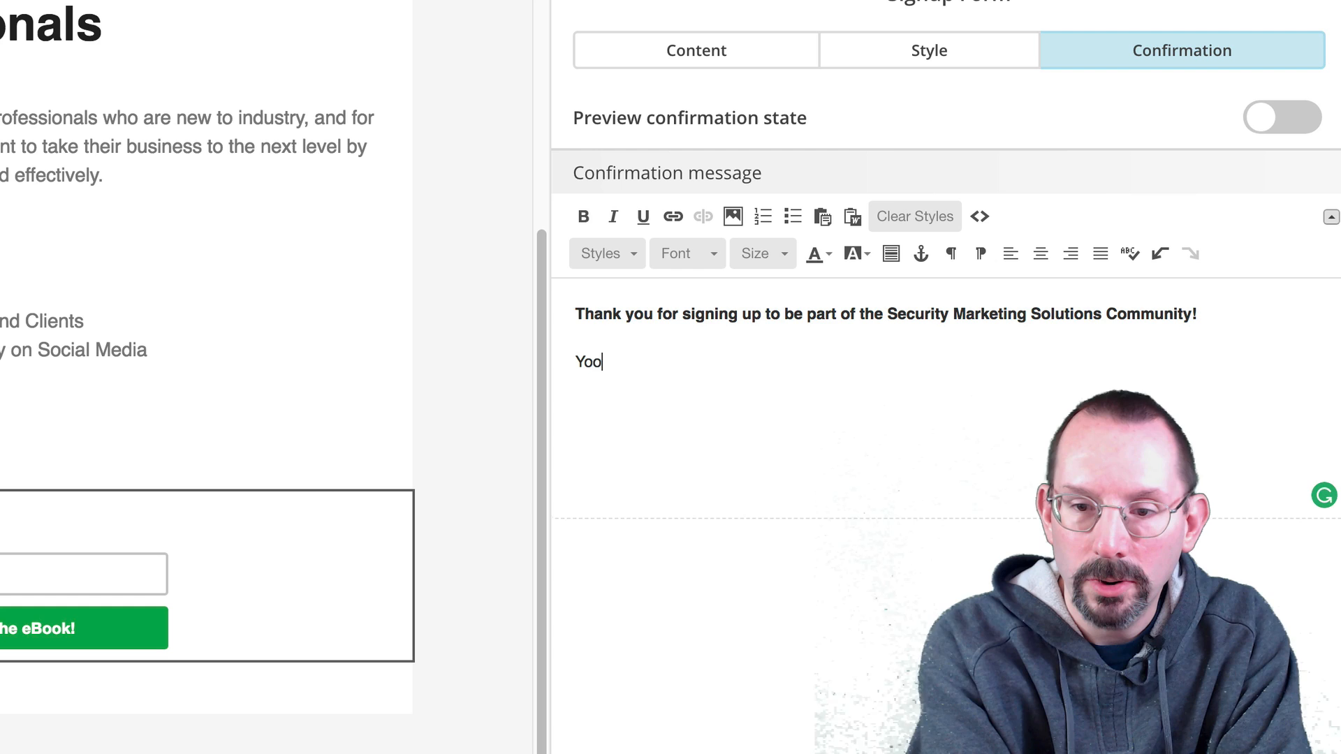
pyautogui.write('Your')
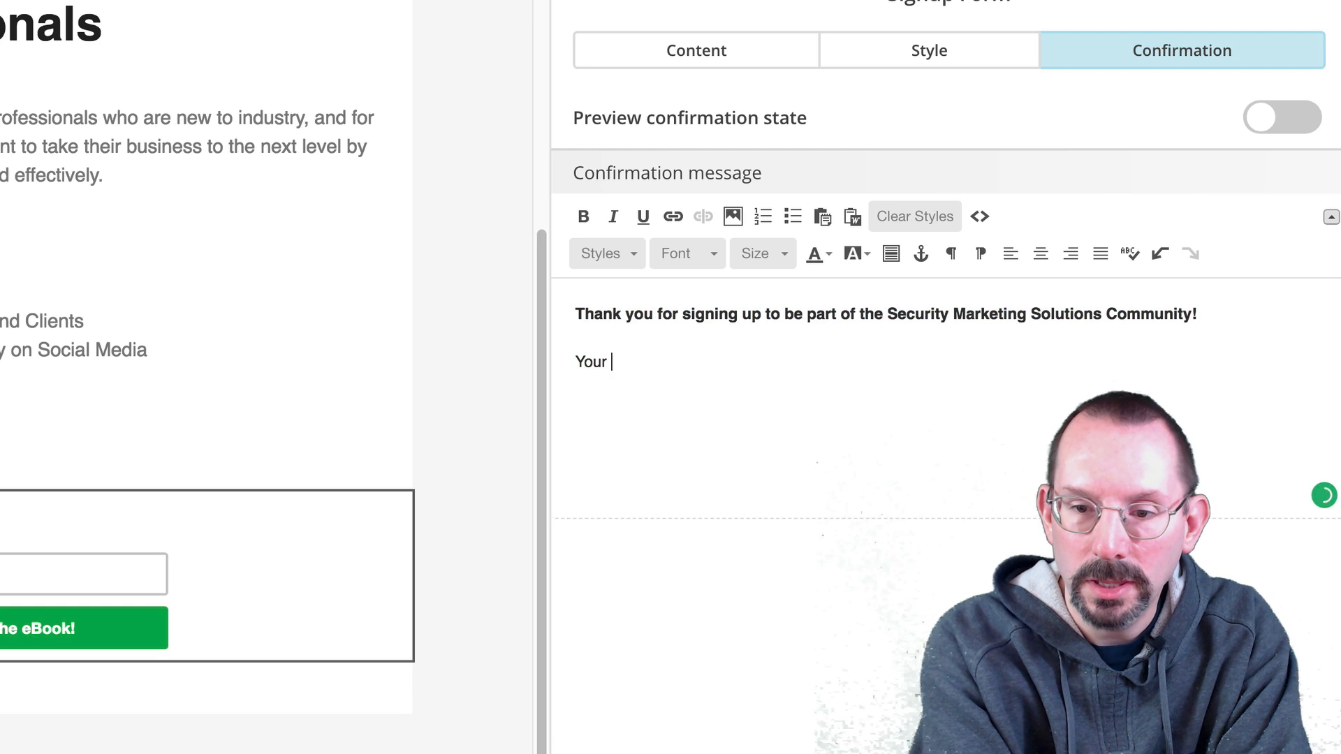
pyautogui.write('eBook')
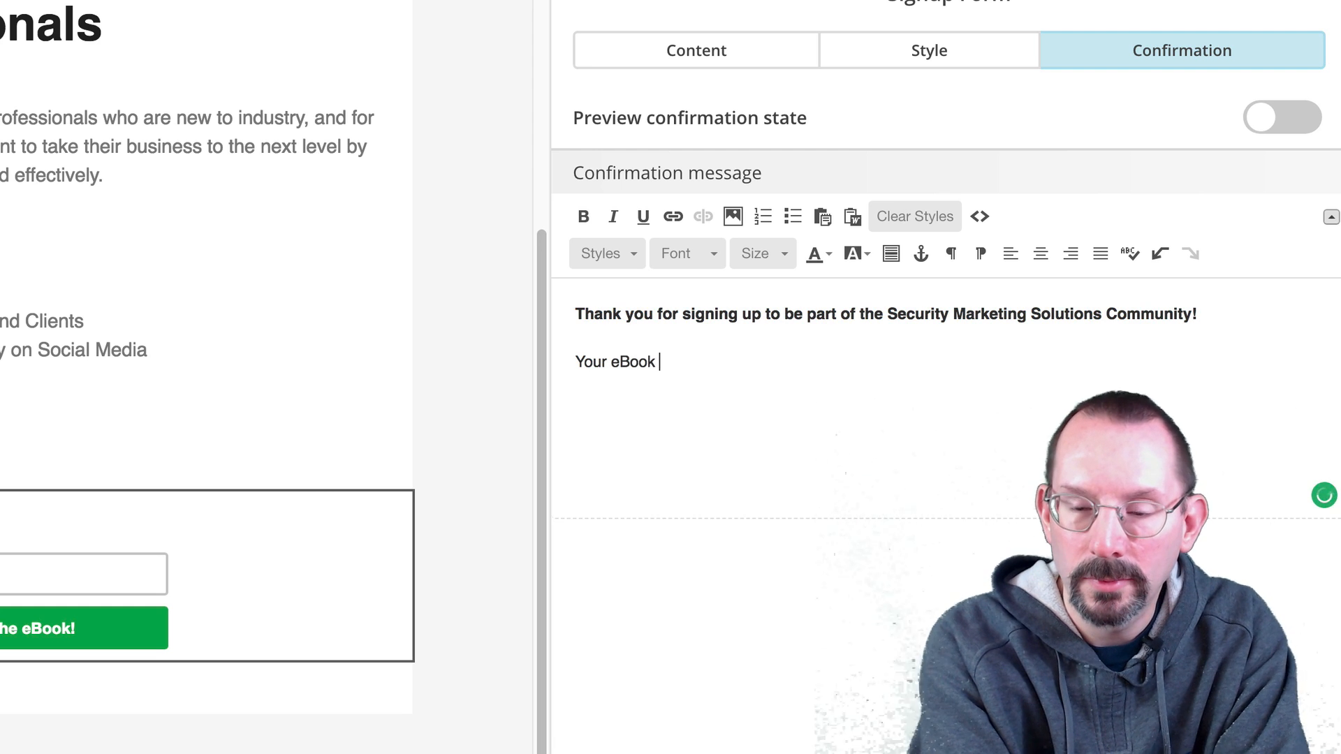
pyautogui.write('it')
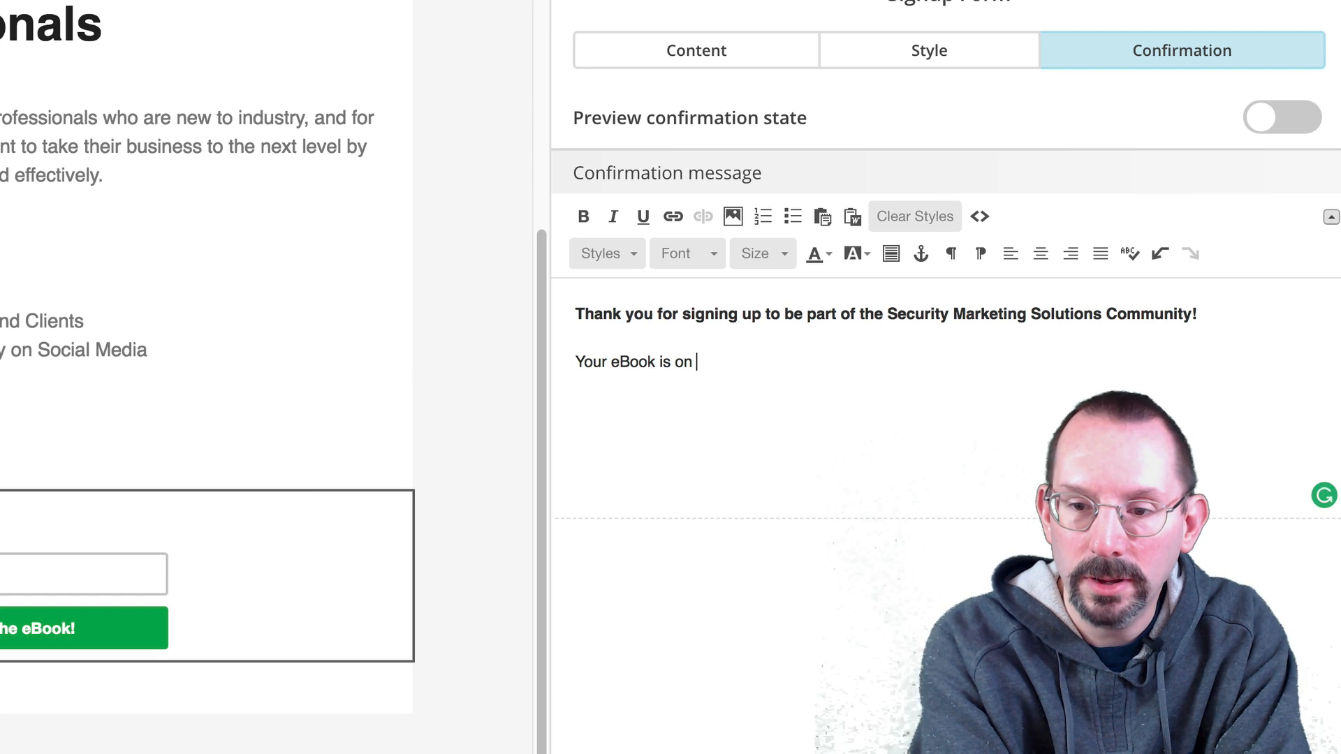
pyautogui.write('its way')
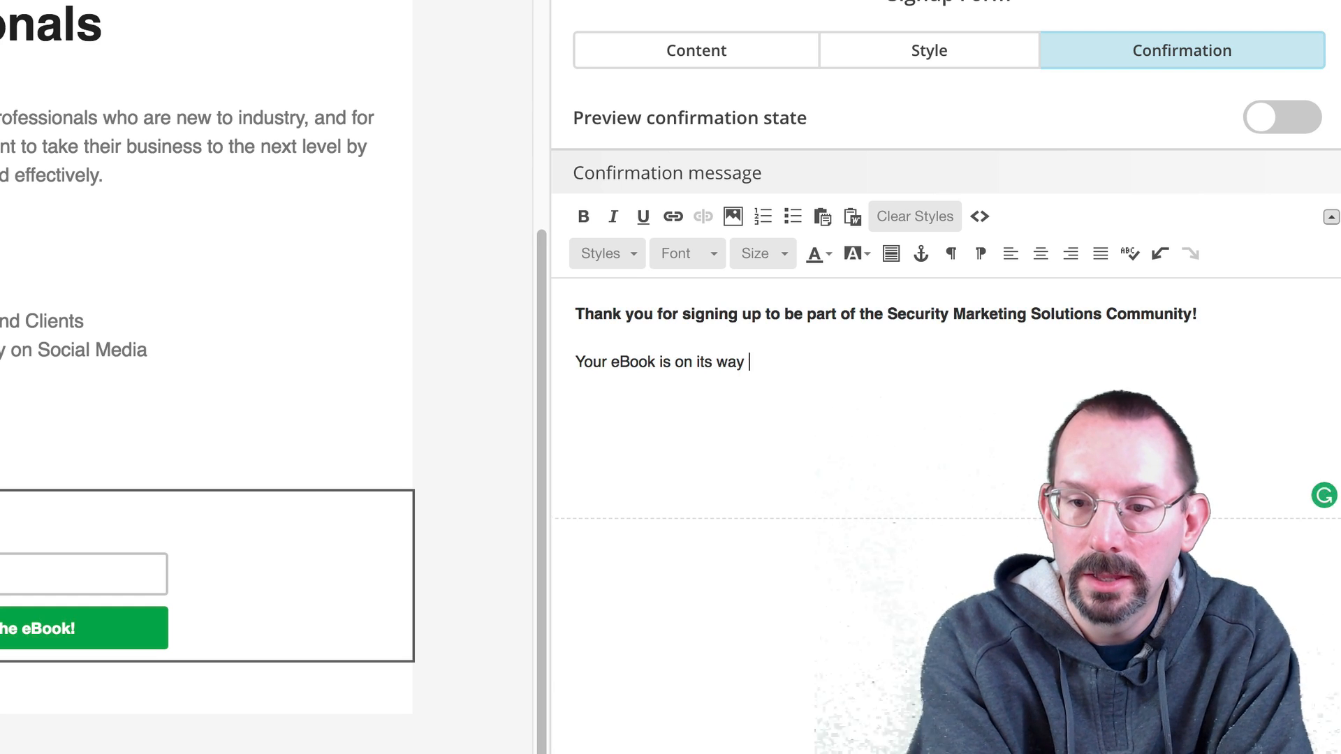
pyautogui.write('to your email inbox')
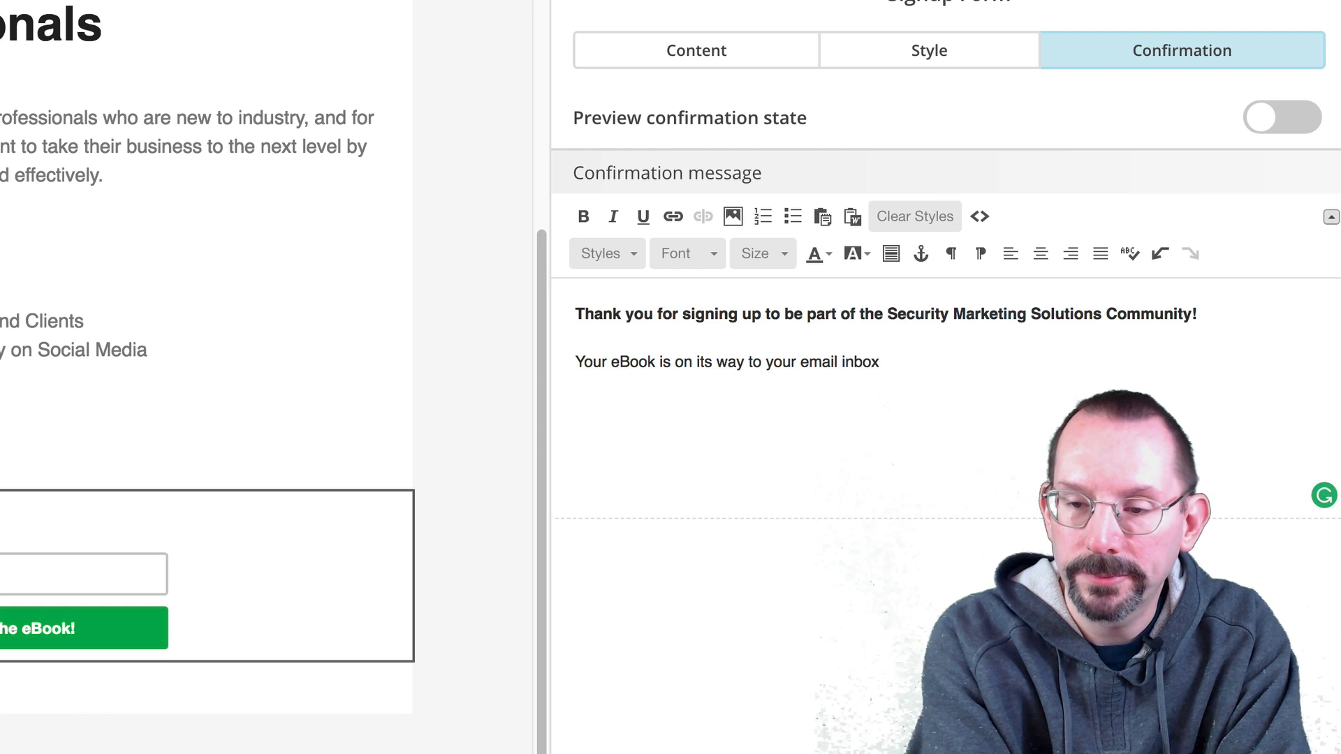
pyautogui.write('!')
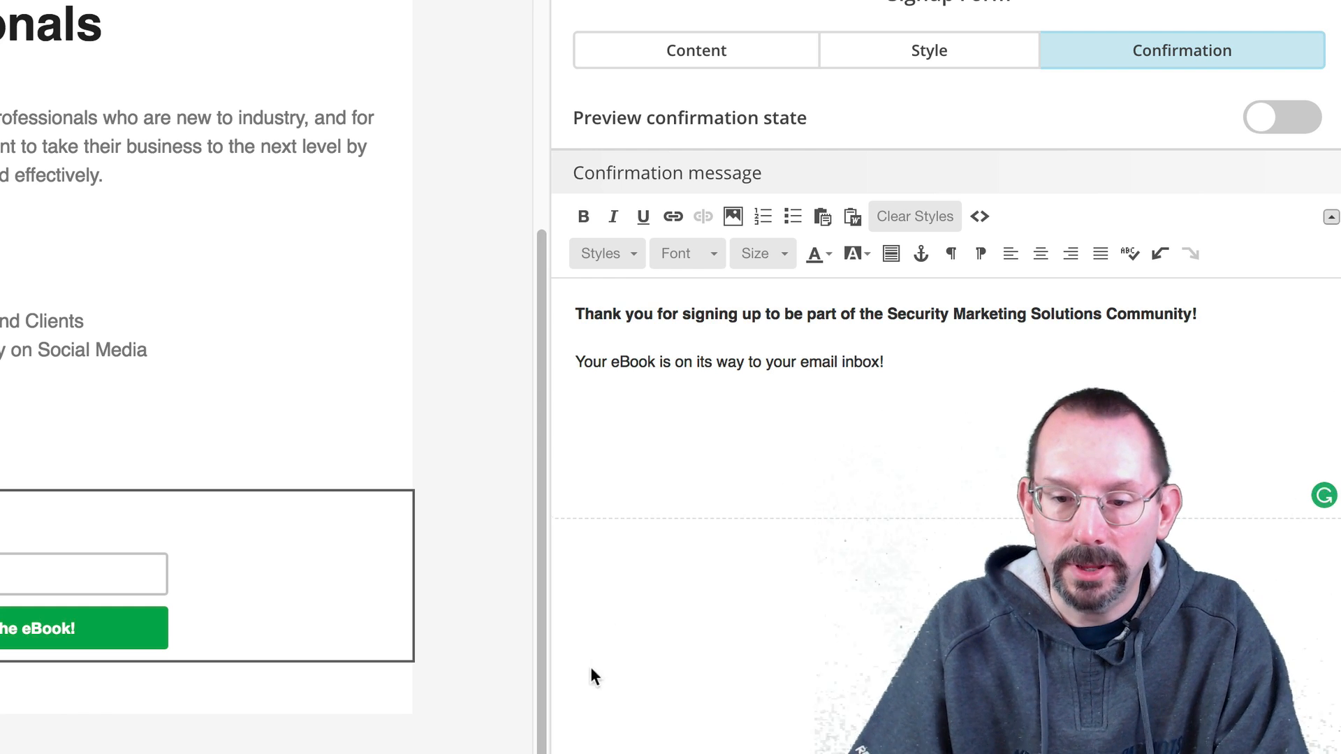
pyautogui.moveTo(670, 314); pyautogui.dragTo(886, 362)
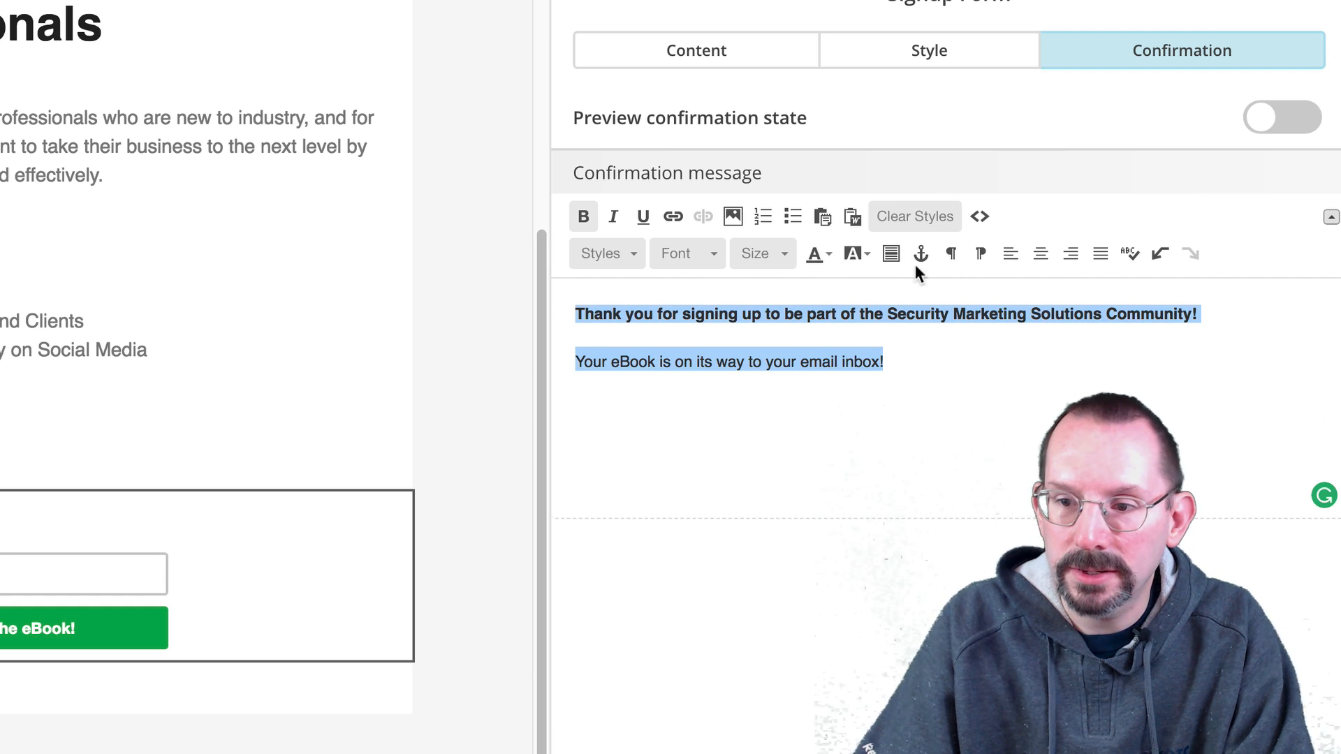
# - Centre the confirmation message and make the thank-you line a heading 2
pyautogui.click(1040, 254)
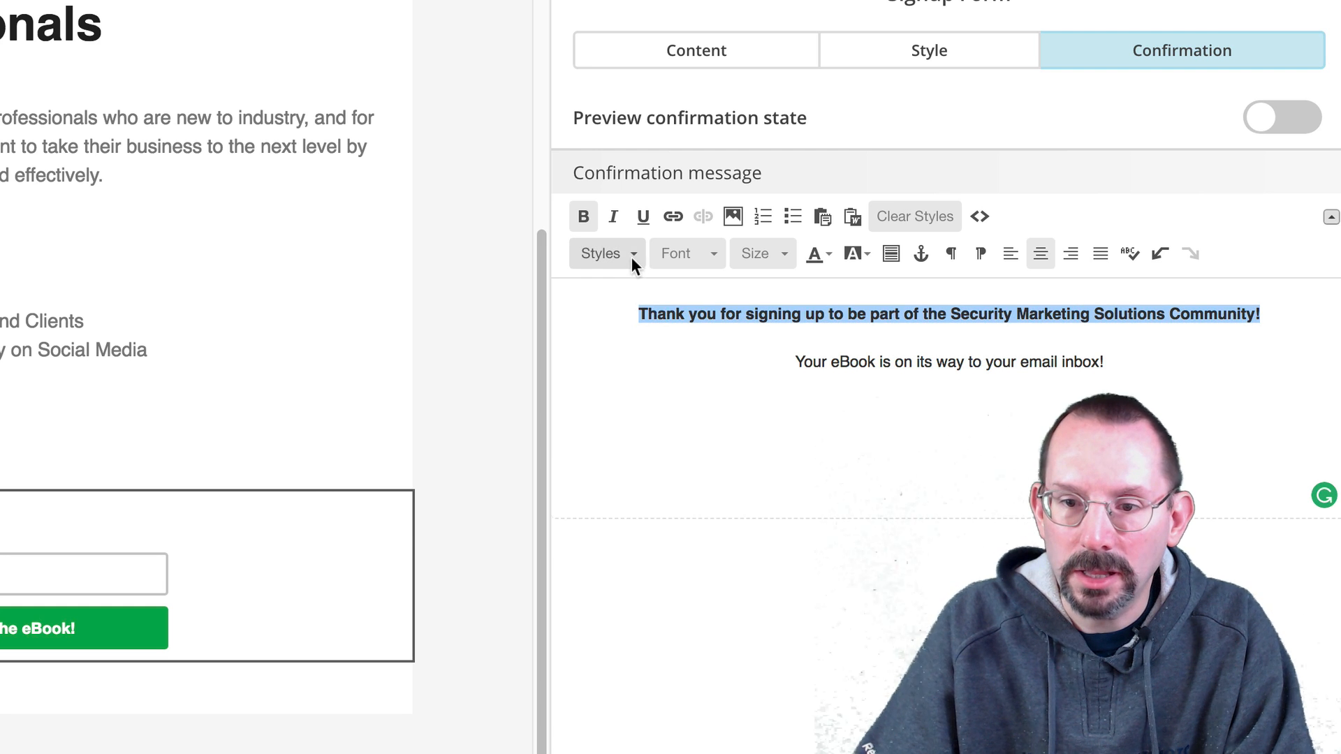
pyautogui.click(601, 252)
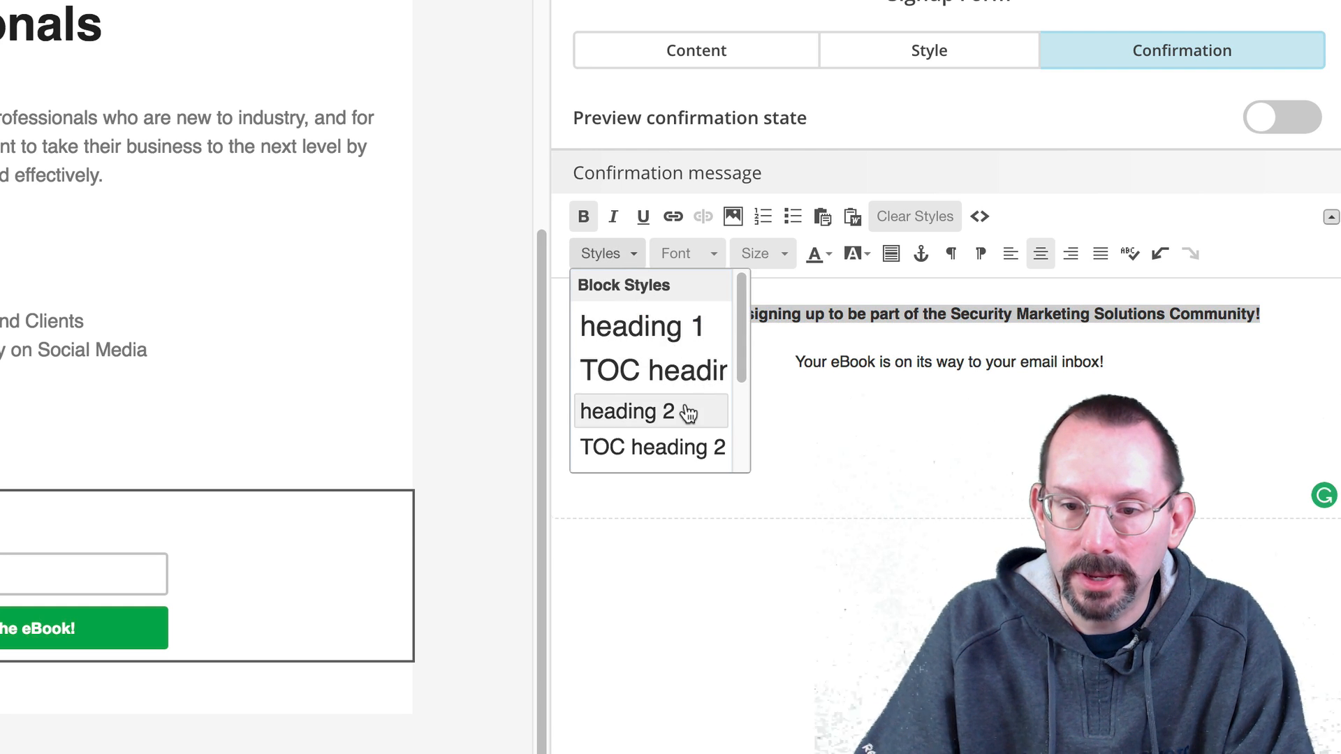
pyautogui.click(644, 411)
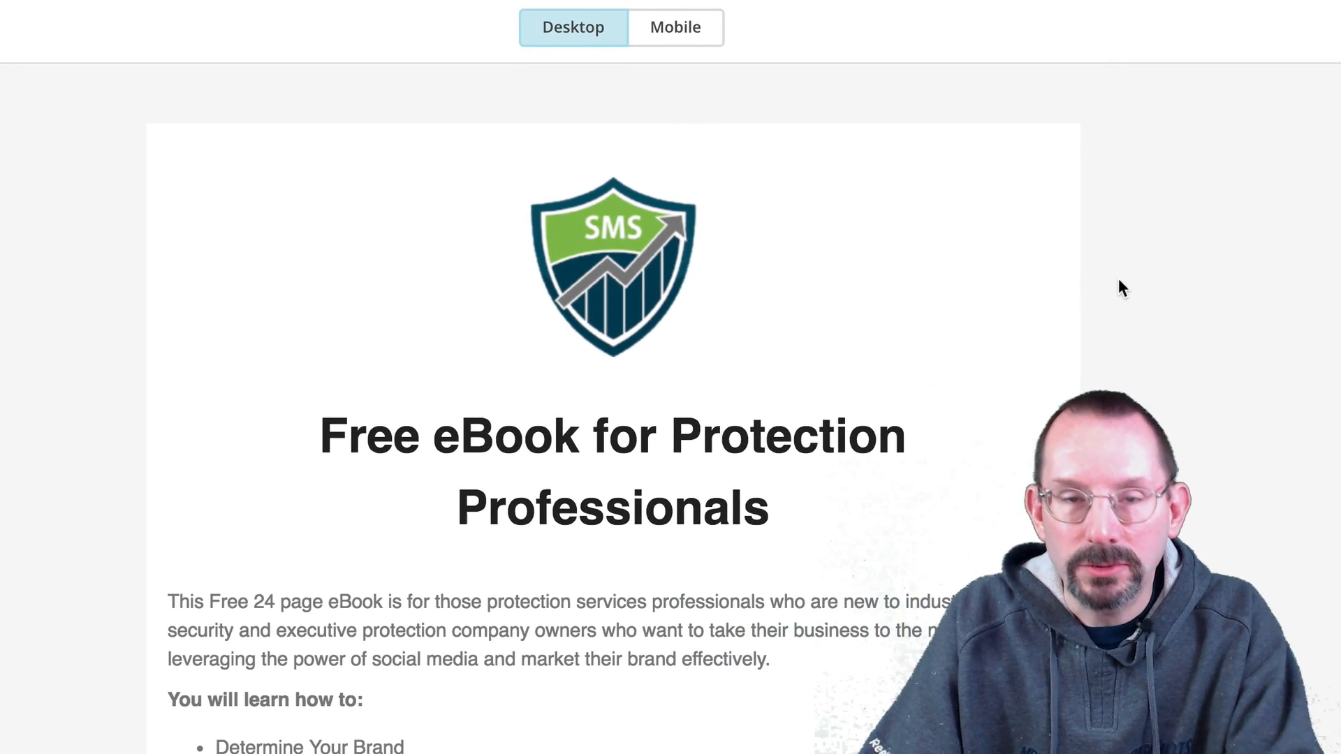
pyautogui.scroll(-3)
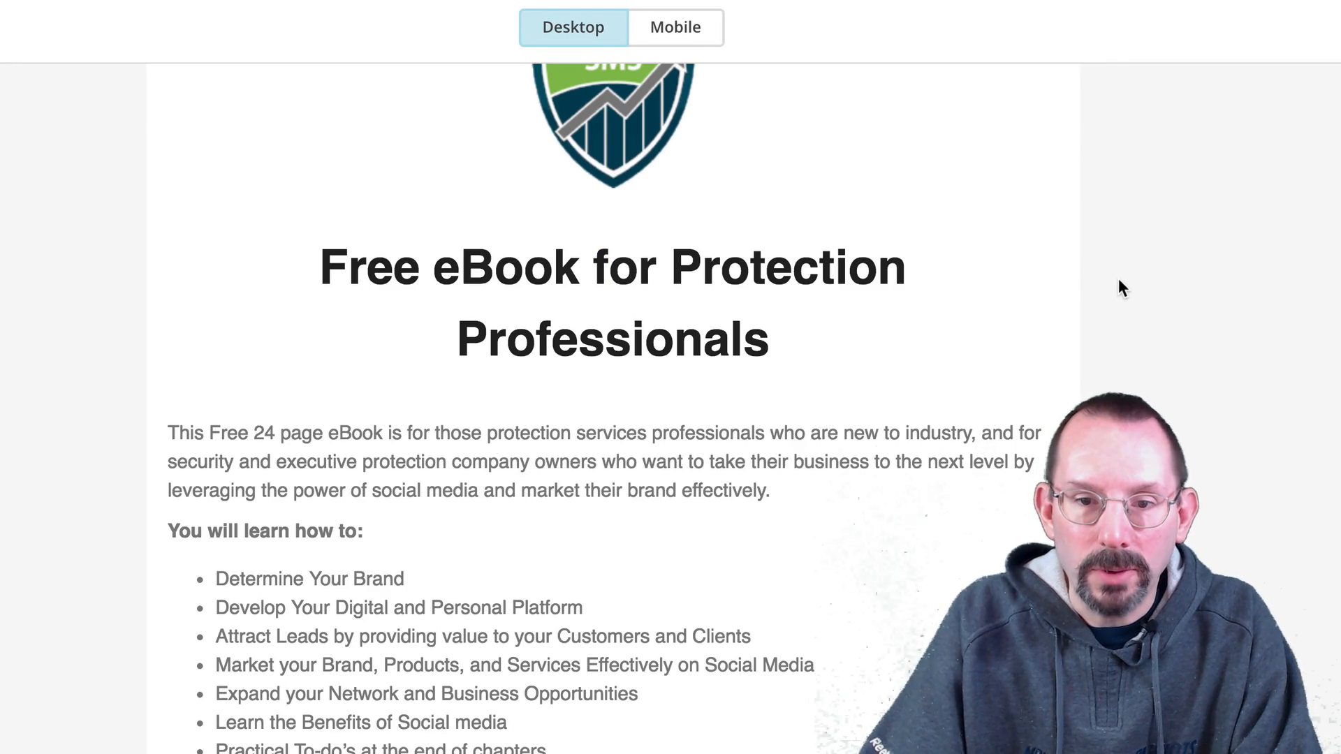
pyautogui.scroll(-3)
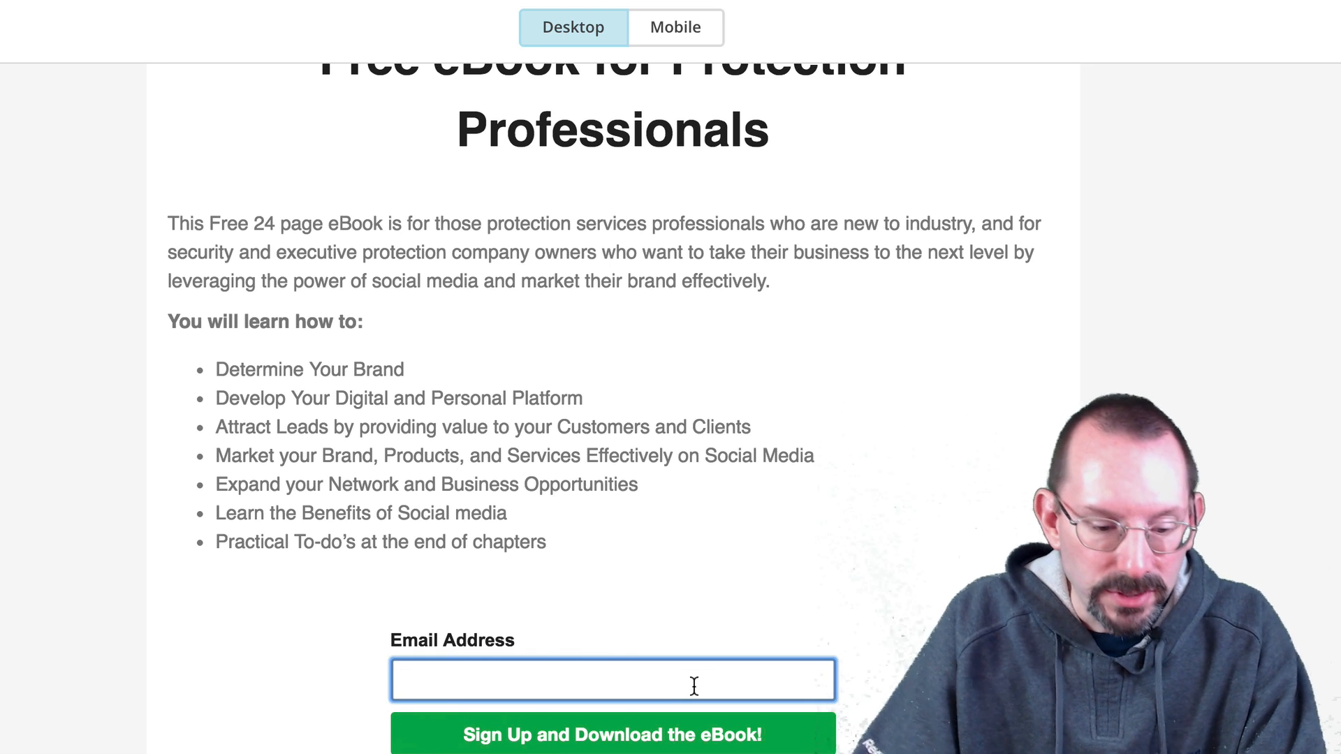
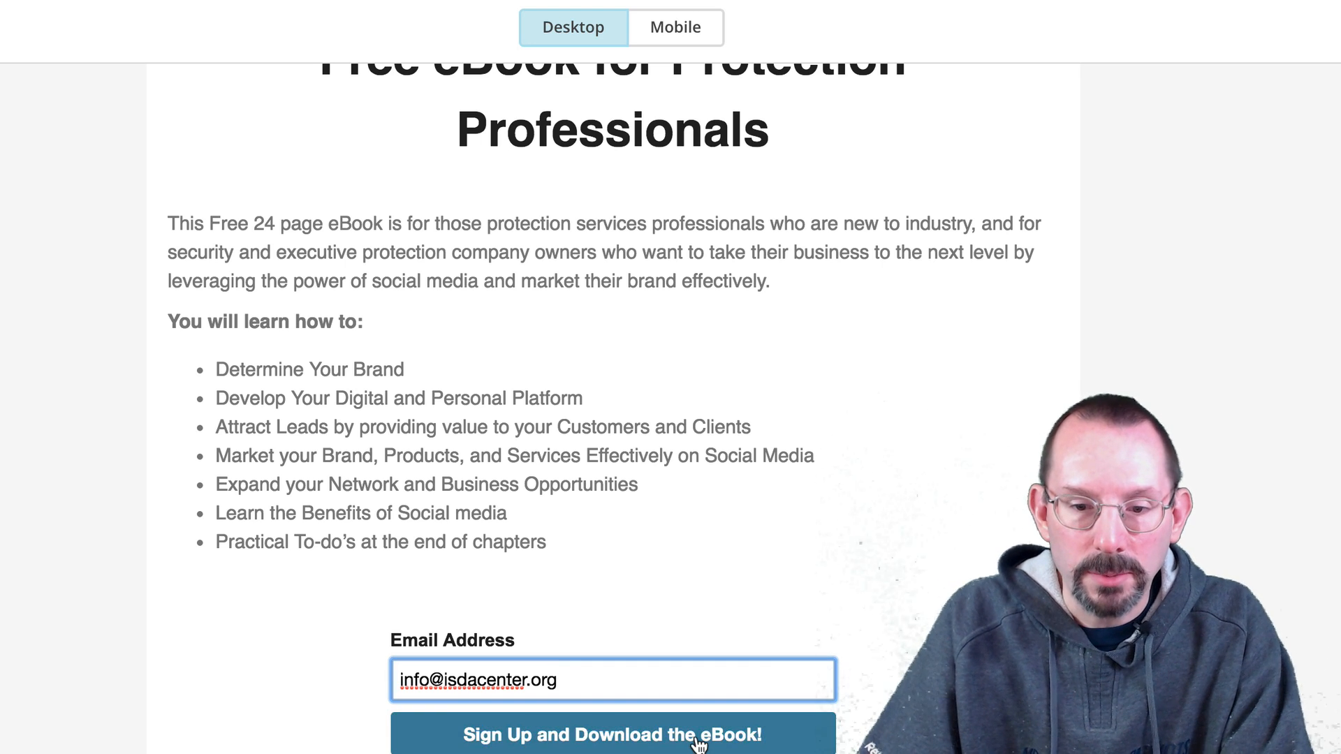
pyautogui.click(612, 752)
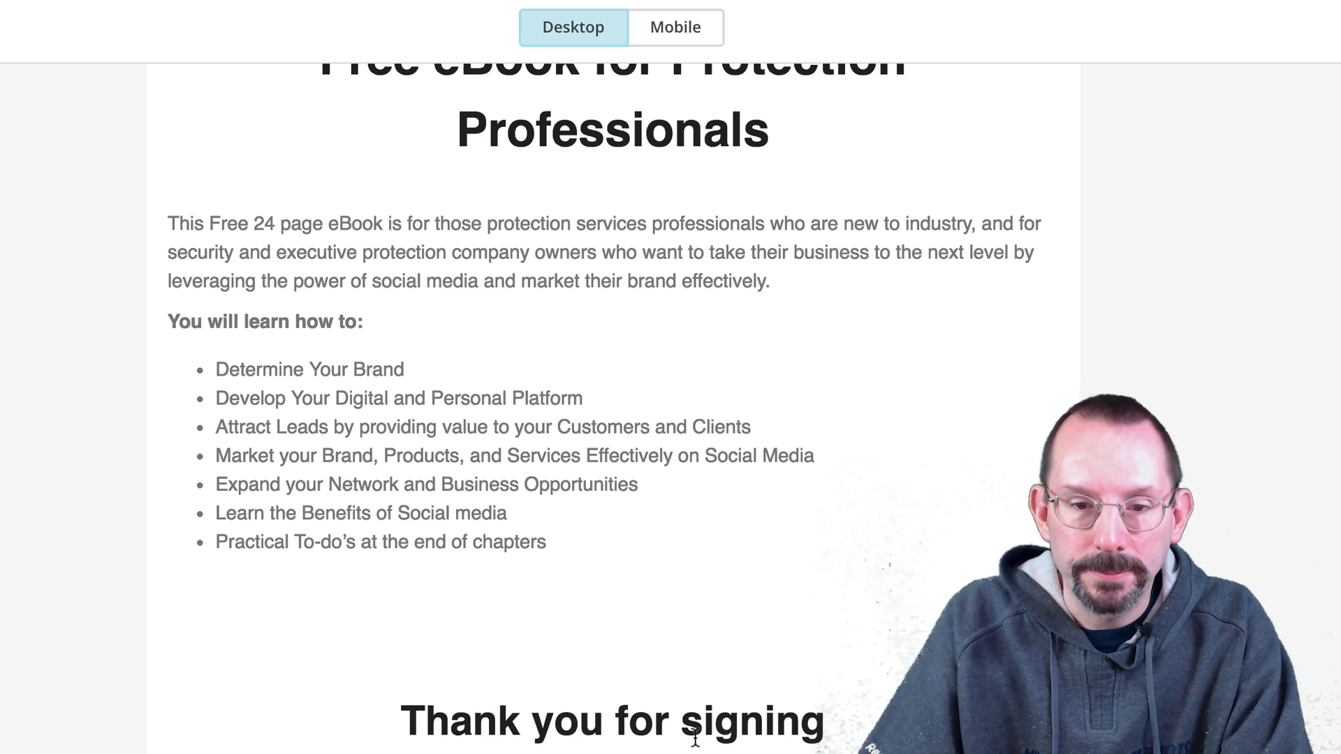
pyautogui.scroll(-3)
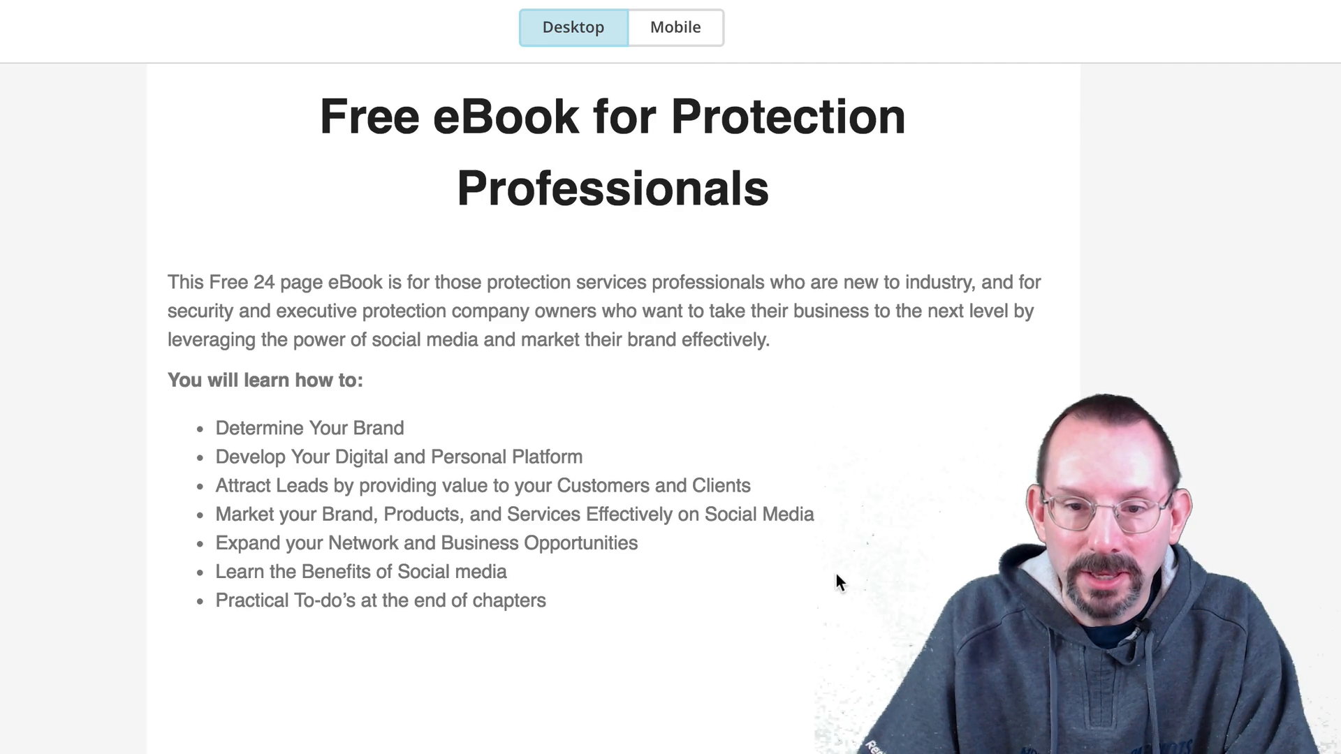
pyautogui.moveTo(747, 43)
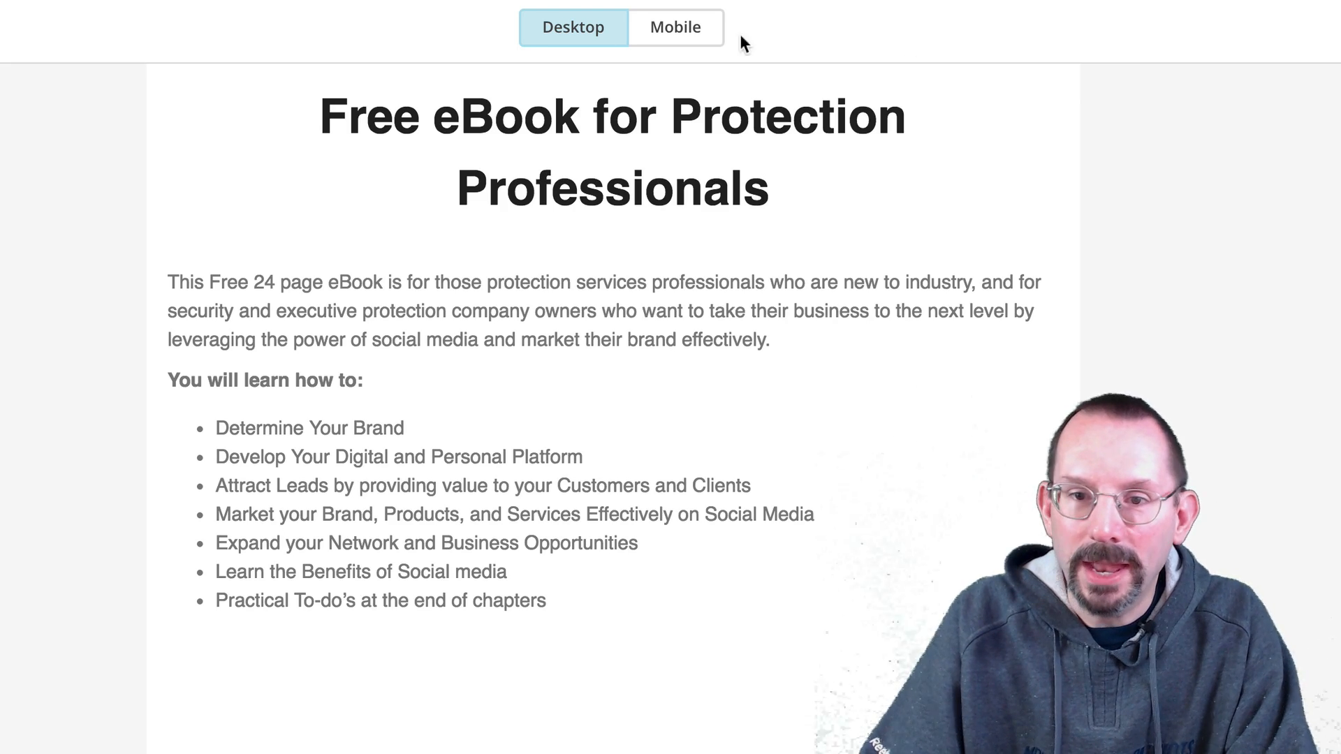
pyautogui.click(675, 26)
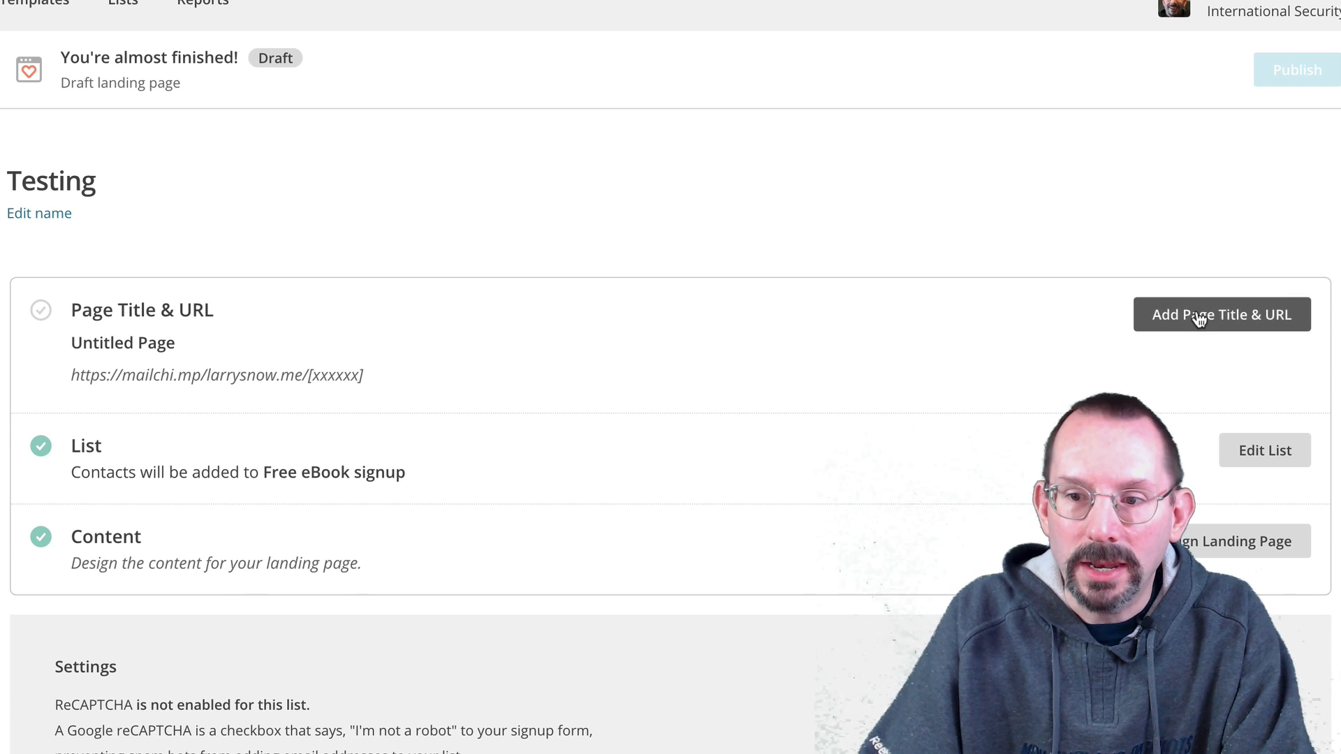
# - Title the page 'SMS ebook' with URL ending sms-ebook and save it
pyautogui.click(1221, 314)
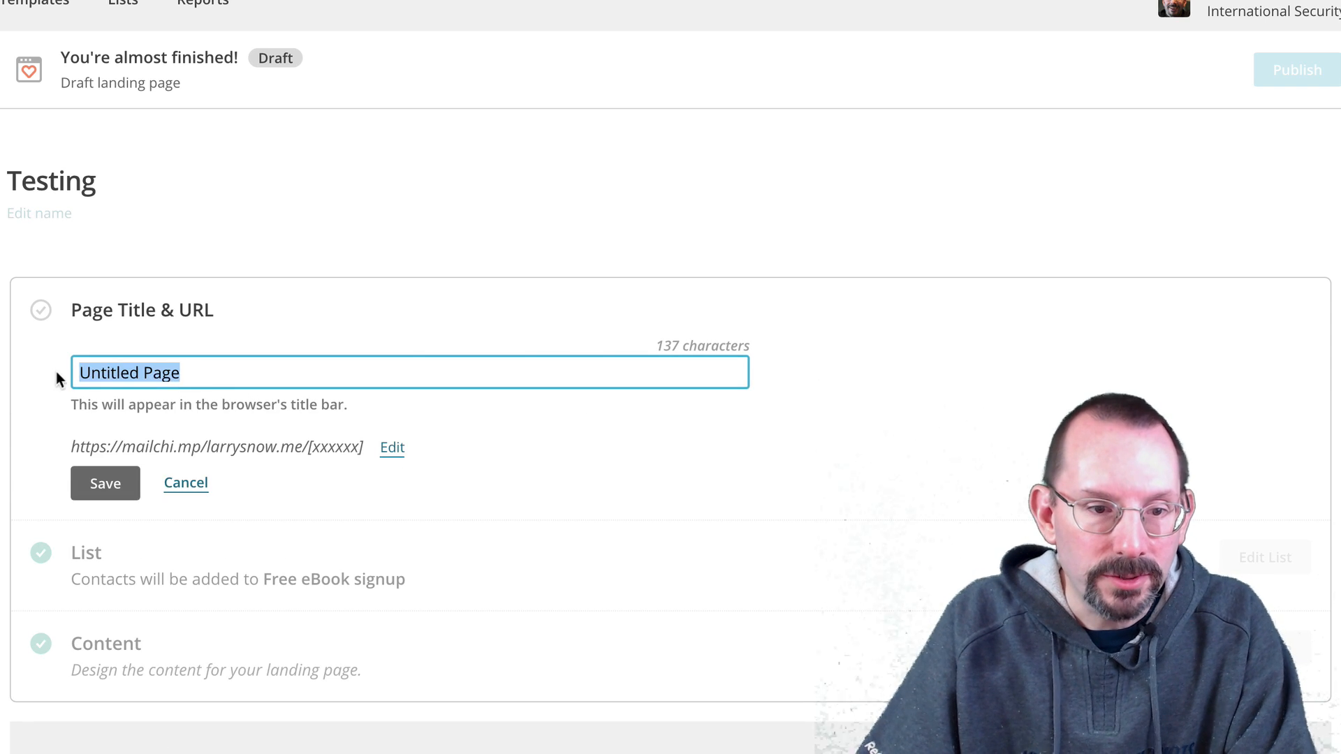
pyautogui.write('SMS')
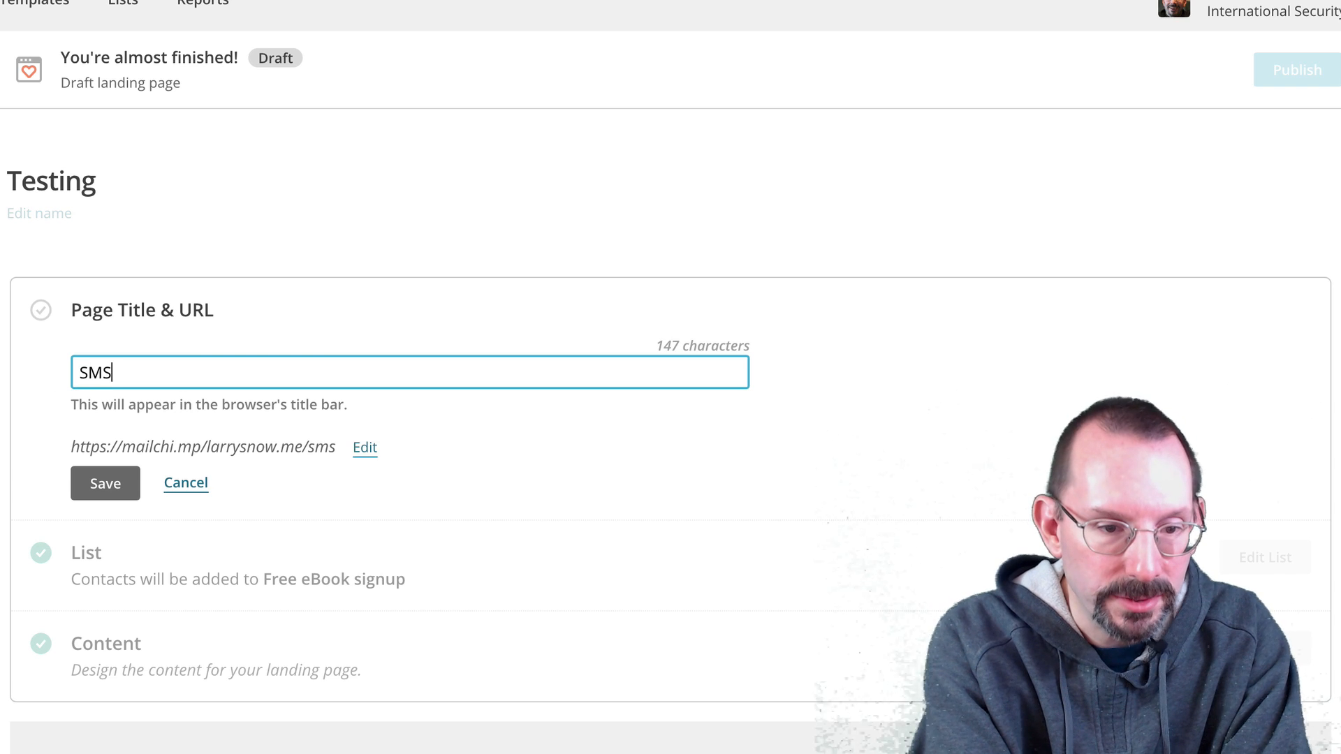
pyautogui.write('ebook')
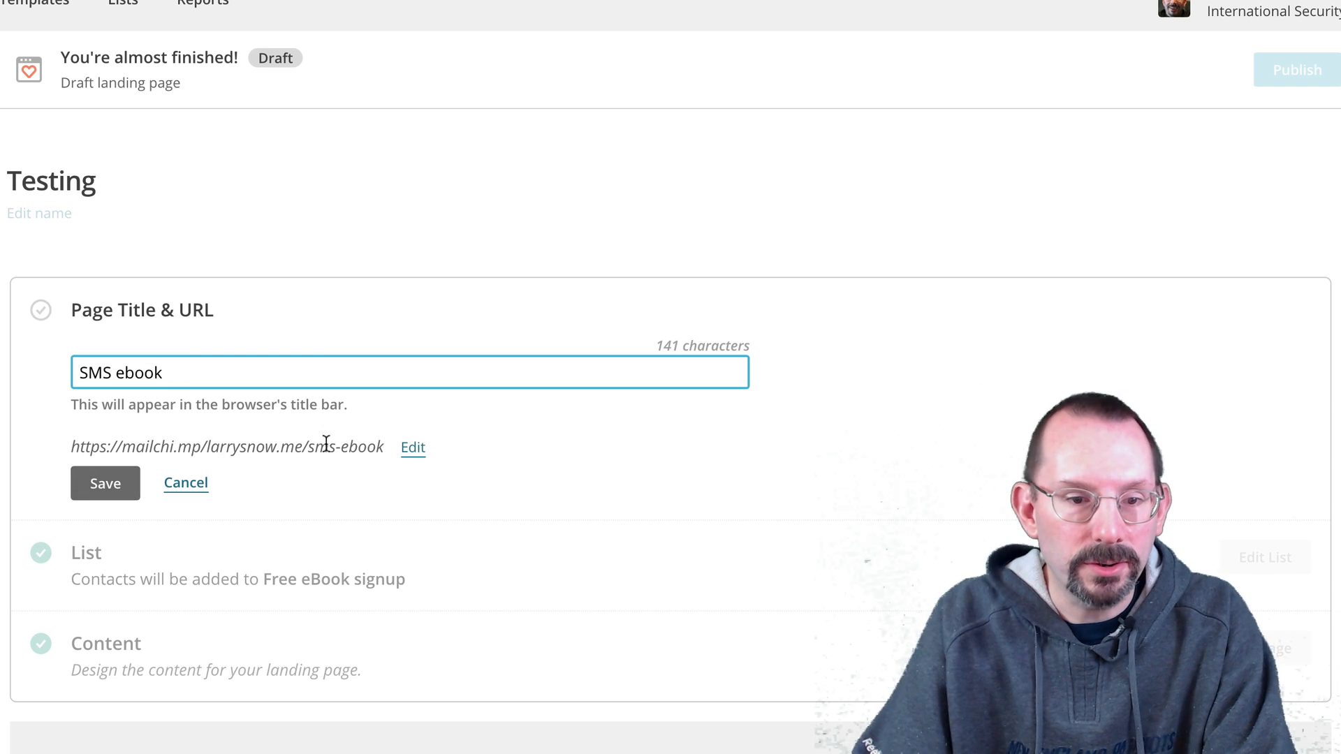
pyautogui.moveTo(363, 452)
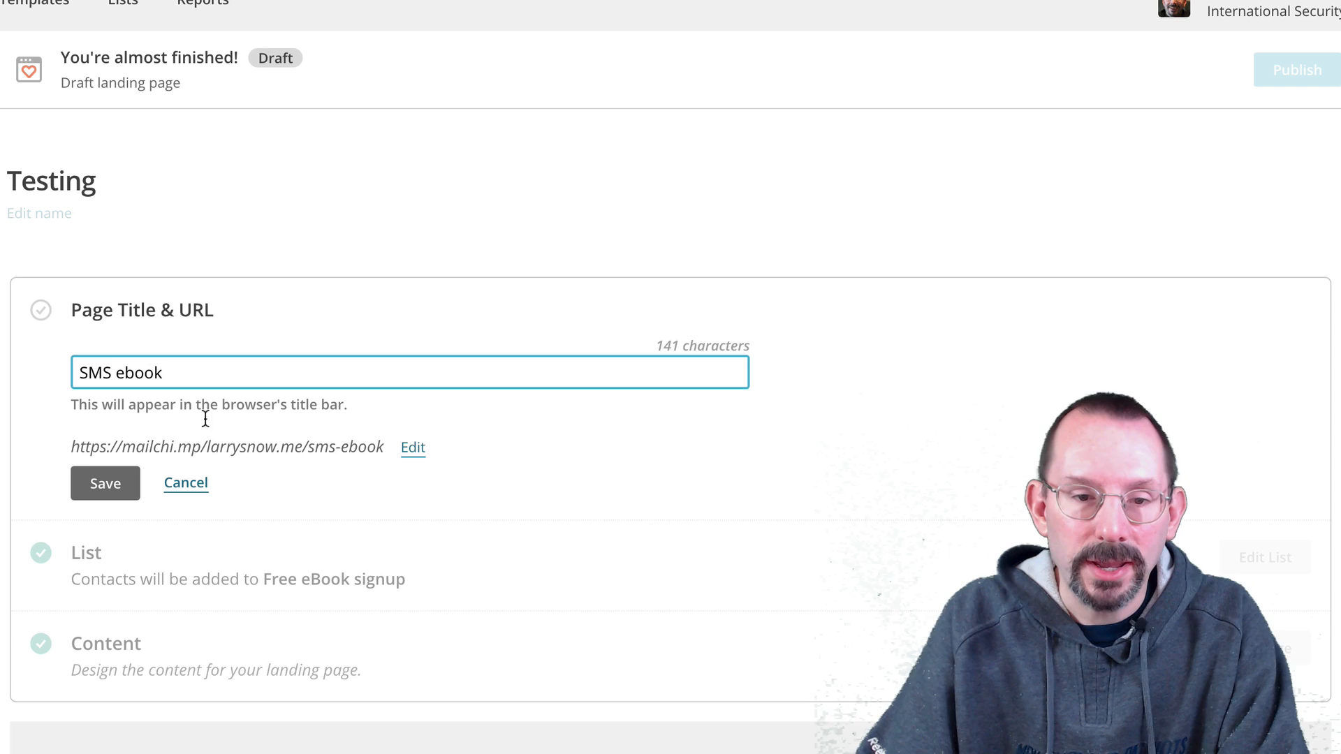
pyautogui.moveTo(445, 464)
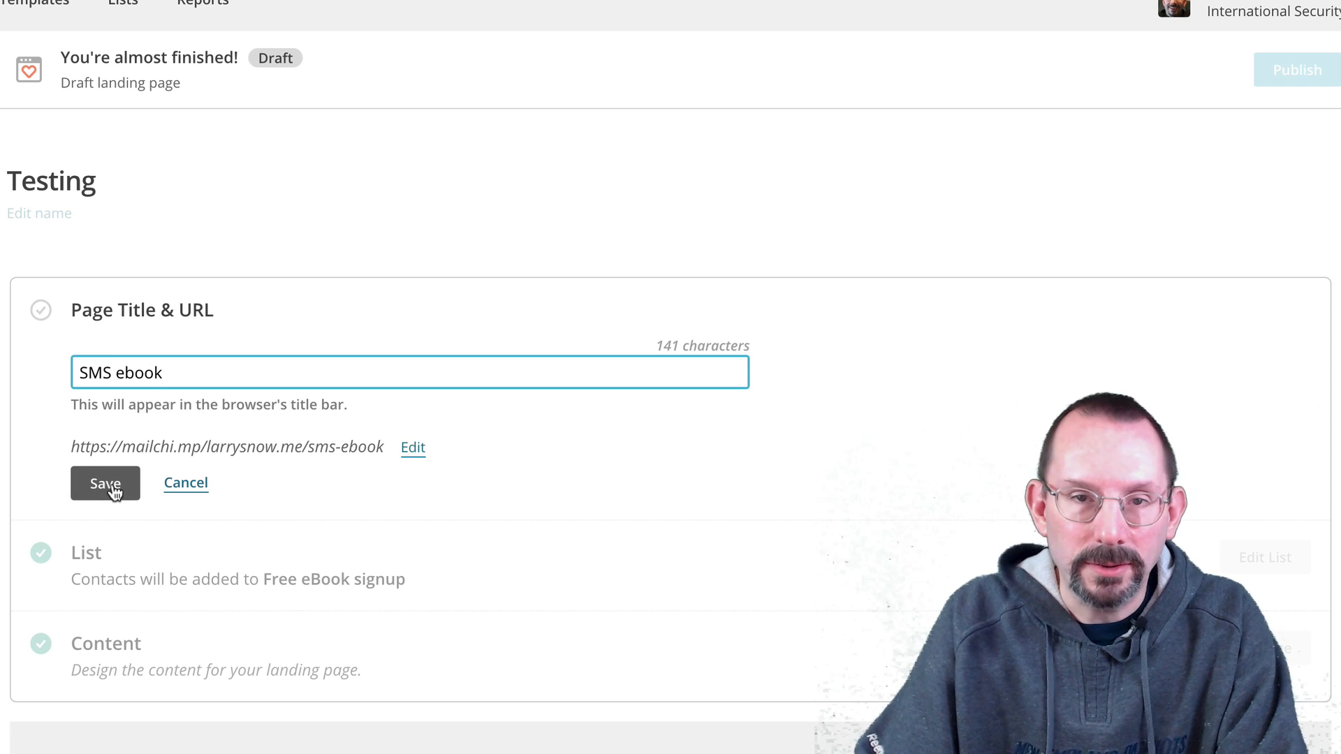
pyautogui.click(104, 483)
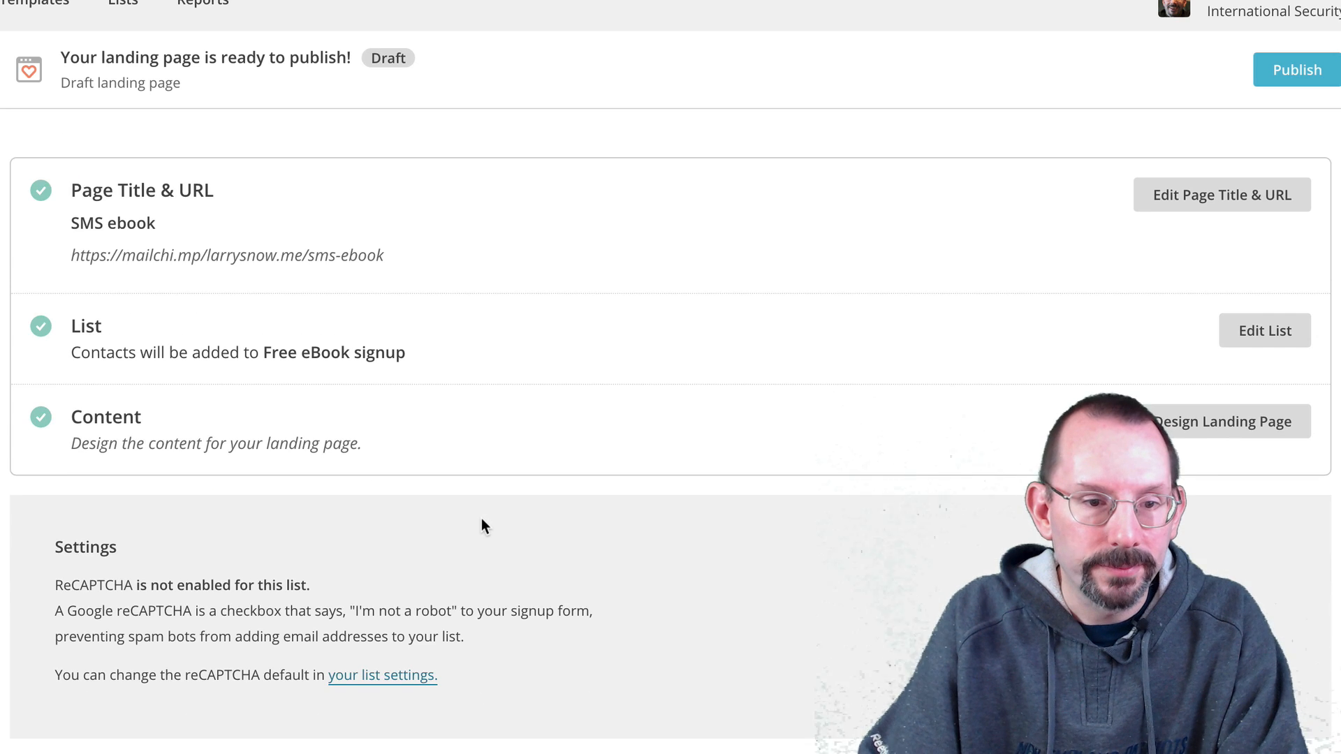
pyautogui.moveTo(719, 354)
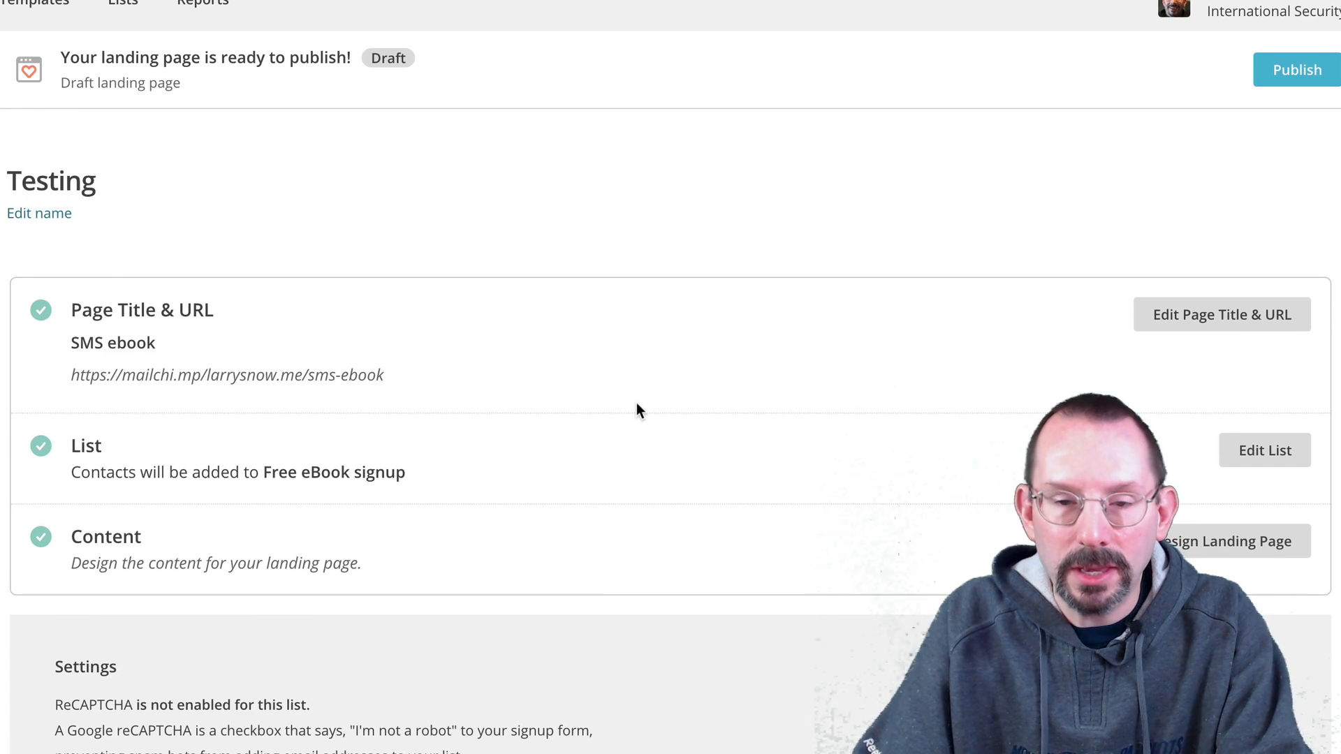
# - Publish the landing page, confirming the launch, and view its live link
pyautogui.click(1297, 70)
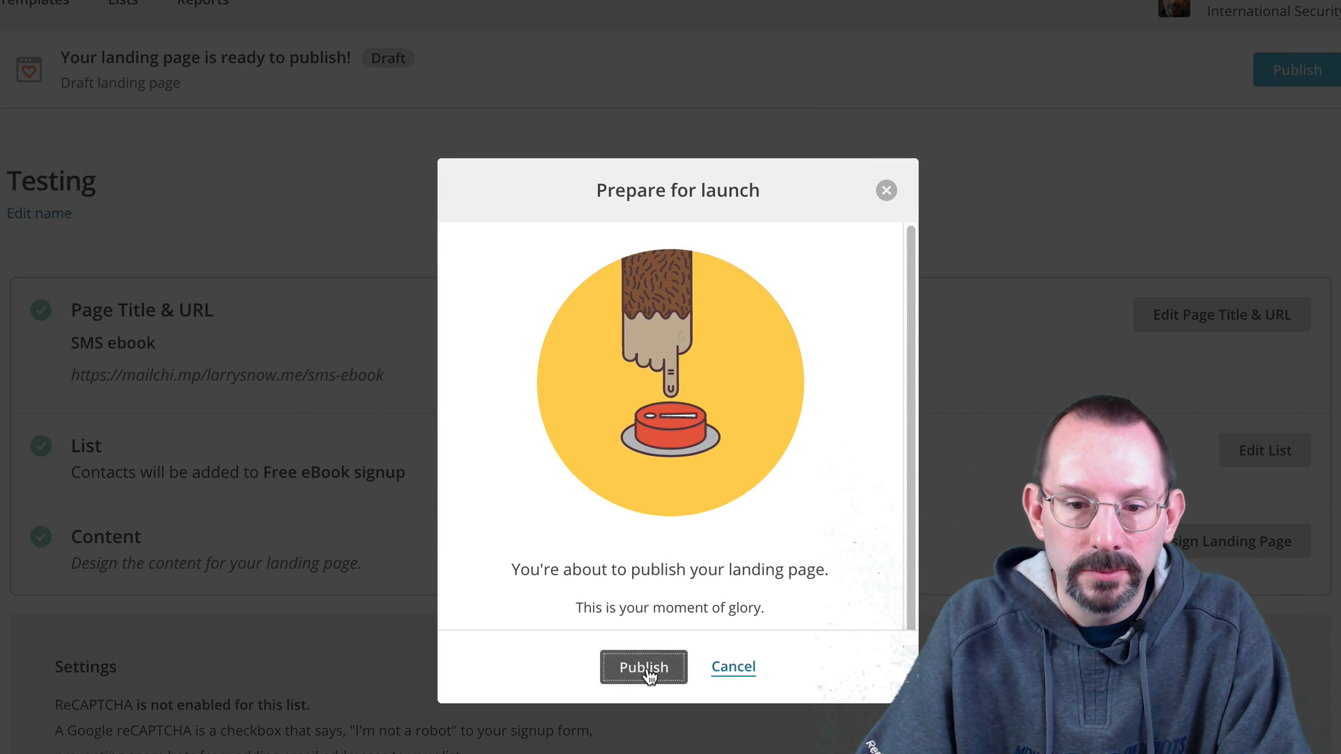
pyautogui.click(644, 666)
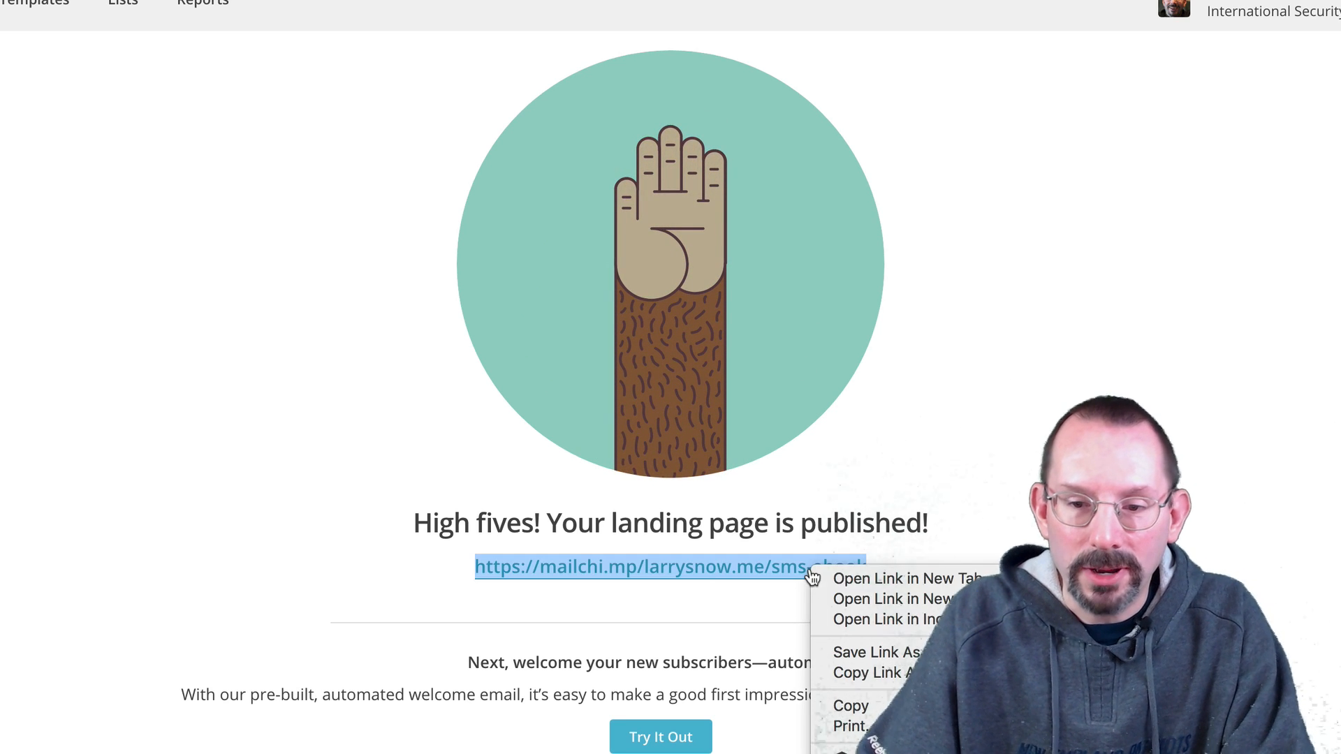
pyautogui.click(892, 578)
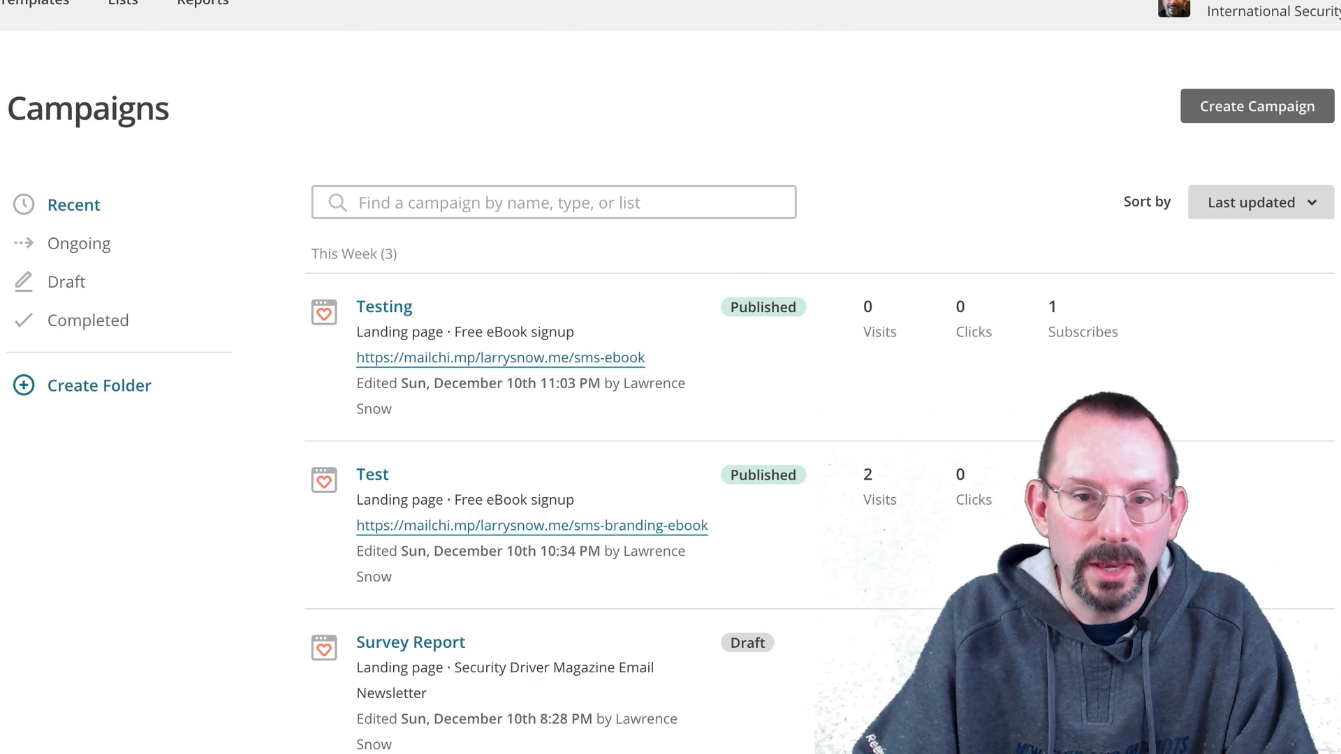
pyautogui.moveTo(789, 240)
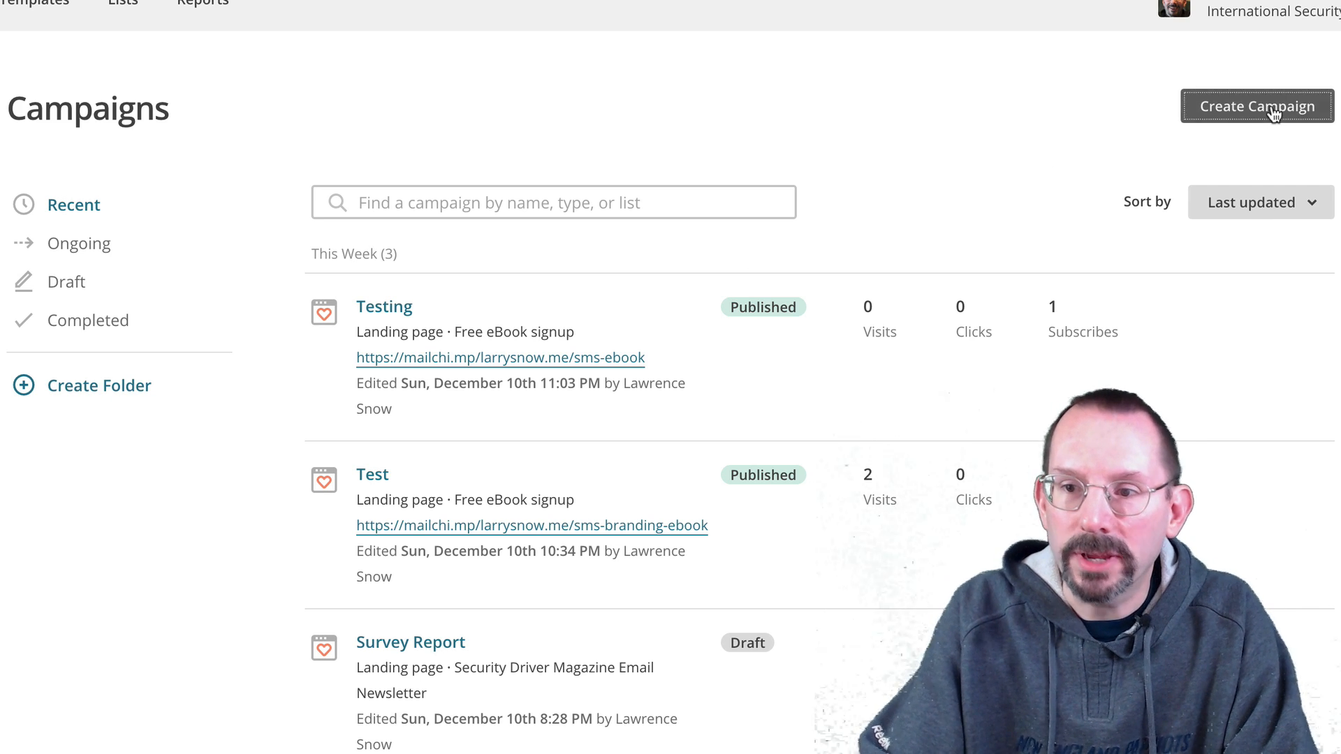
# - Create a product landing page named 'Test' tied to the ISDA Online Store and begin editing it
pyautogui.click(1260, 107)
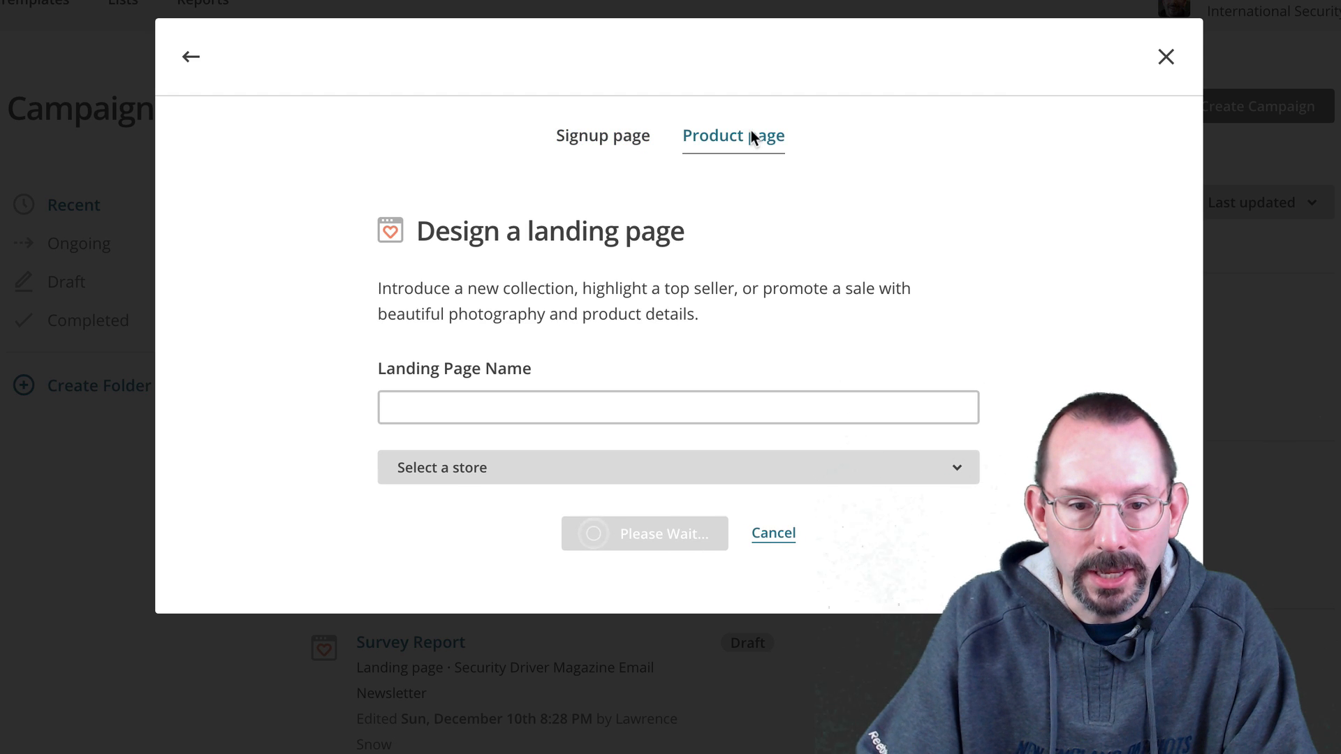
pyautogui.click(637, 417)
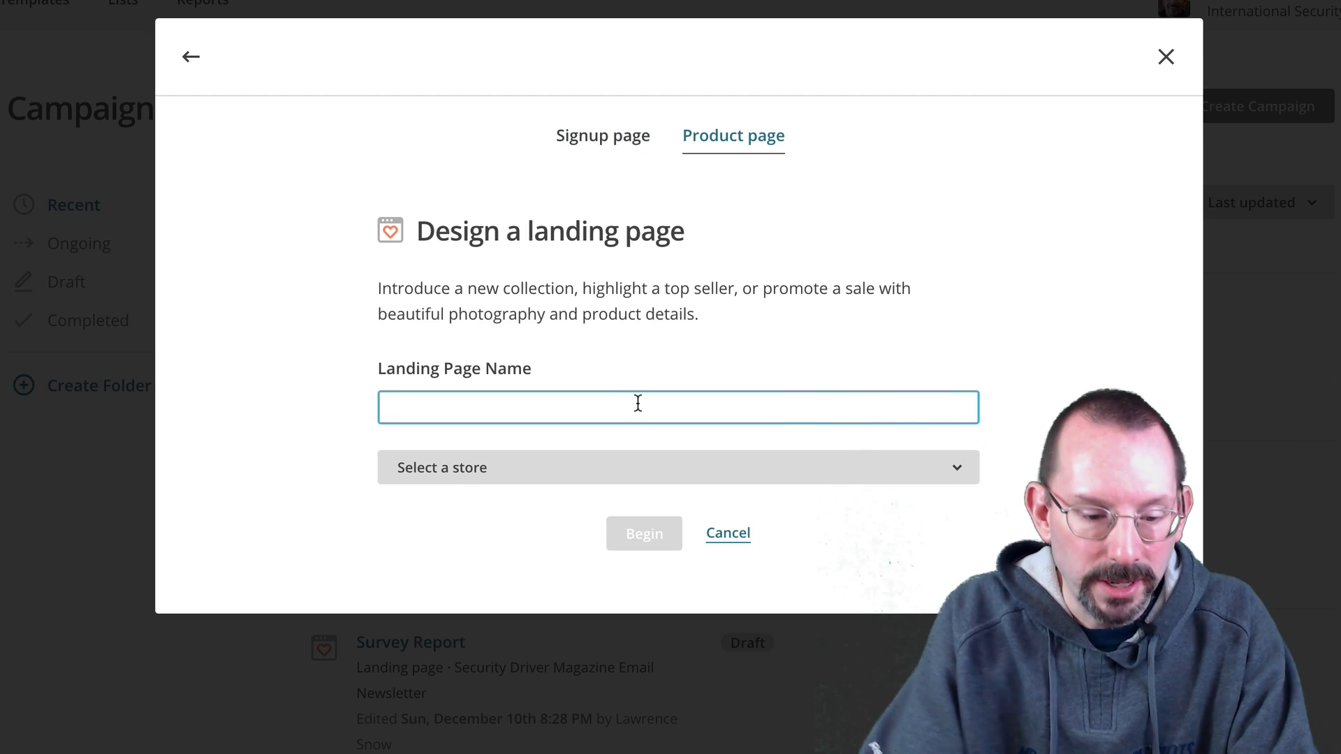
pyautogui.write('Tes')
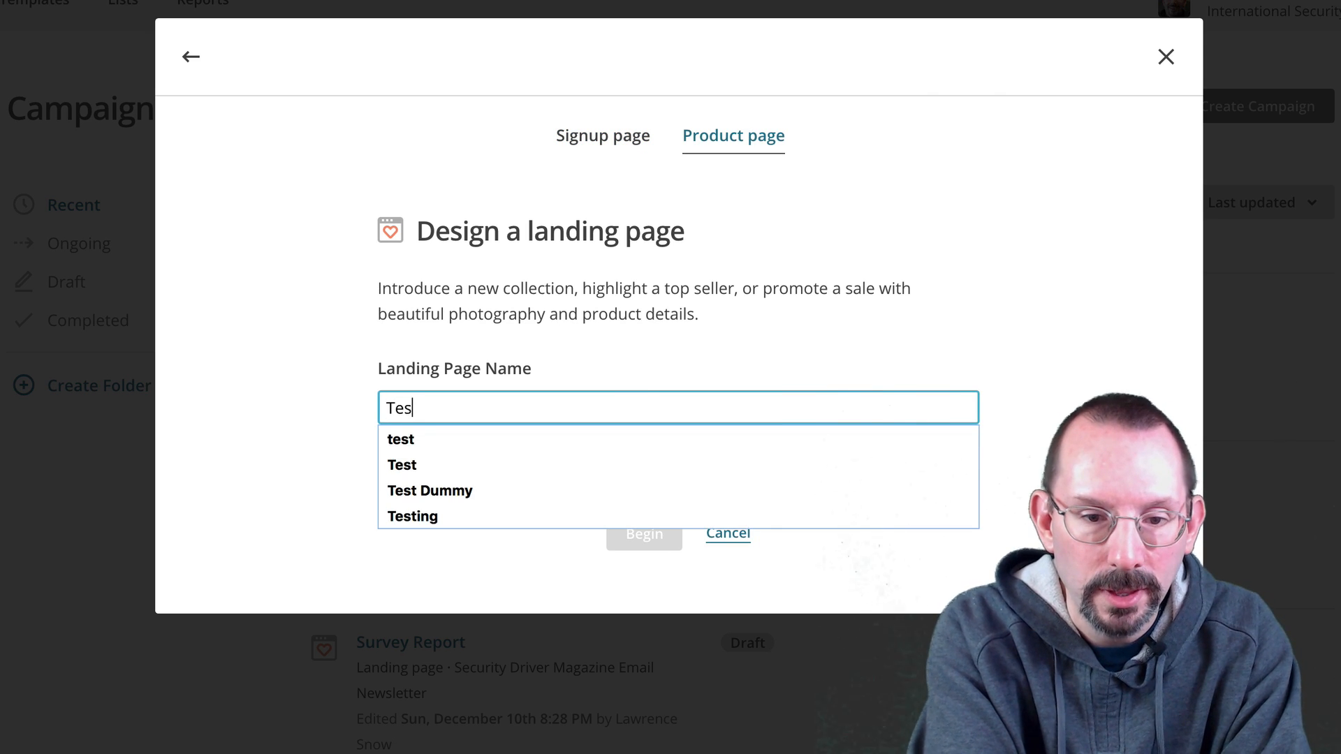
pyautogui.write('t')
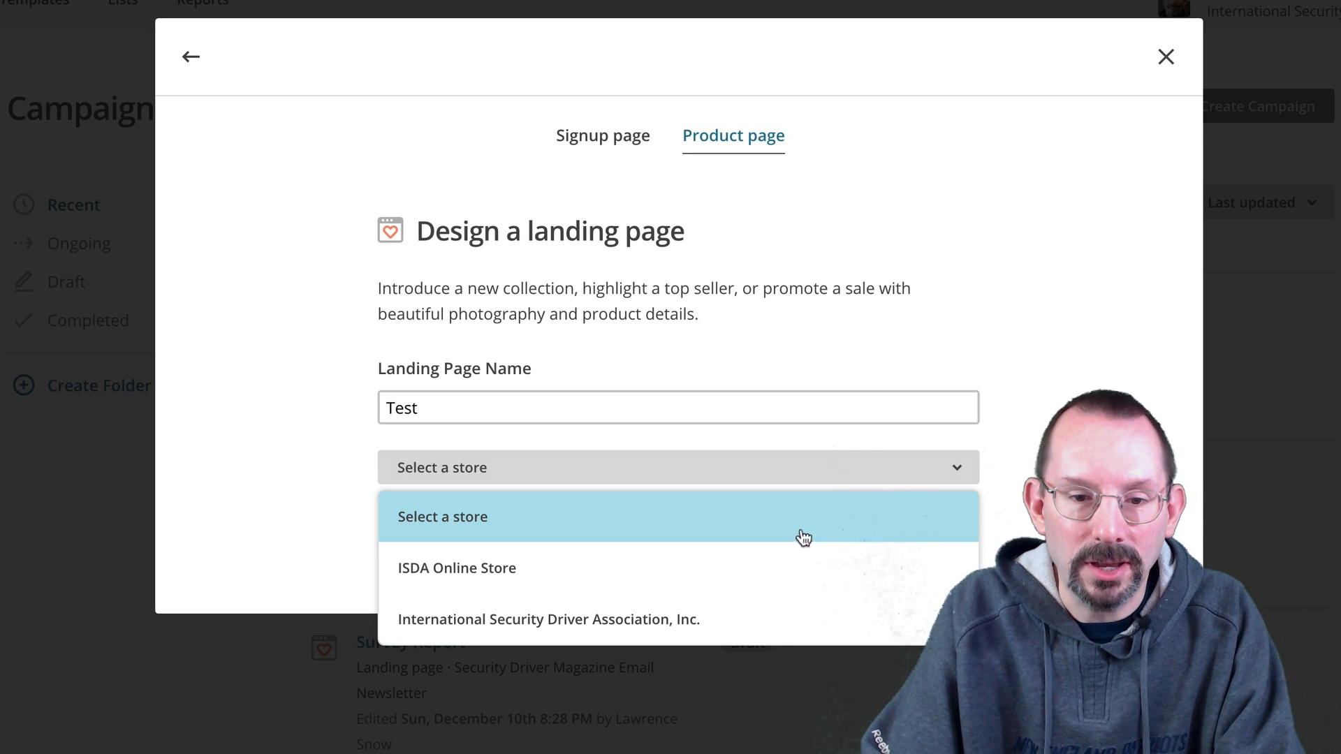
pyautogui.click(457, 567)
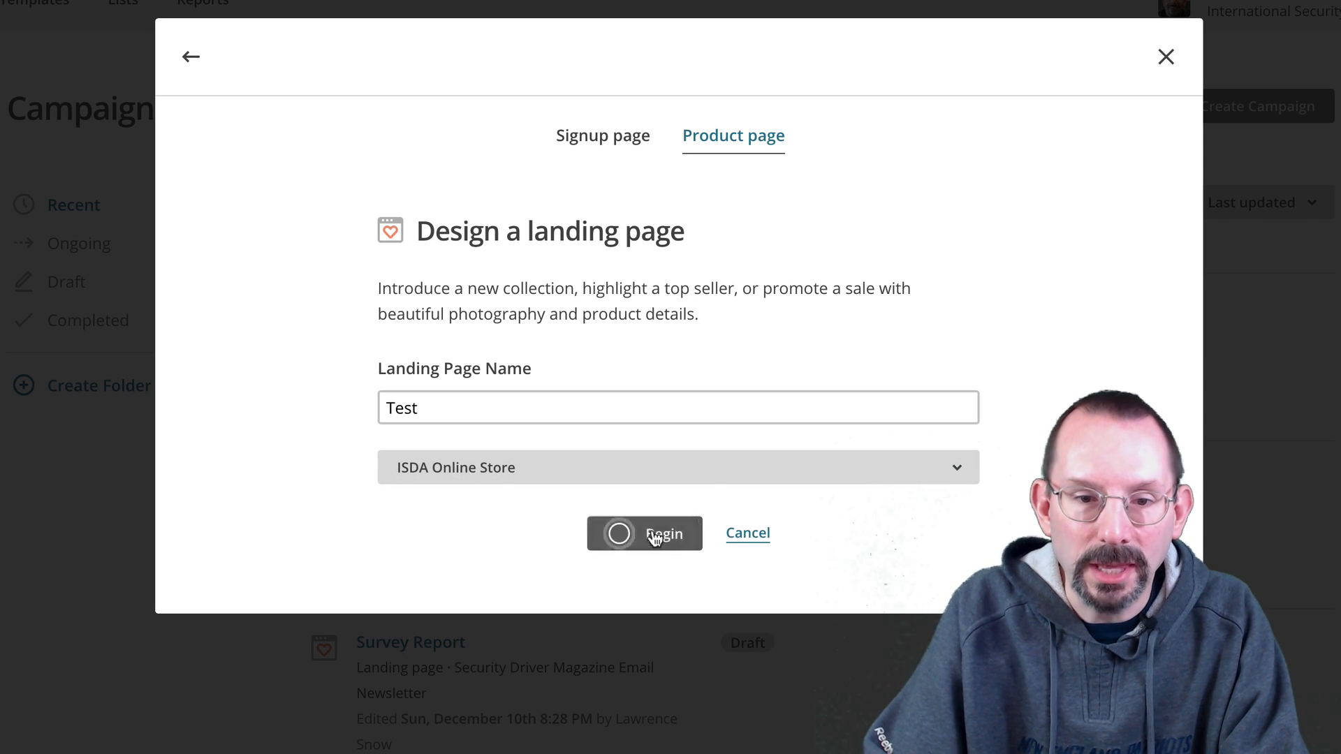
pyautogui.click(645, 534)
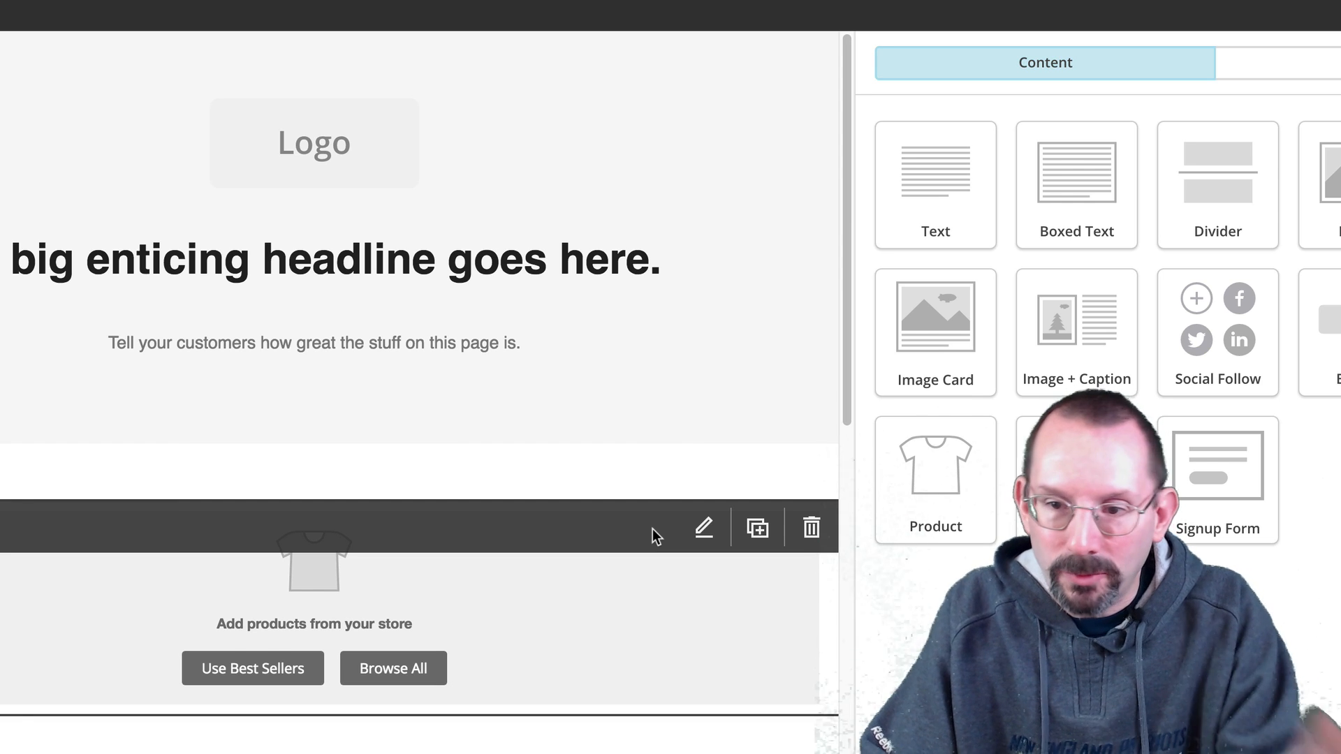
# - Browse products for the Product block, choosing ISDA Online Store as the source
pyautogui.scroll(-3)
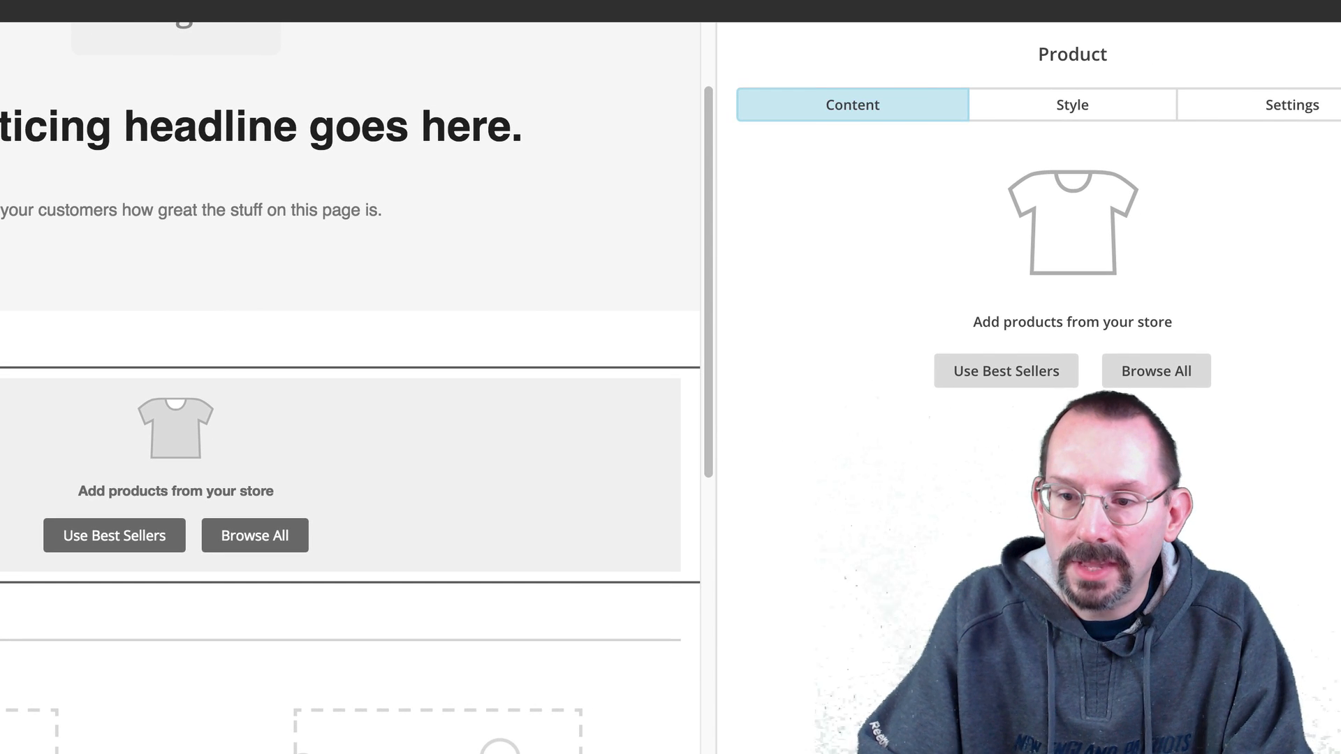
pyautogui.moveTo(1154, 386)
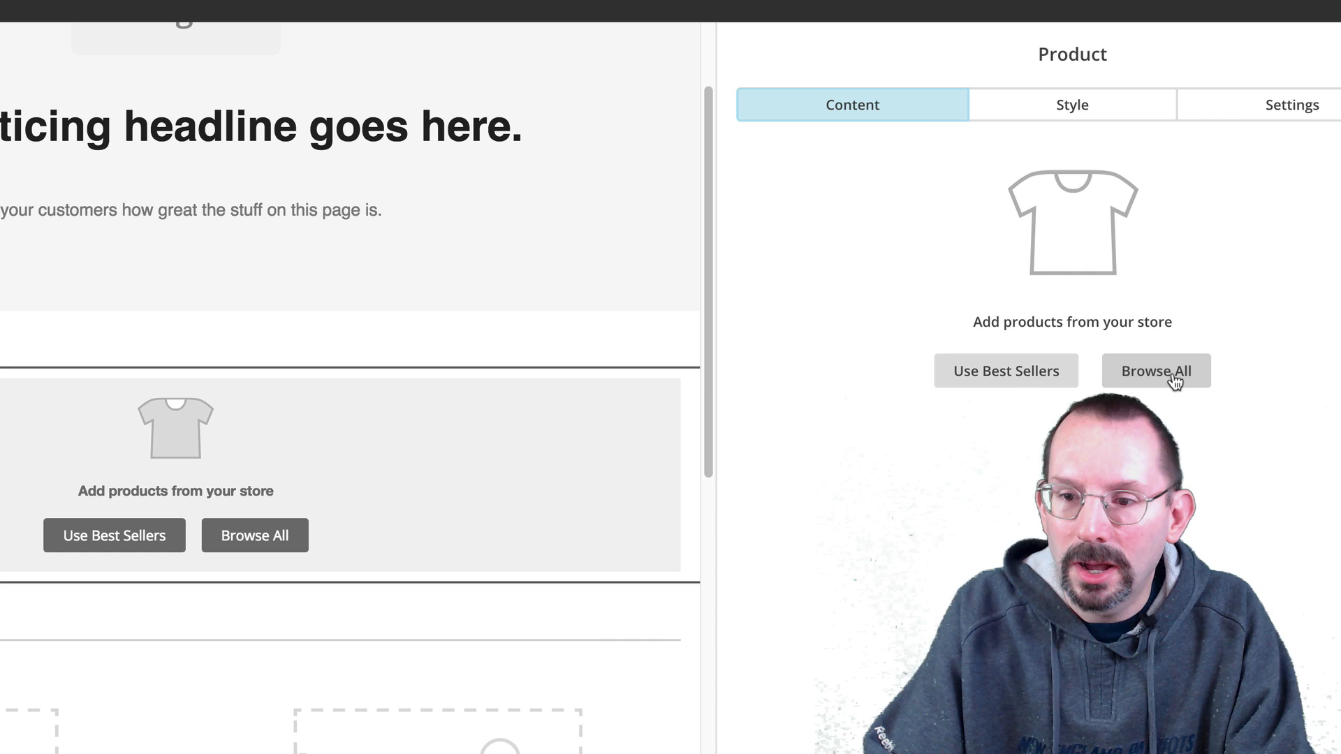
pyautogui.click(1157, 372)
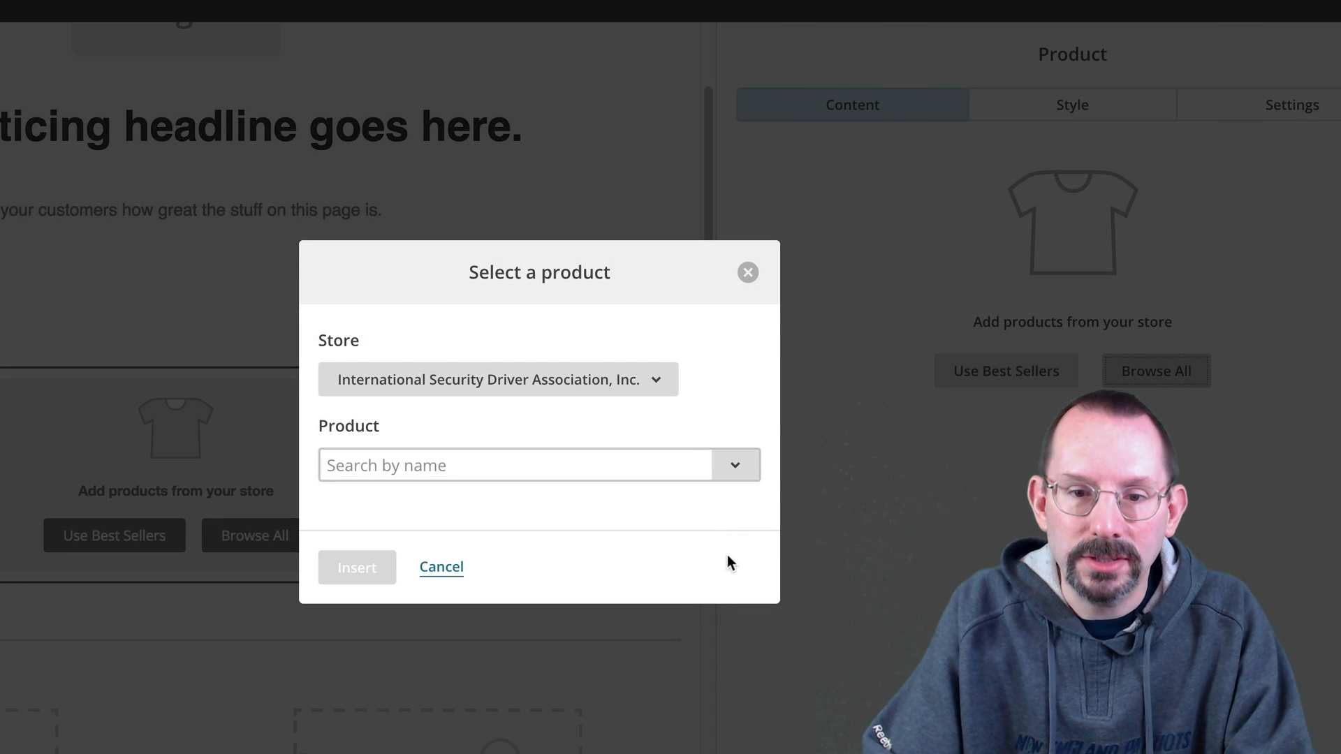
pyautogui.click(497, 380)
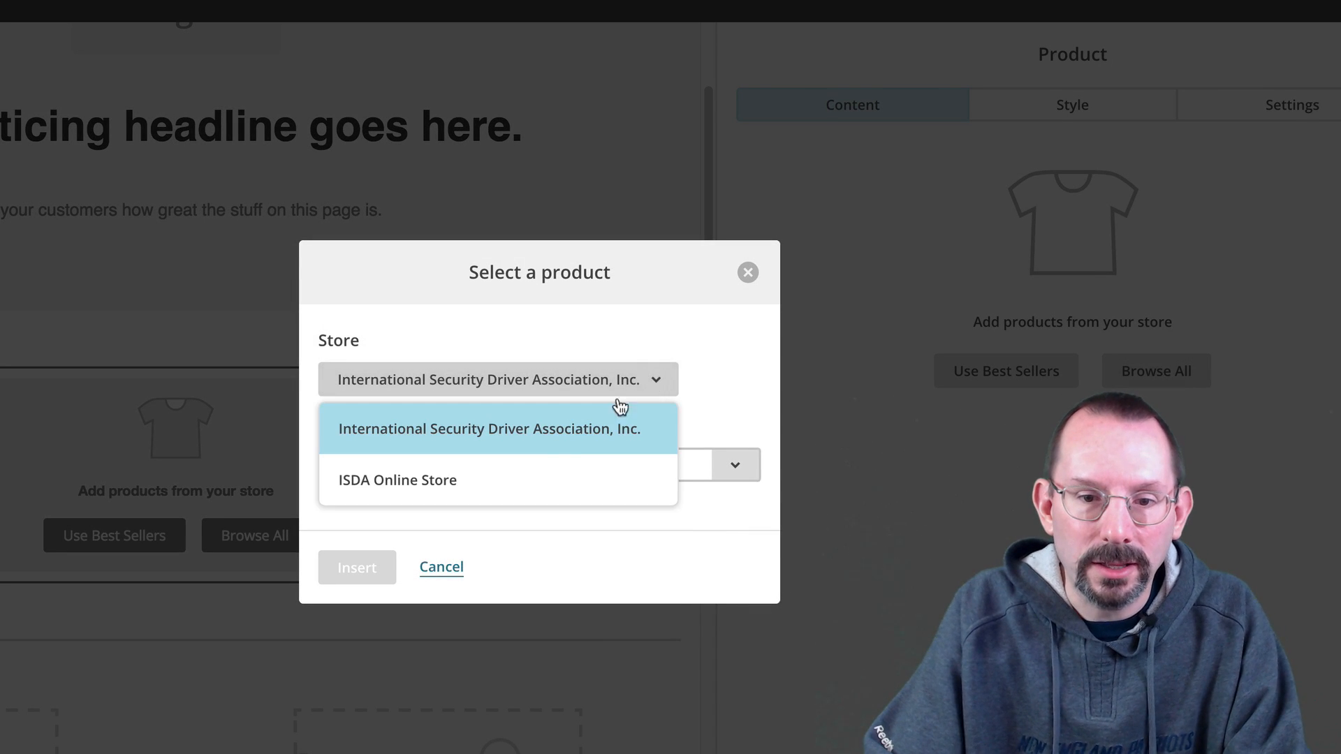
pyautogui.click(397, 481)
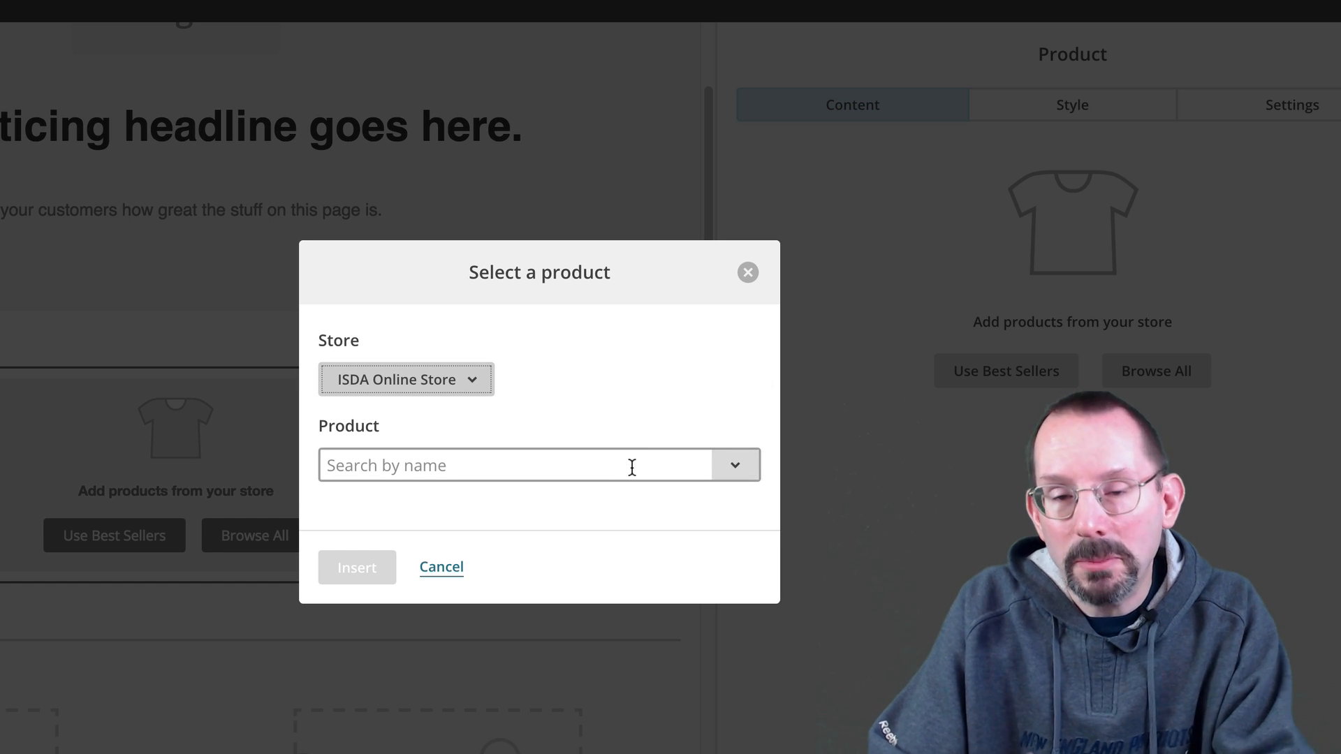
# - Insert the When Stuff Happens Men's T-Shirt into the product block
pyautogui.click(513, 465)
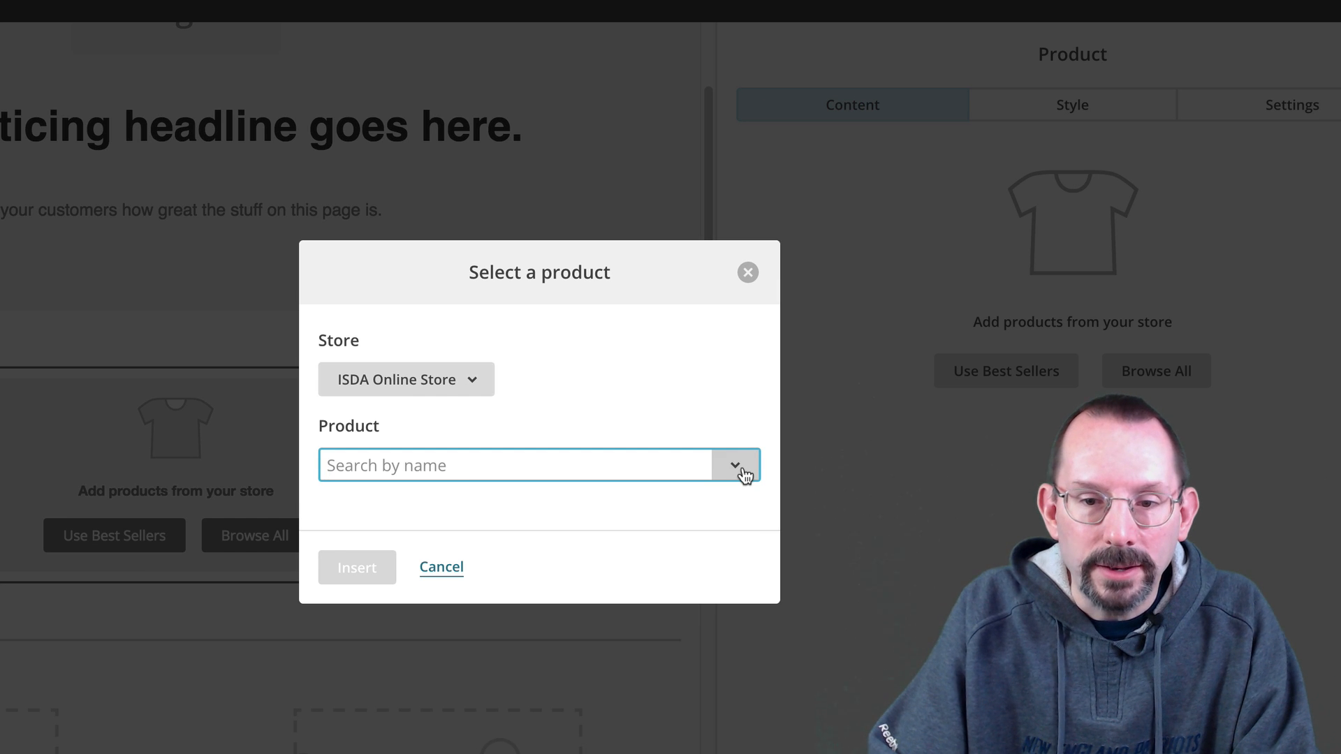
pyautogui.click(735, 465)
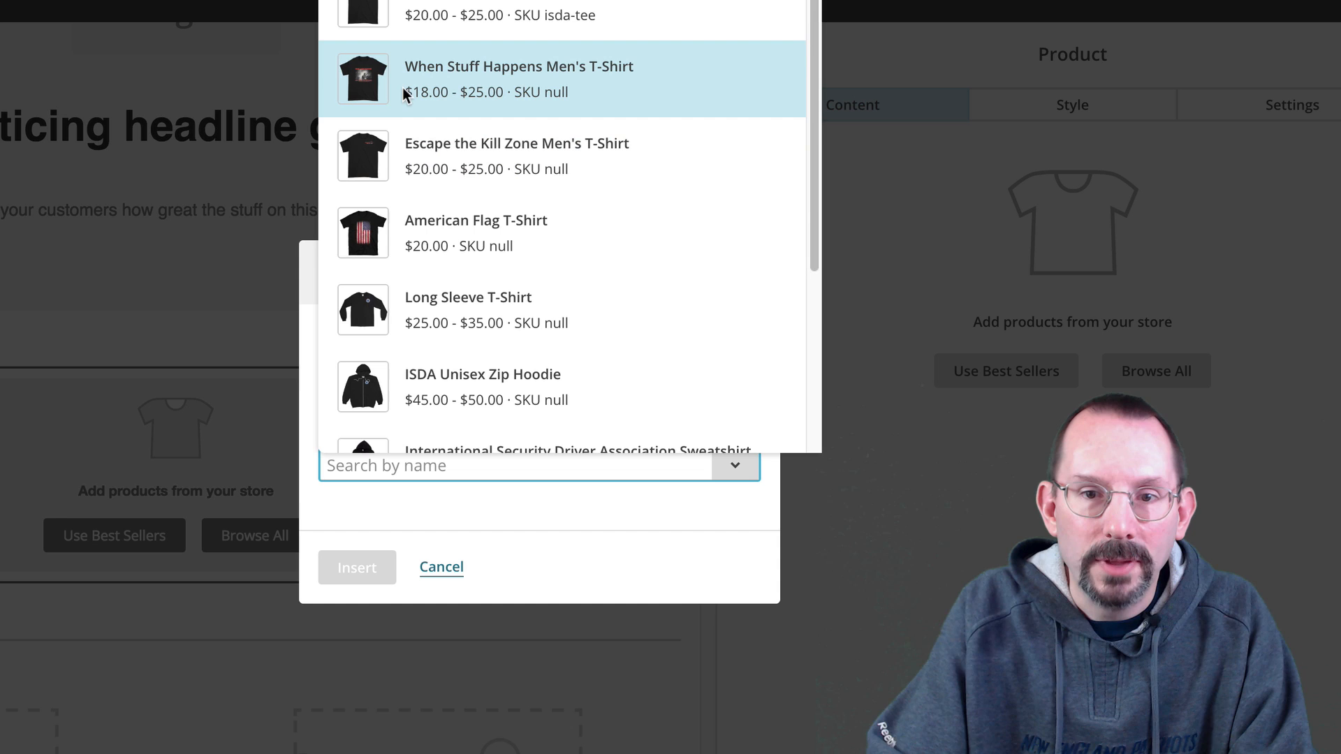
pyautogui.click(514, 66)
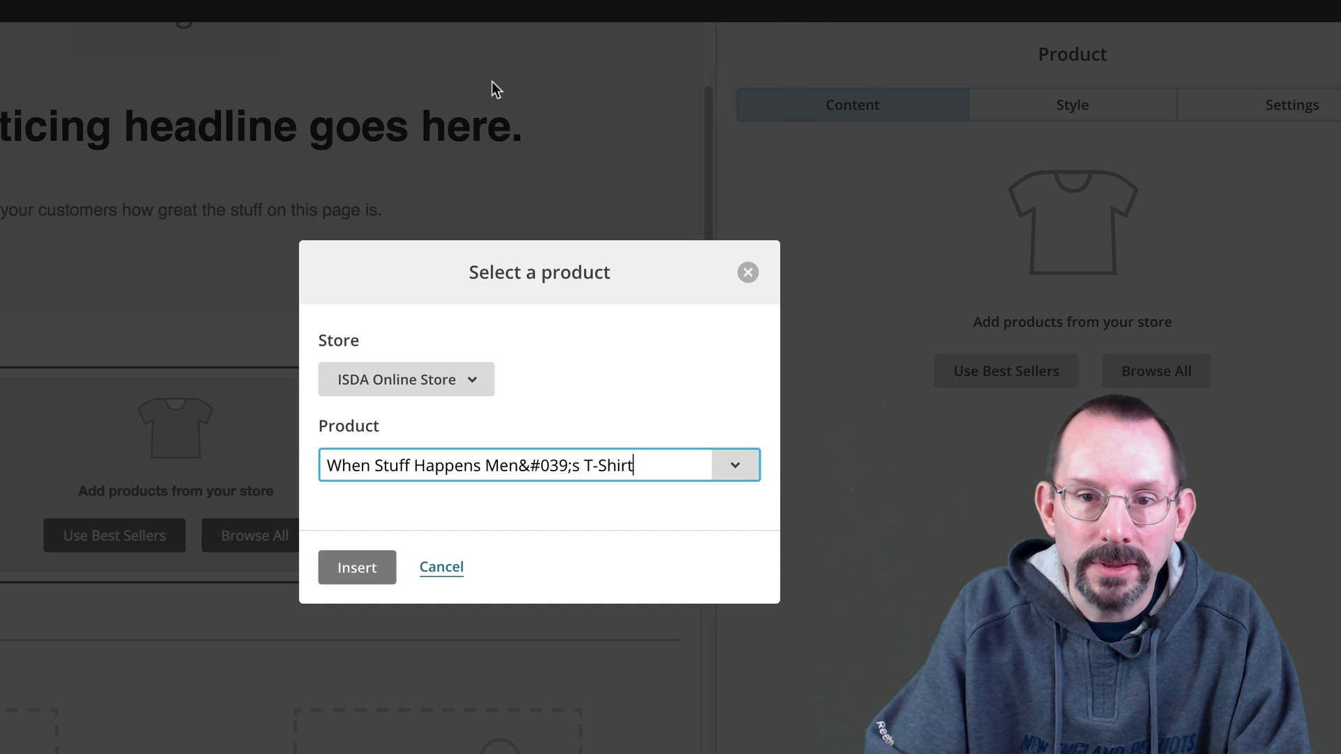
pyautogui.click(356, 568)
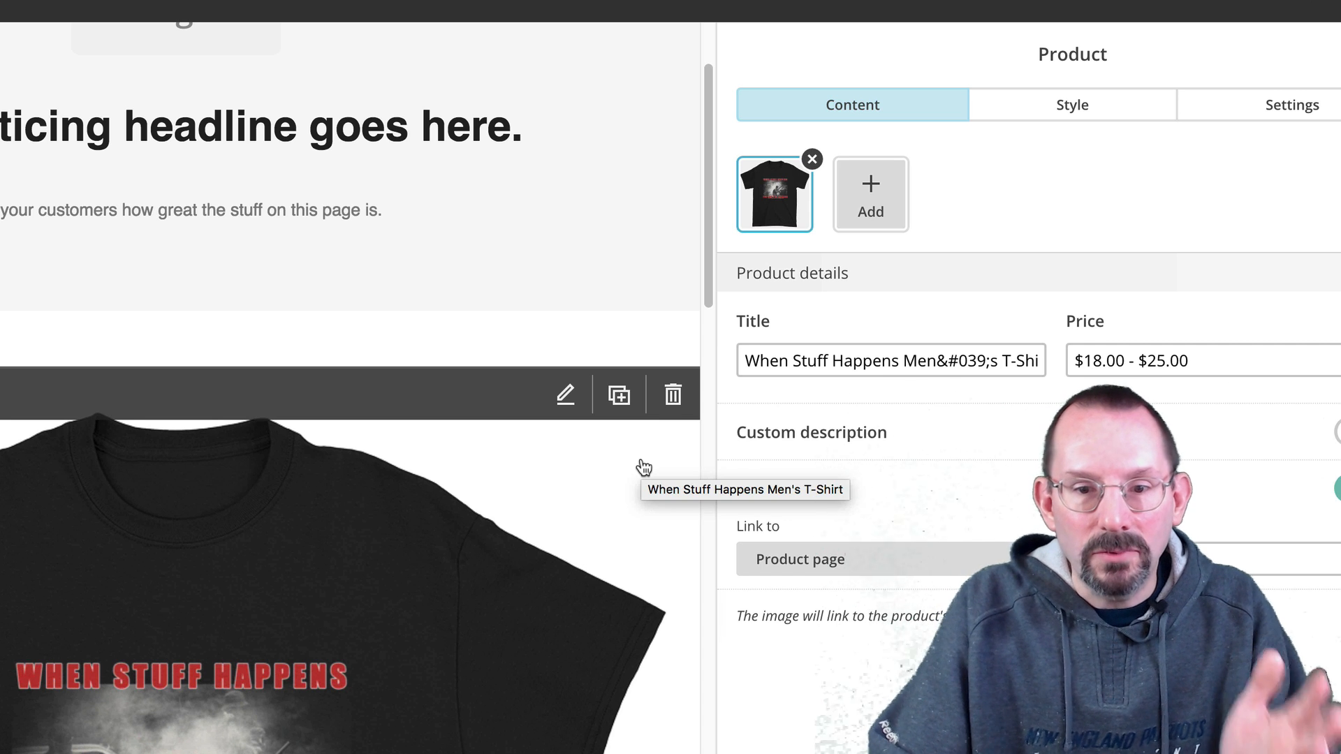
# - Review the inserted T-shirt product image and select its View button for editing
pyautogui.scroll(-3)
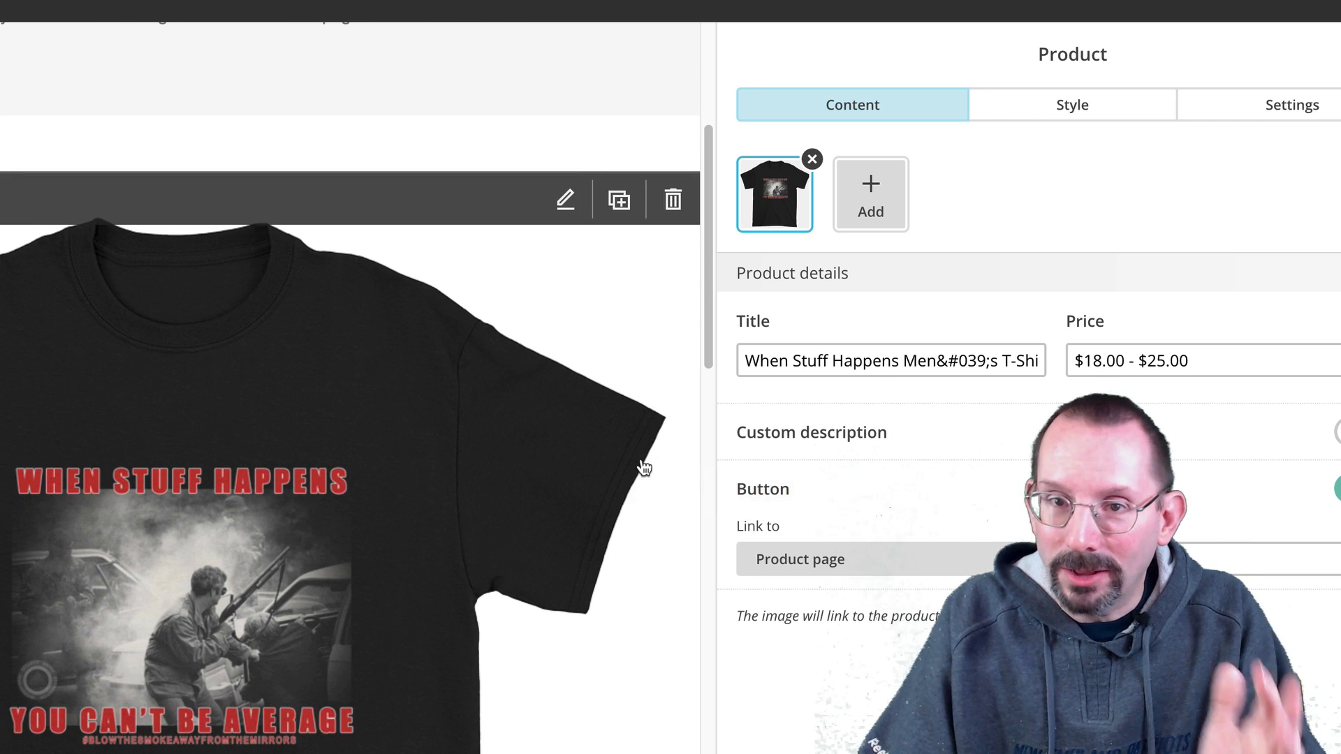
pyautogui.scroll(-3)
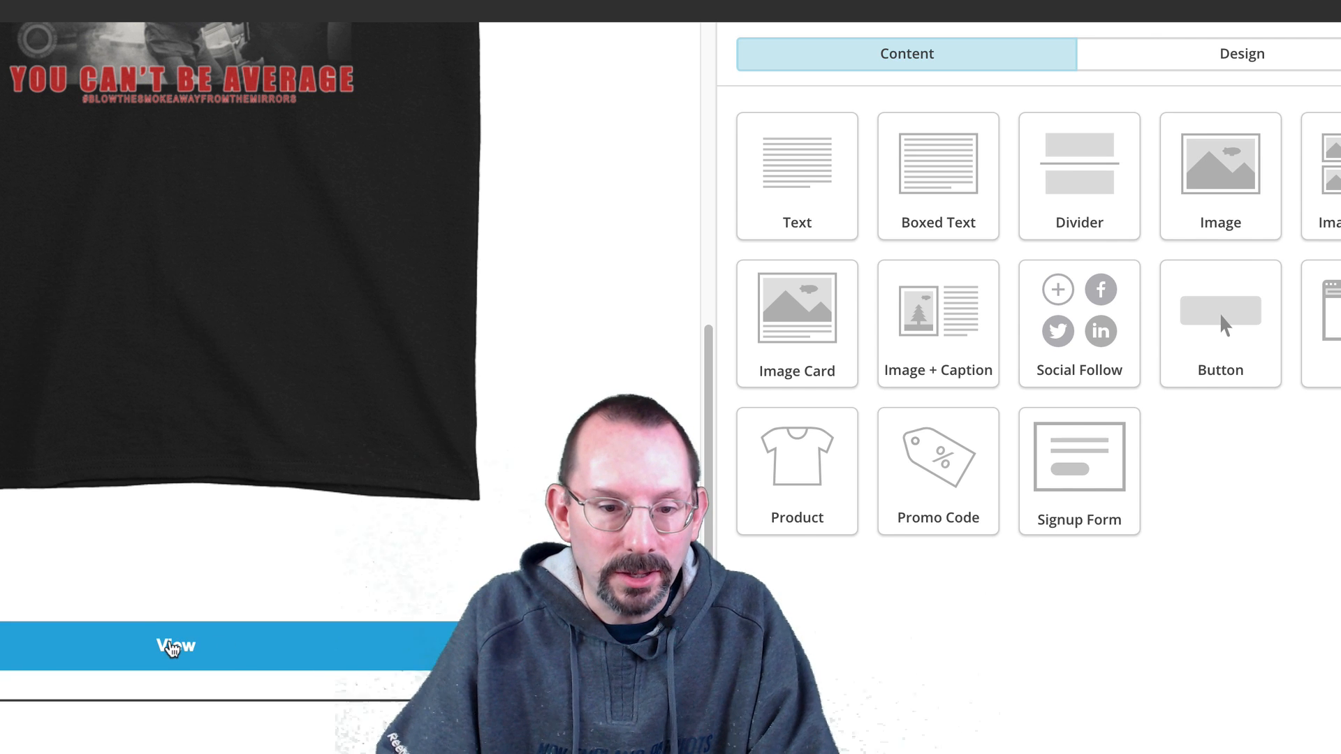
pyautogui.click(796, 457)
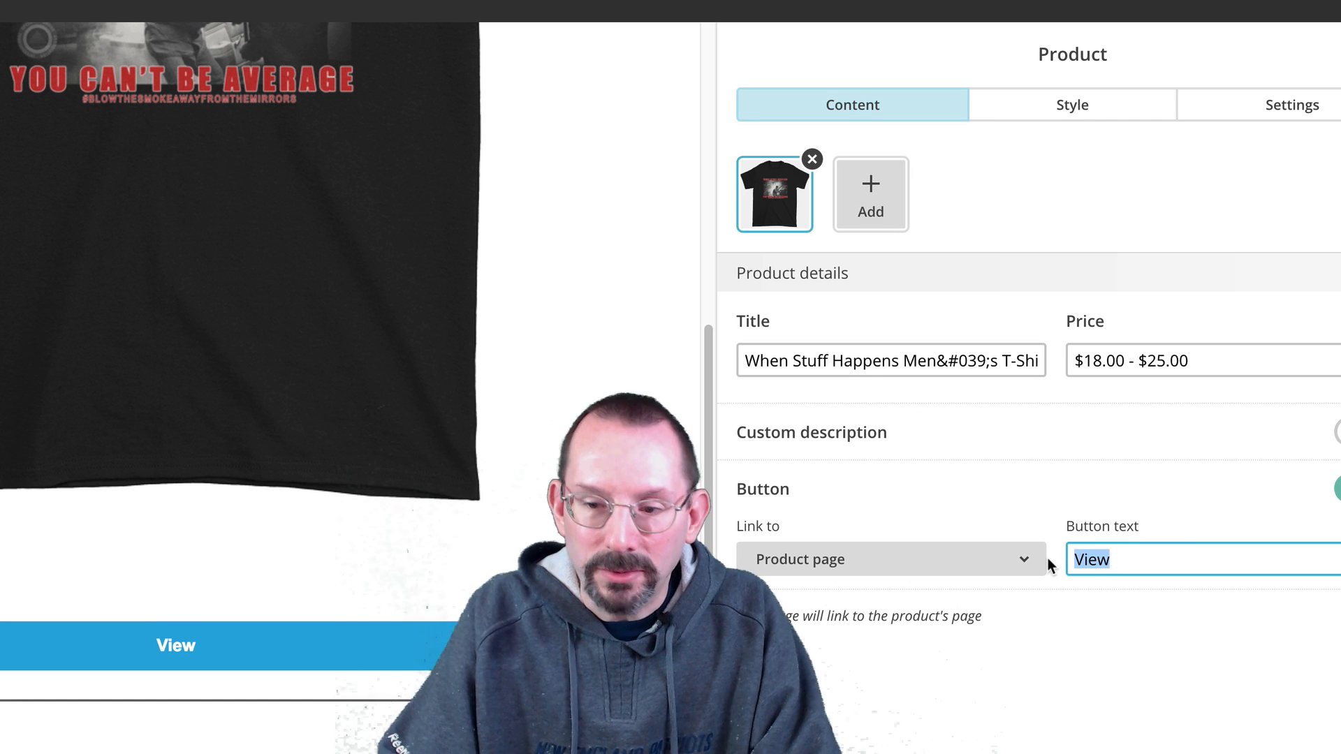
# - Change the product button text from View to 'Buy Now on Sale!'
pyautogui.write('Buy Now on S')
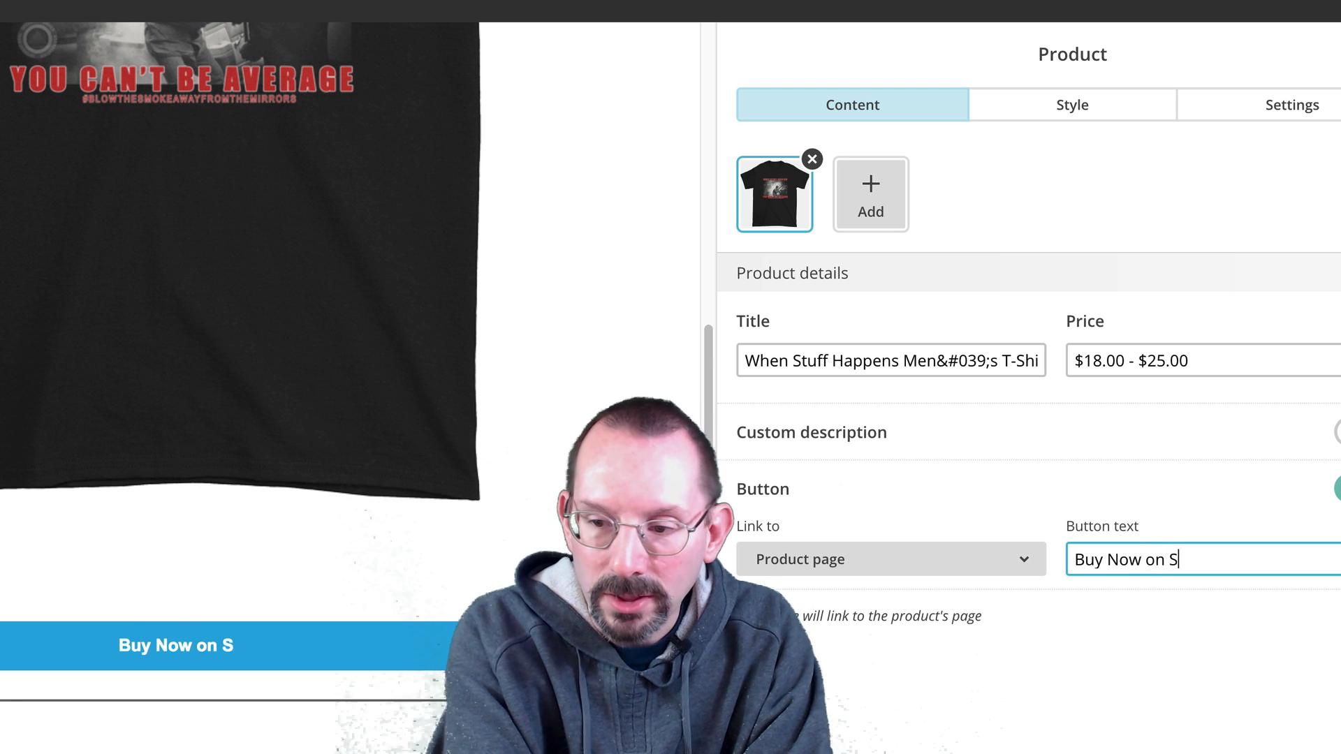
pyautogui.write('ale!')
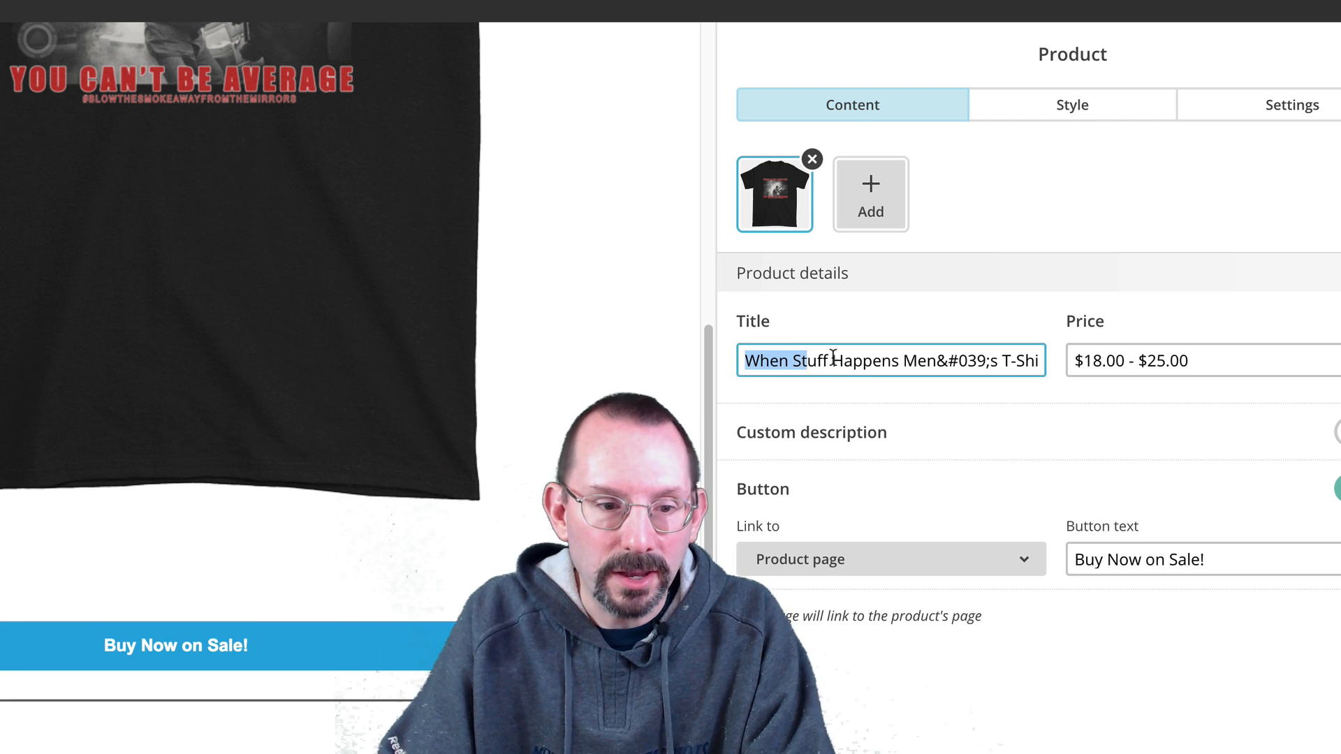
pyautogui.click(1073, 105)
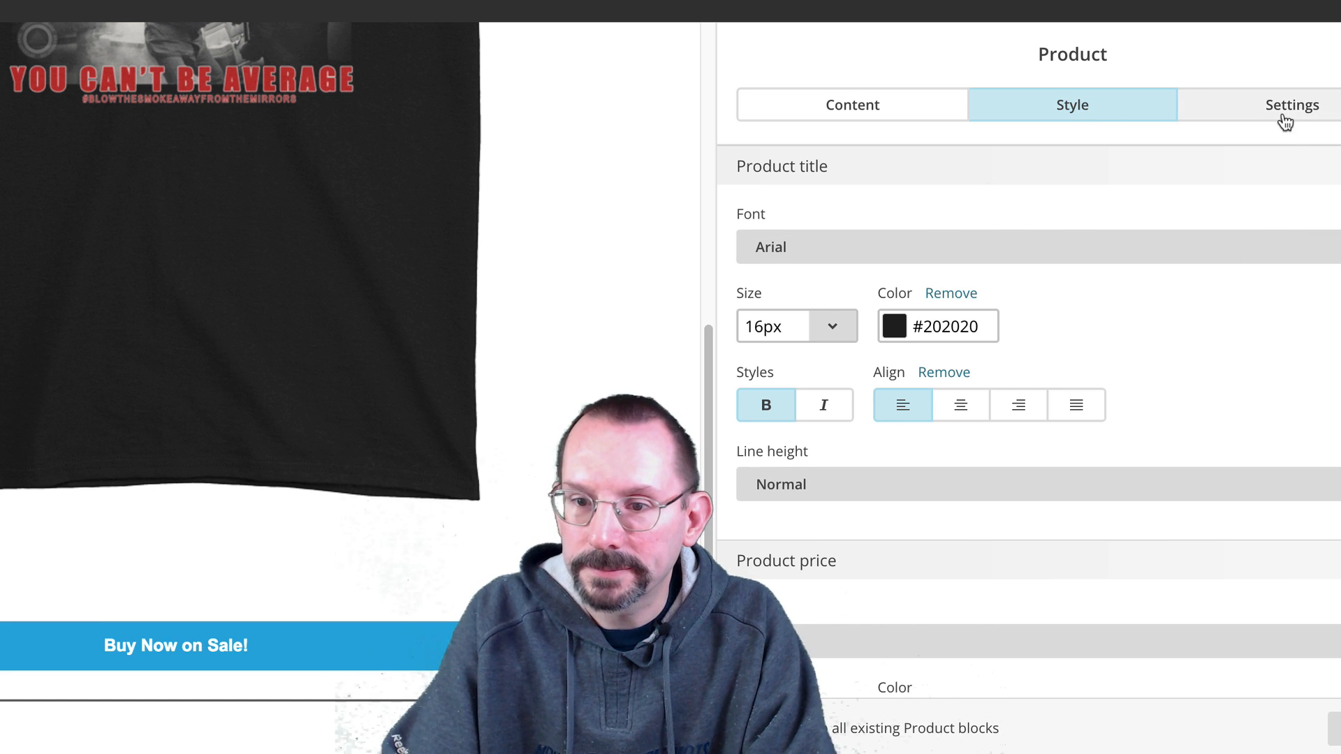
# - Switch the product block to the side-by-side image layout and set the button alignment
pyautogui.click(1286, 105)
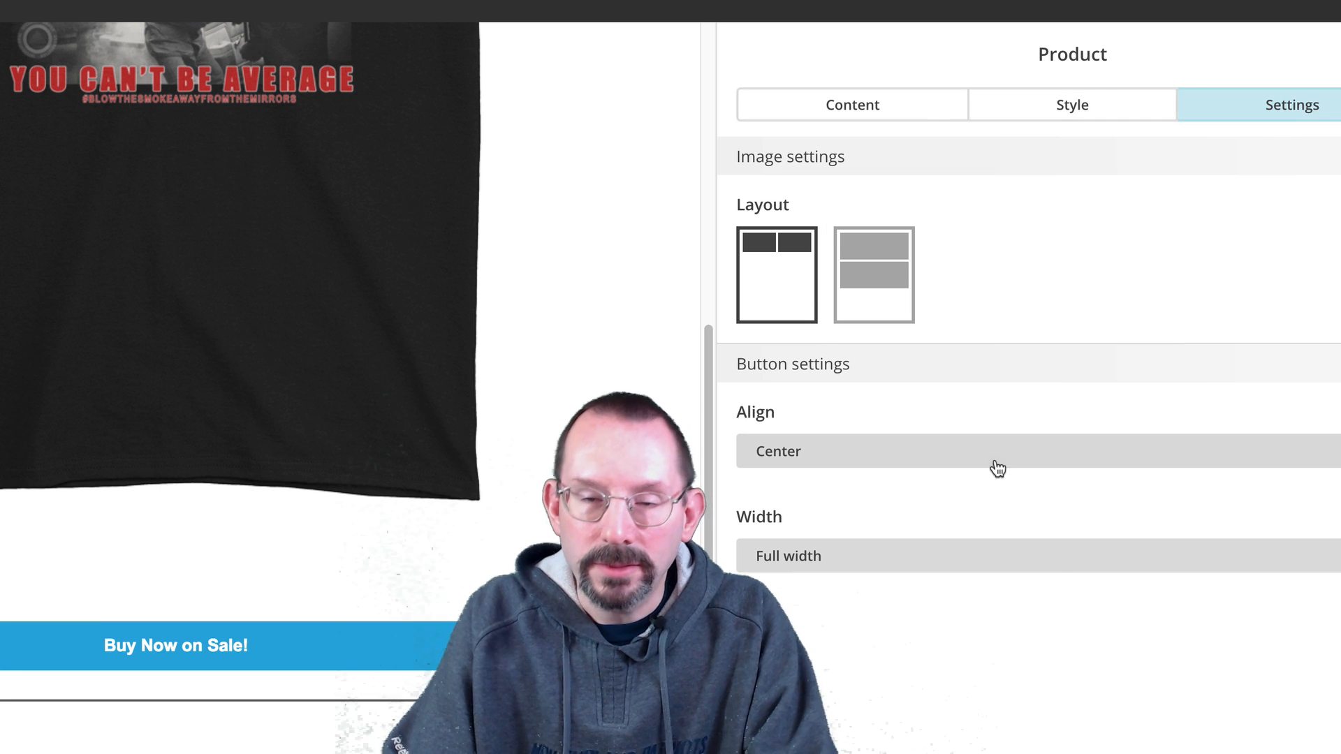
pyautogui.click(873, 274)
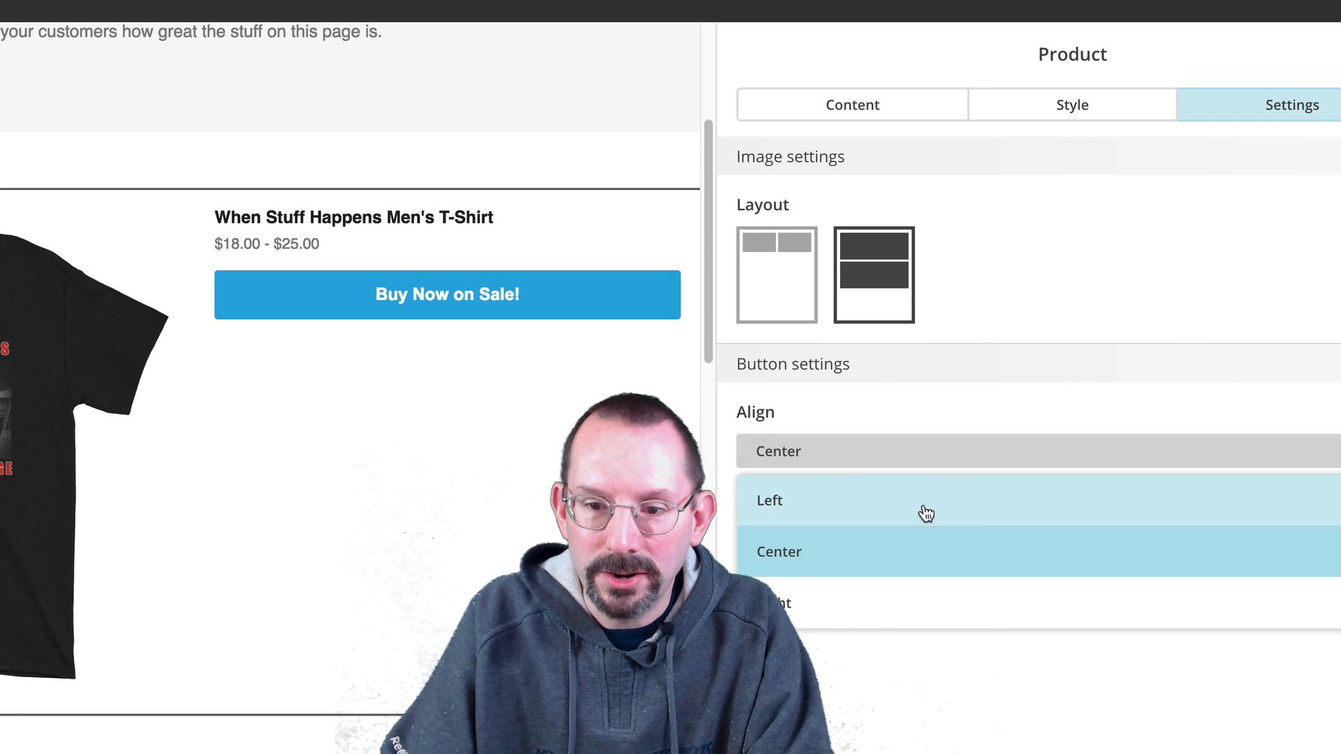
pyautogui.click(770, 500)
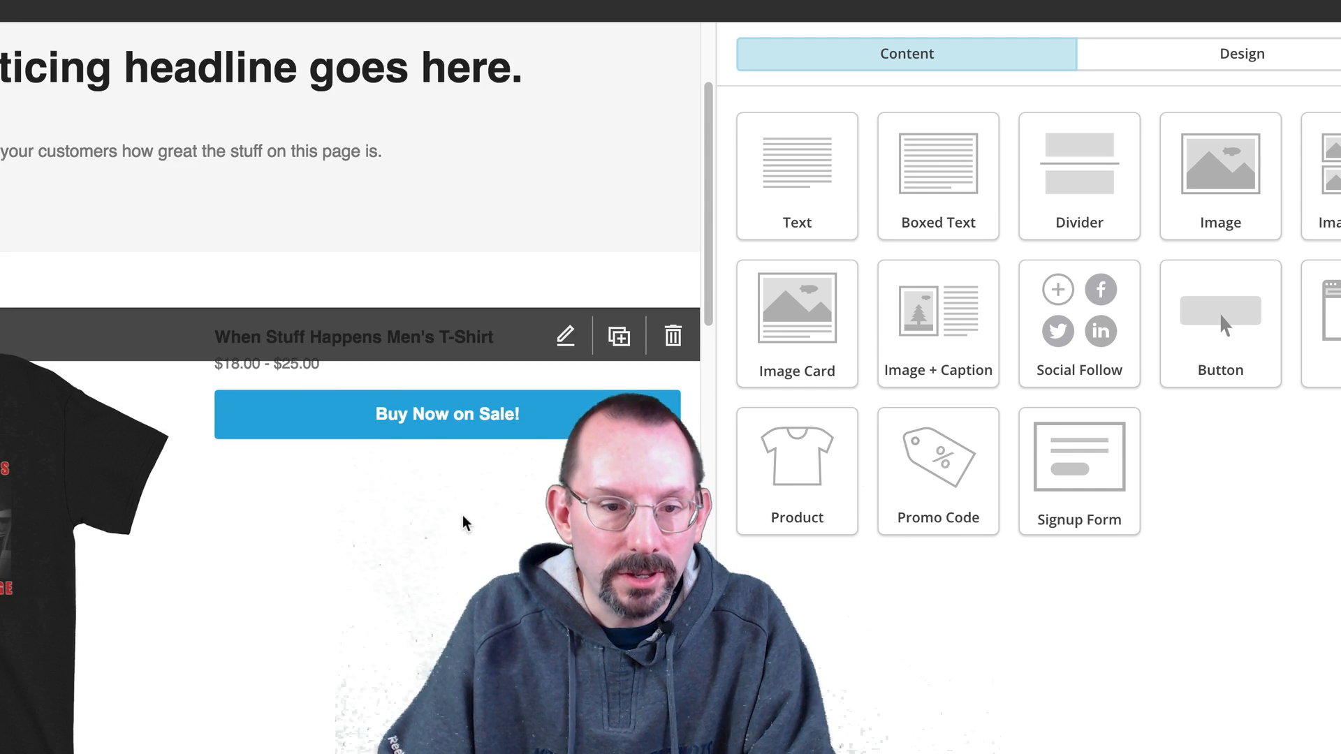
pyautogui.scroll(-3)
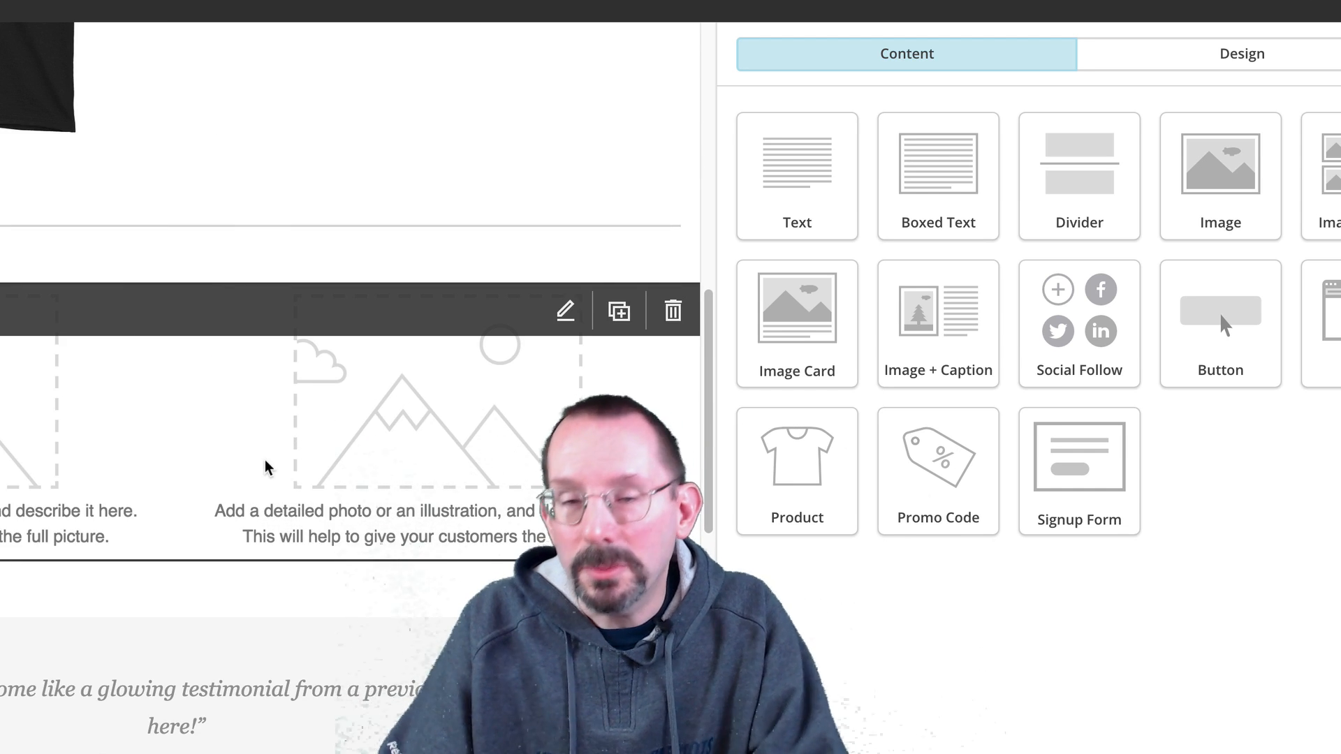
pyautogui.scroll(-3)
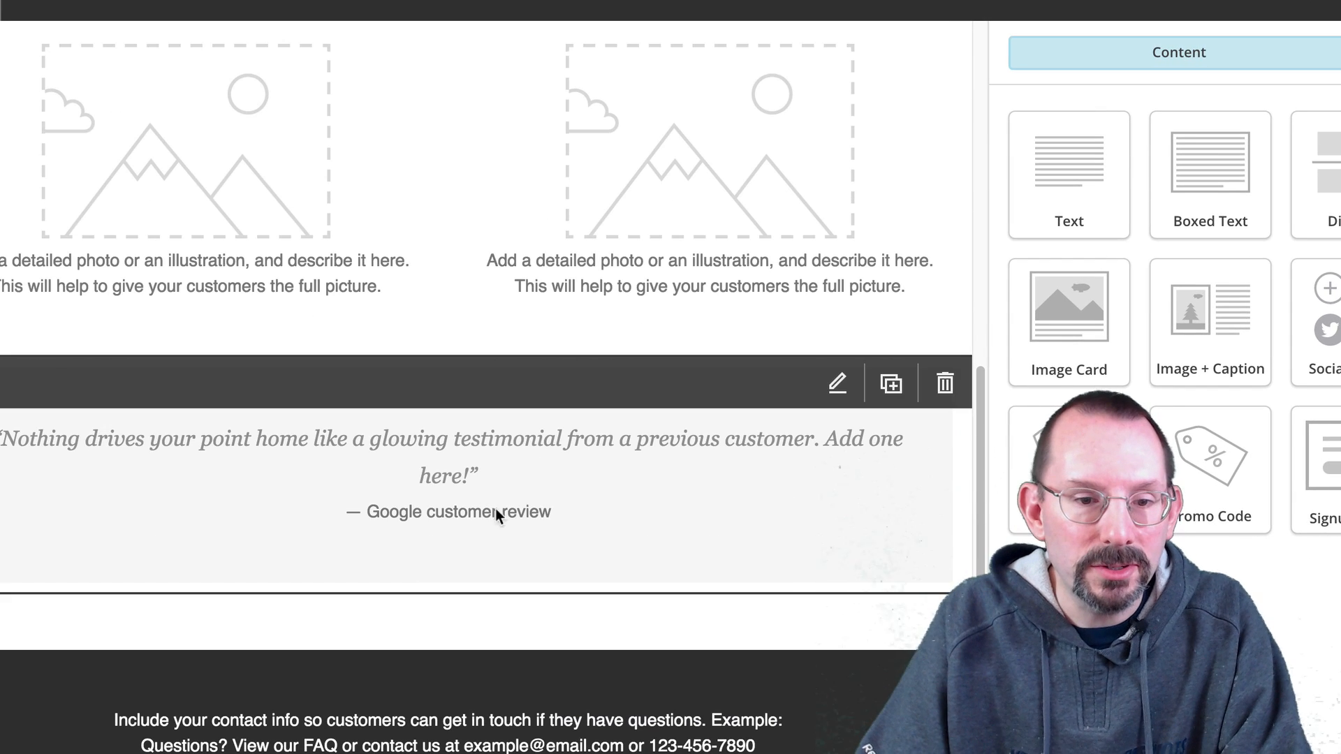
pyautogui.moveTo(509, 487)
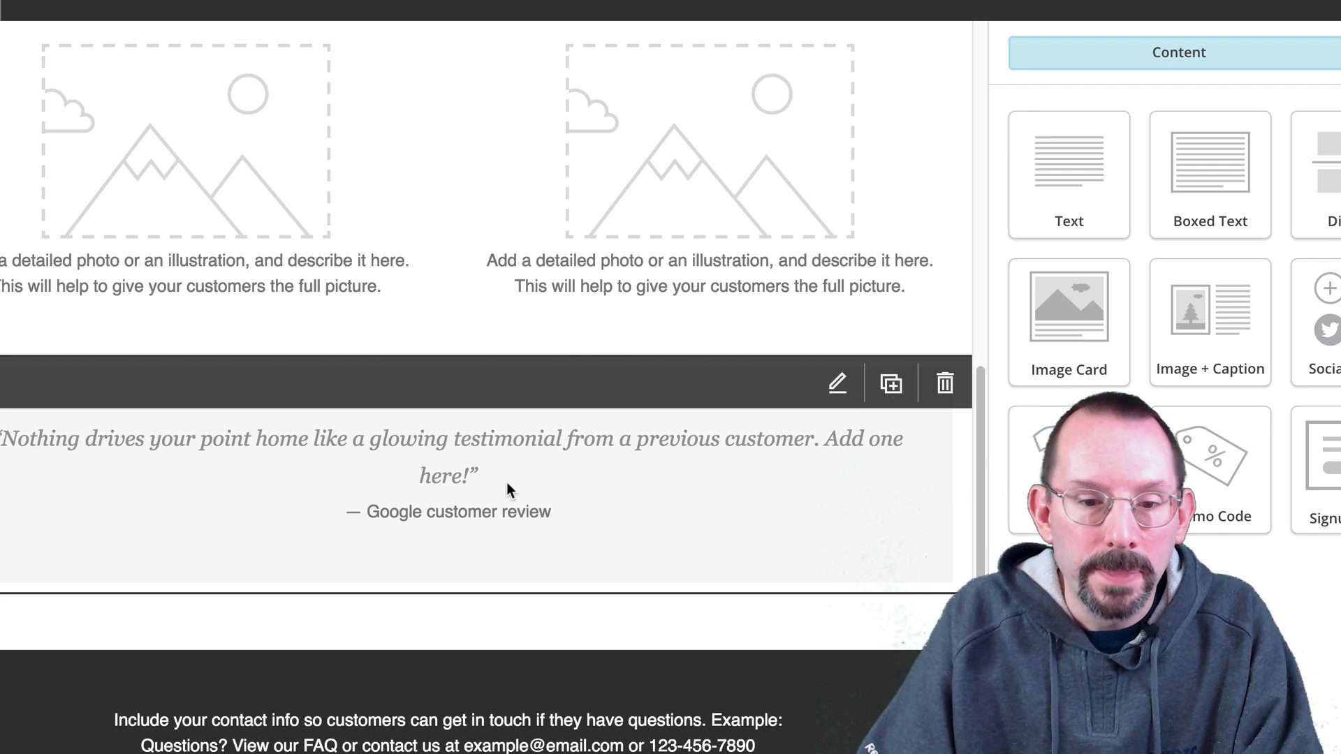
pyautogui.scroll(-3)
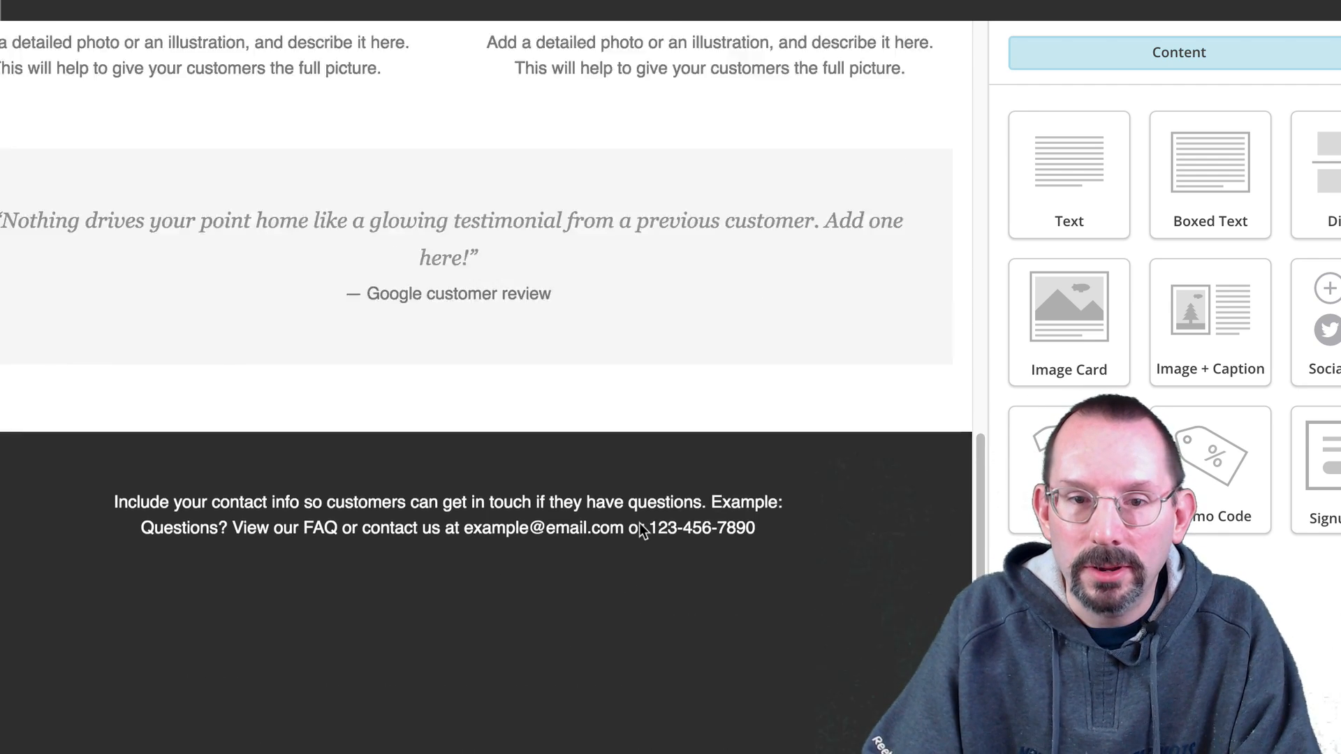